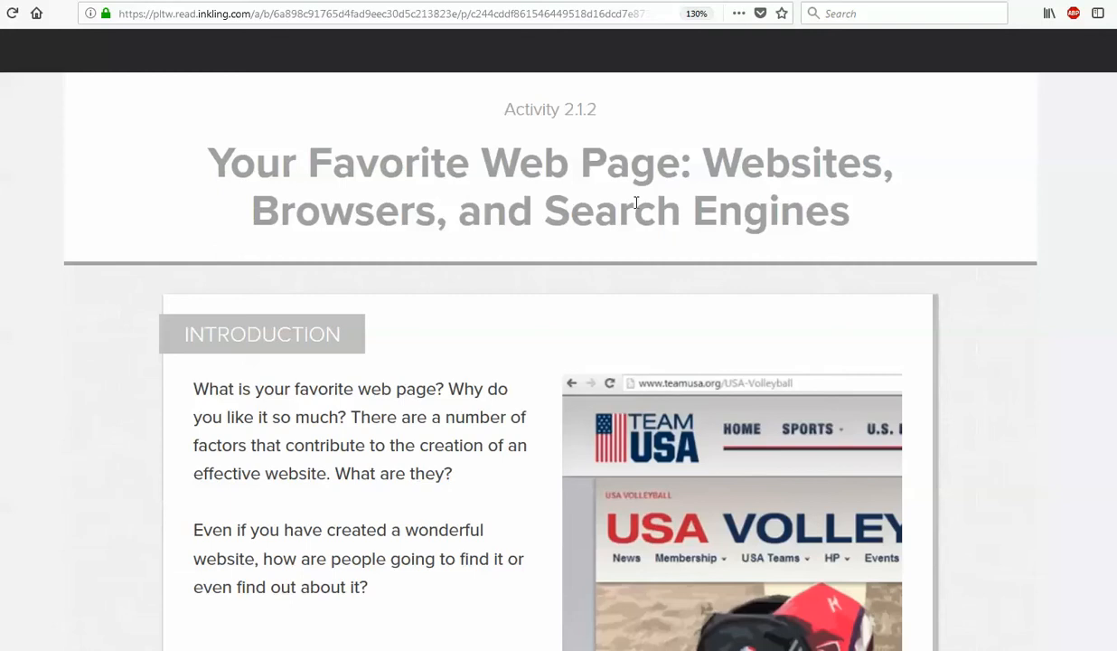
{"action": "mouse_move", "coordinate": [640, 181]}
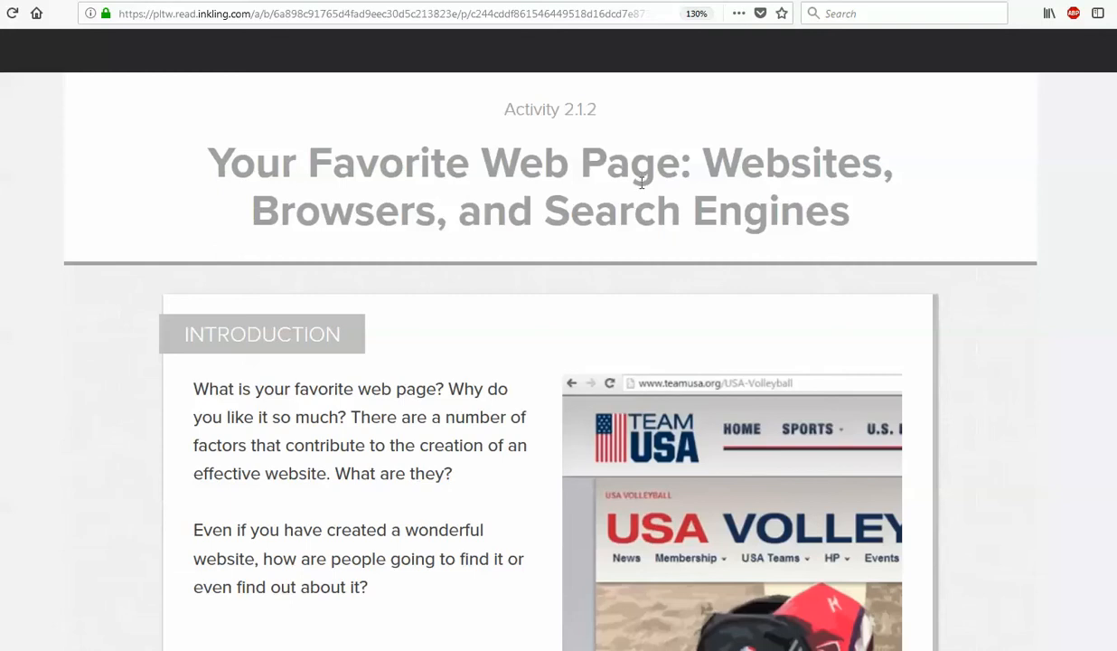
{"action": "mouse_move", "coordinate": [696, 278]}
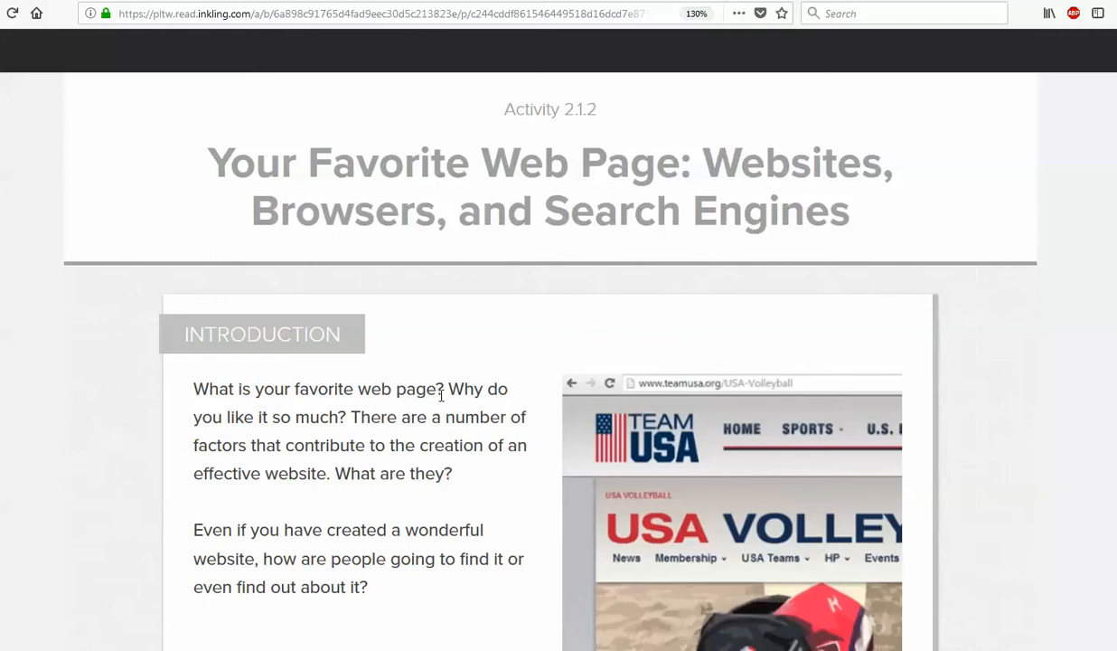
{"action": "mouse_move", "coordinate": [441, 396]}
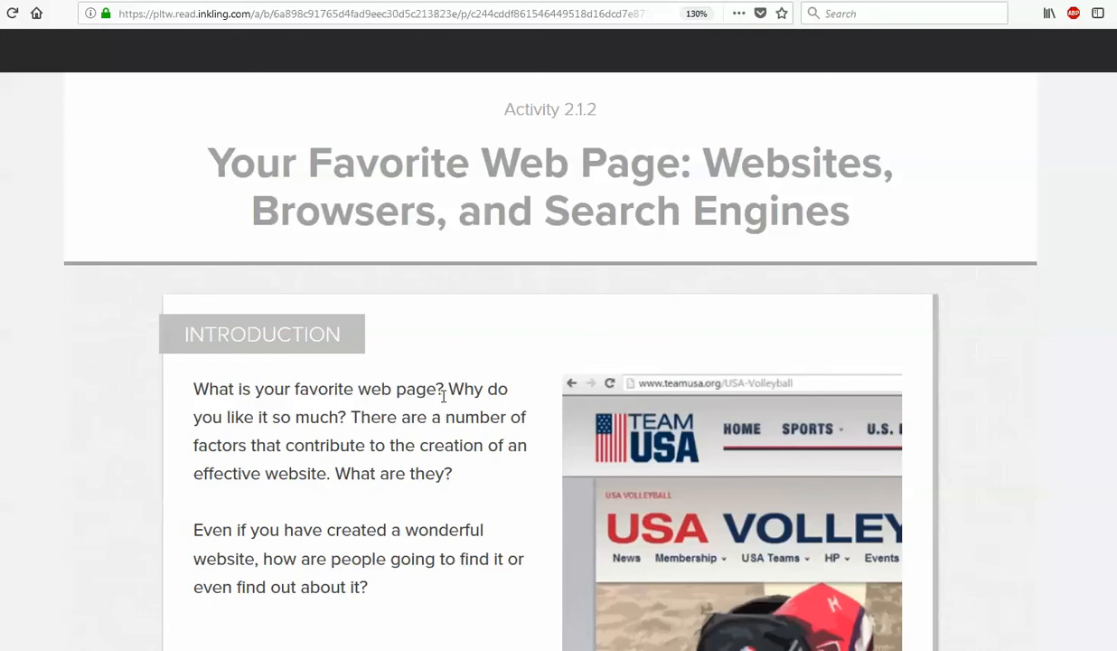
Scroll past the Activity 2.1.2 introduction to the Materials, Resources and Procedure Part I heading
{"action": "scroll", "scroll_direction": "down", "scroll_amount": 3}
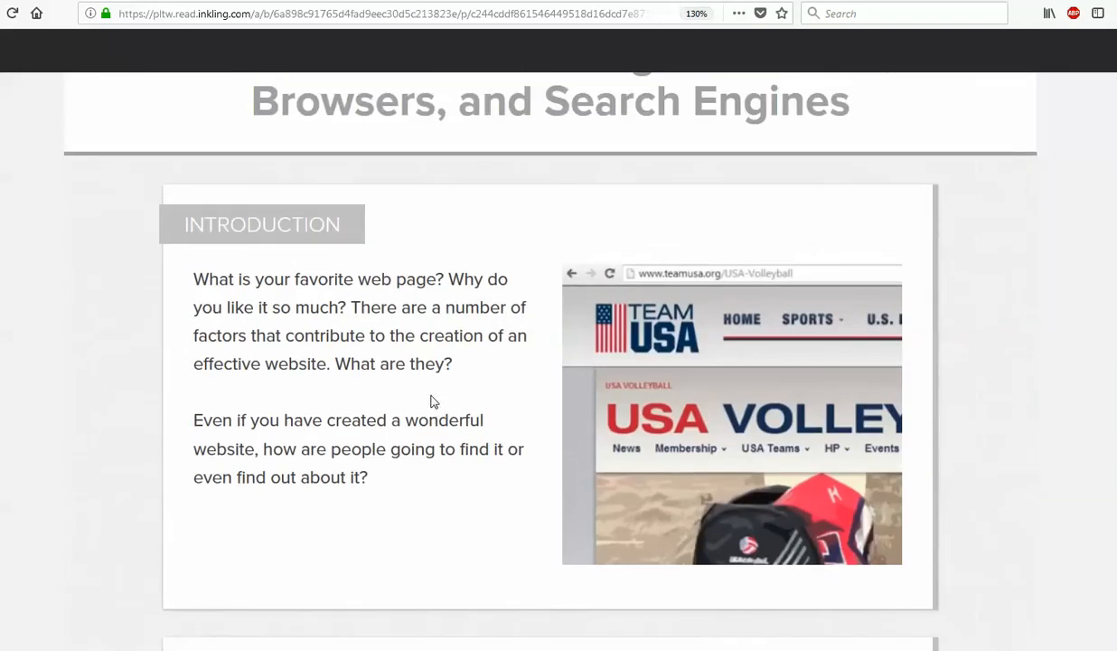
{"action": "scroll", "scroll_direction": "down", "scroll_amount": 3}
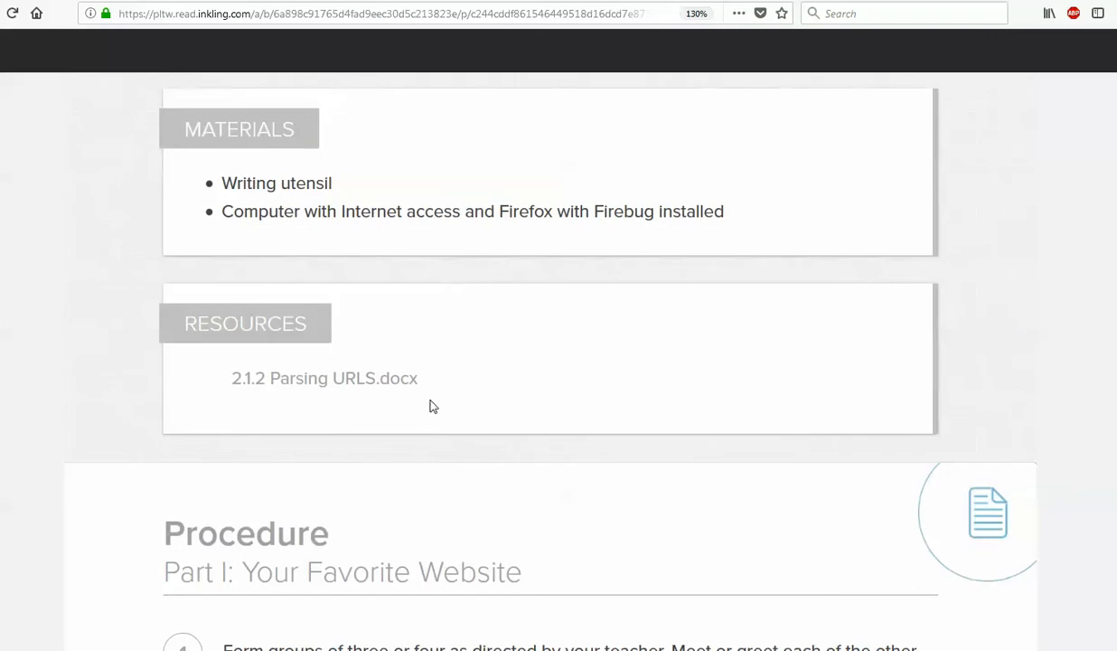
Scroll to Procedure steps 1 and 2 with the annotated browser History menu screenshot
{"action": "scroll", "scroll_direction": "down", "scroll_amount": 3}
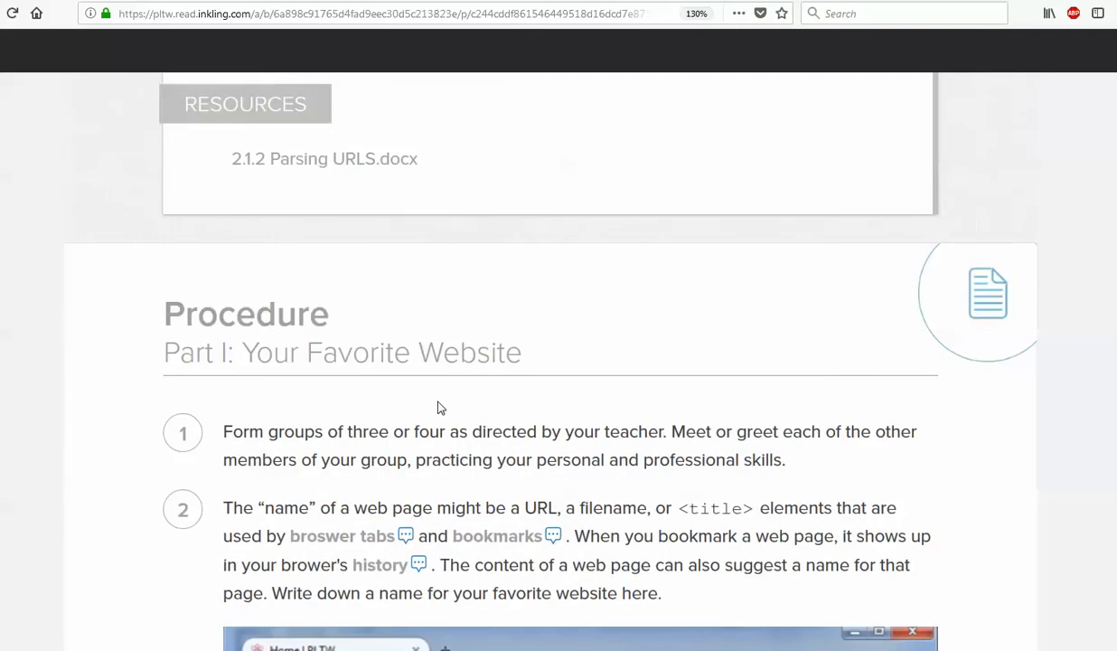
{"action": "mouse_move", "coordinate": [413, 389]}
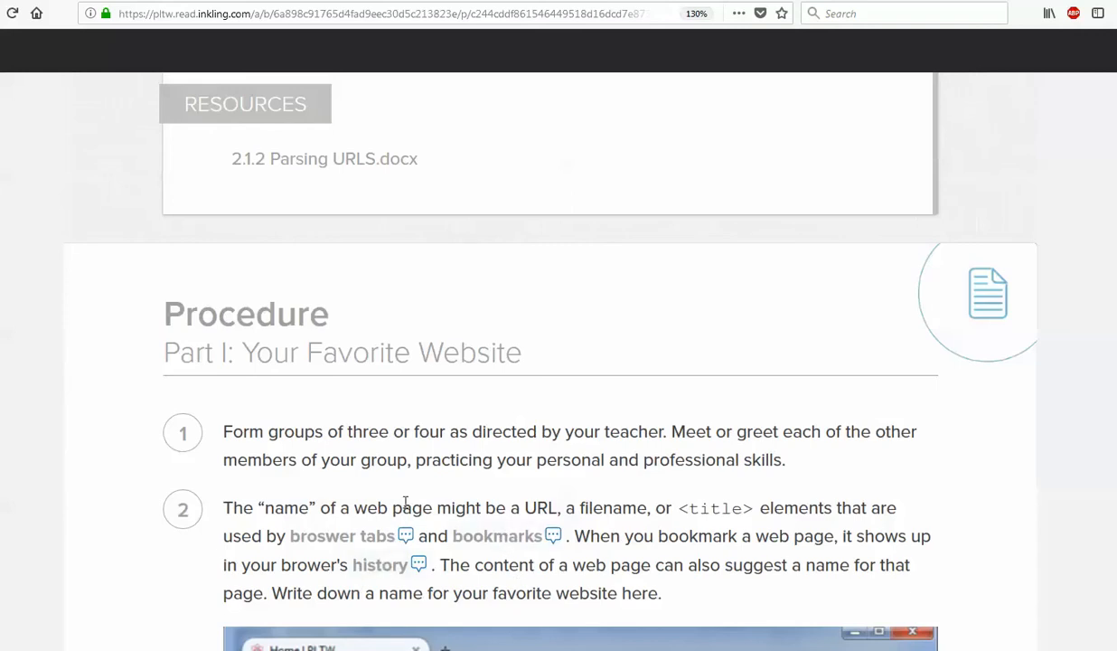
{"action": "scroll", "scroll_direction": "down", "scroll_amount": 3}
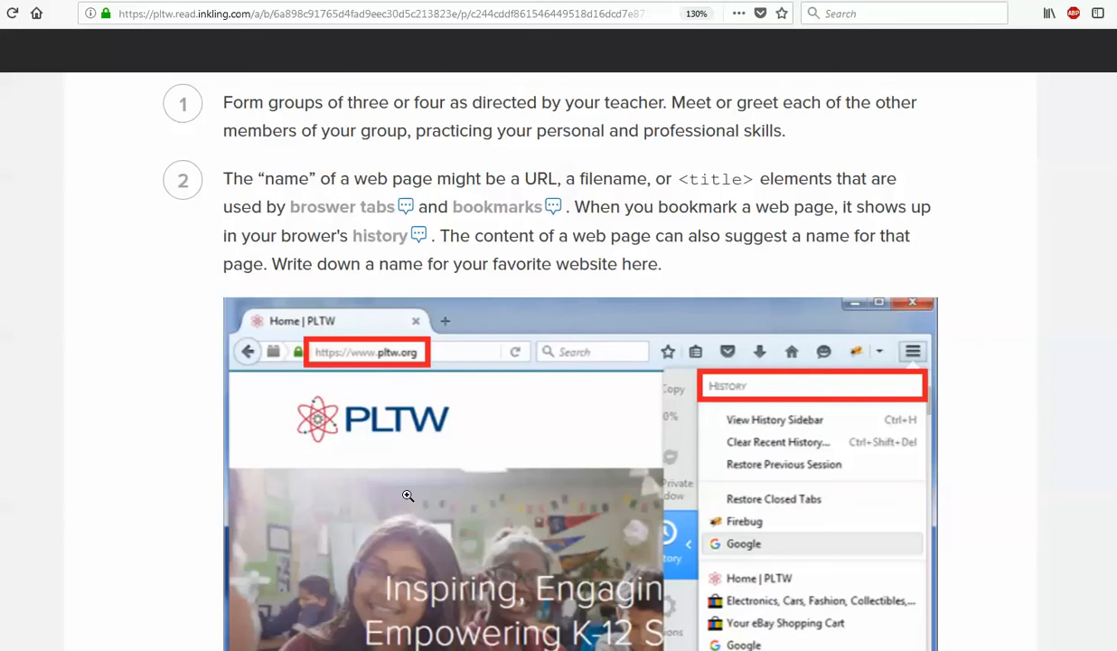
{"action": "mouse_move", "coordinate": [227, 32]}
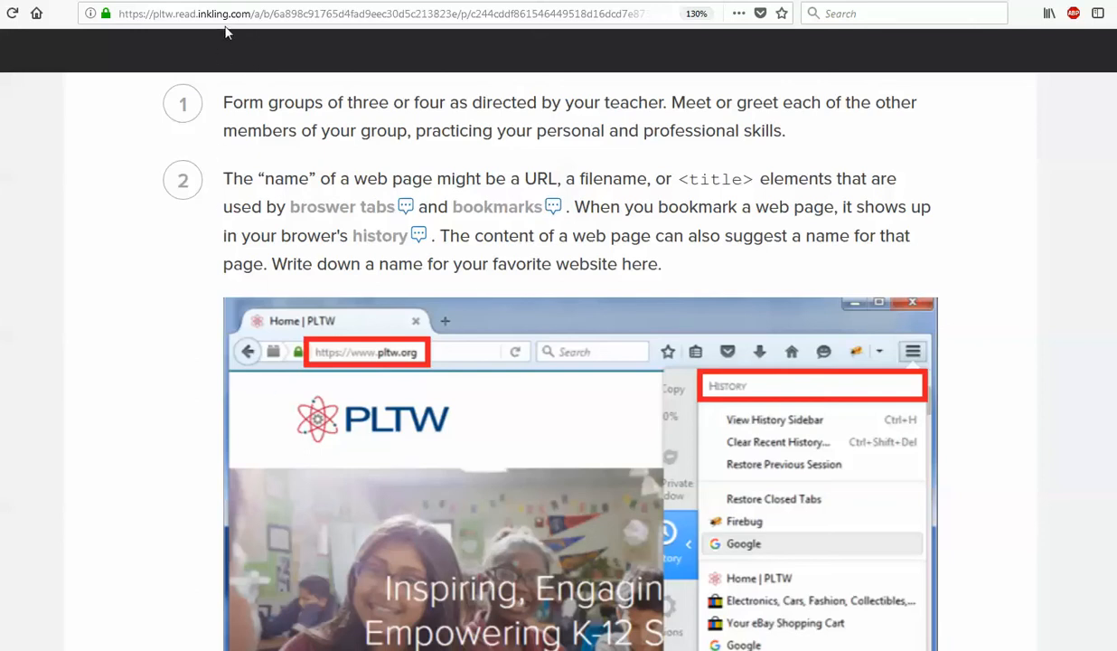
{"action": "mouse_move", "coordinate": [315, 99]}
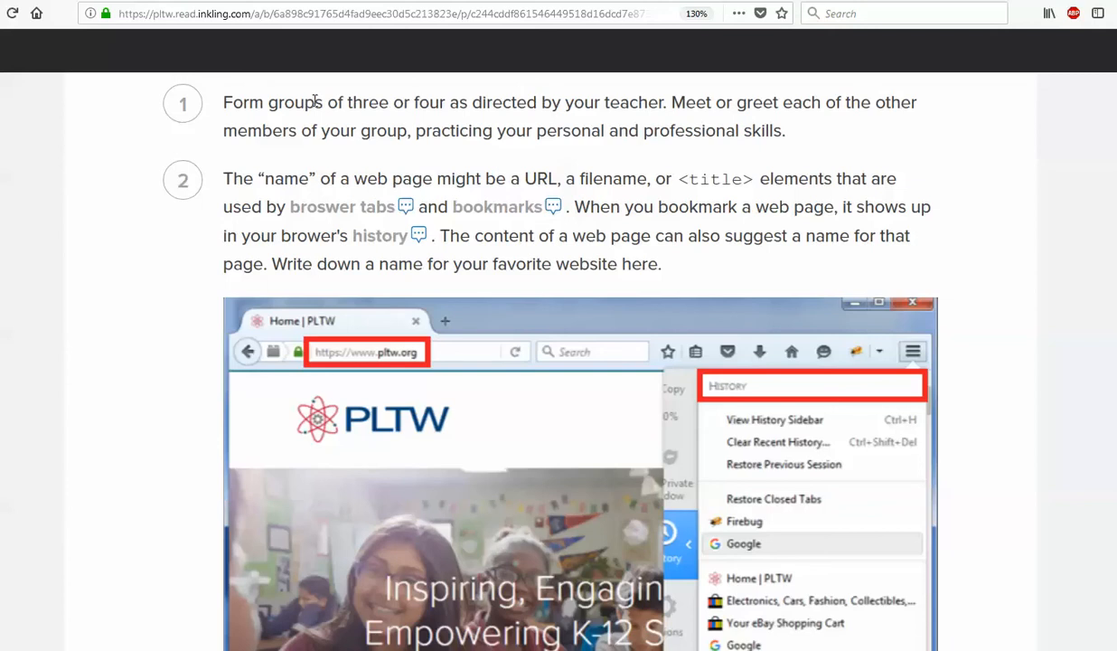
{"action": "mouse_move", "coordinate": [394, 97]}
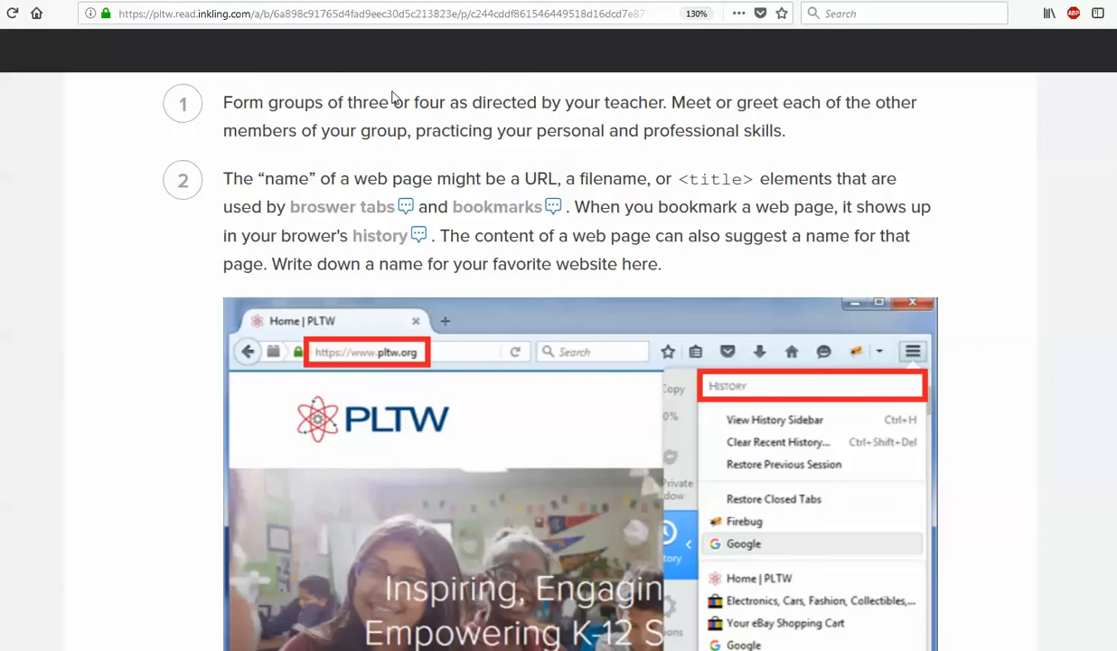
{"action": "mouse_move", "coordinate": [669, 195]}
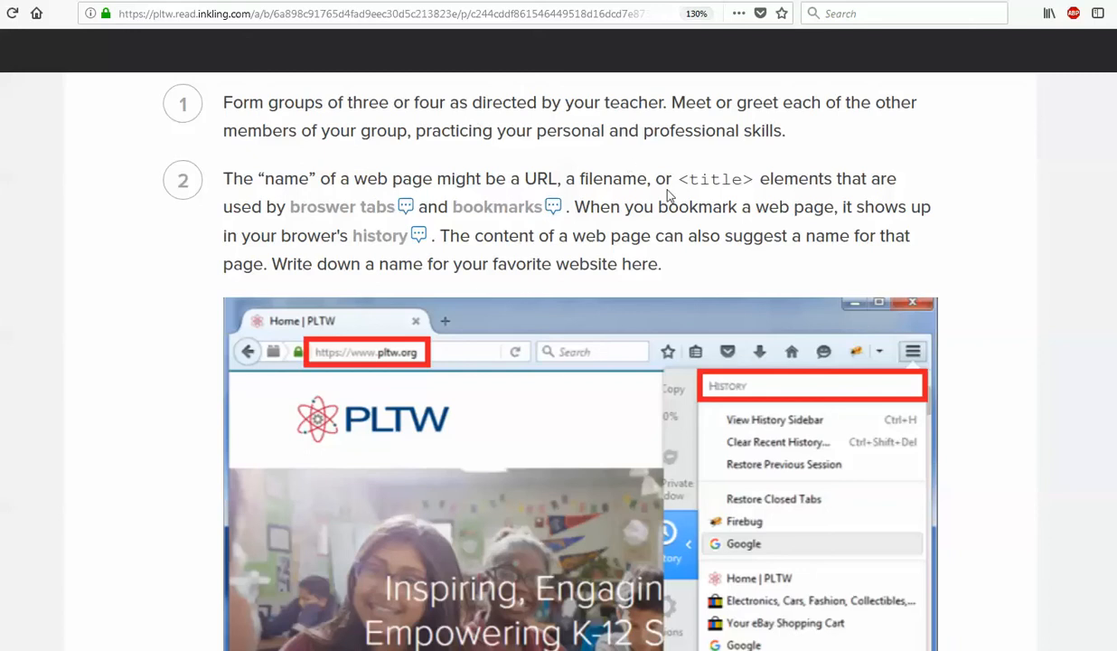
Scroll past the title-tag screenshot to step 3 on cached pages and the Wikipedia Refresh image
{"action": "scroll", "scroll_direction": "down", "scroll_amount": 3}
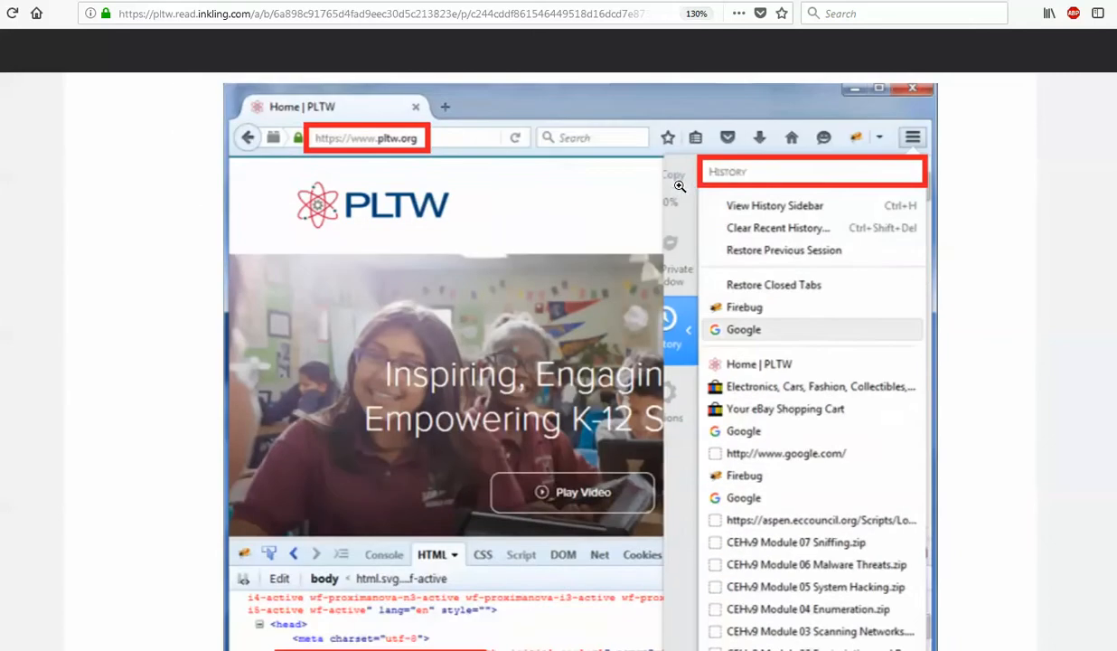
{"action": "scroll", "scroll_direction": "down", "scroll_amount": 3}
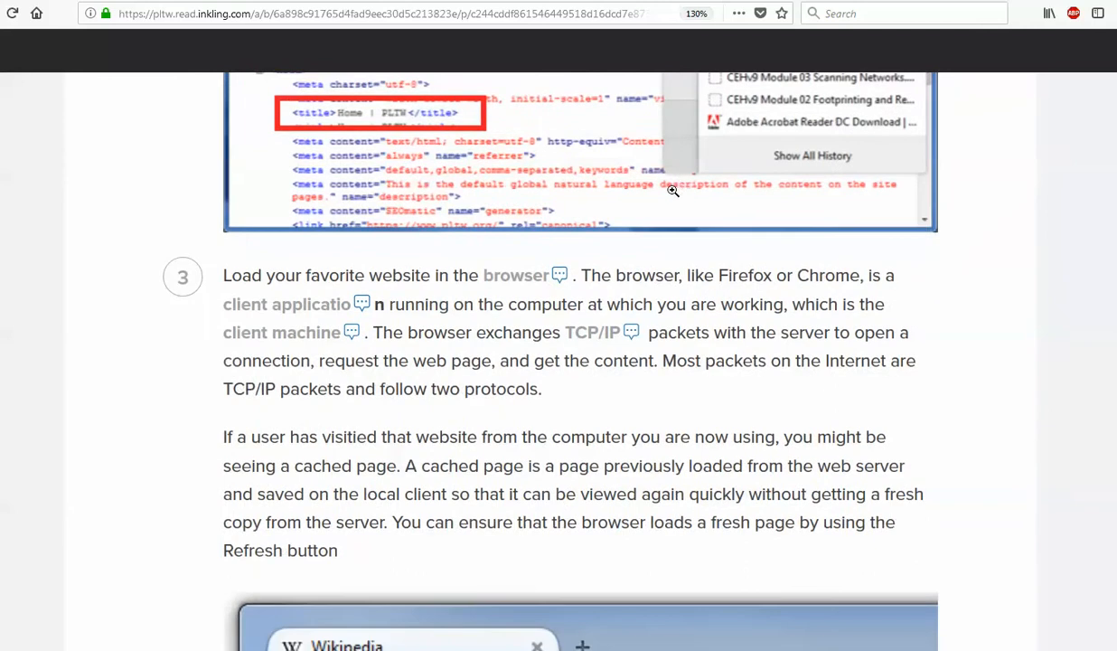
{"action": "mouse_move", "coordinate": [691, 268]}
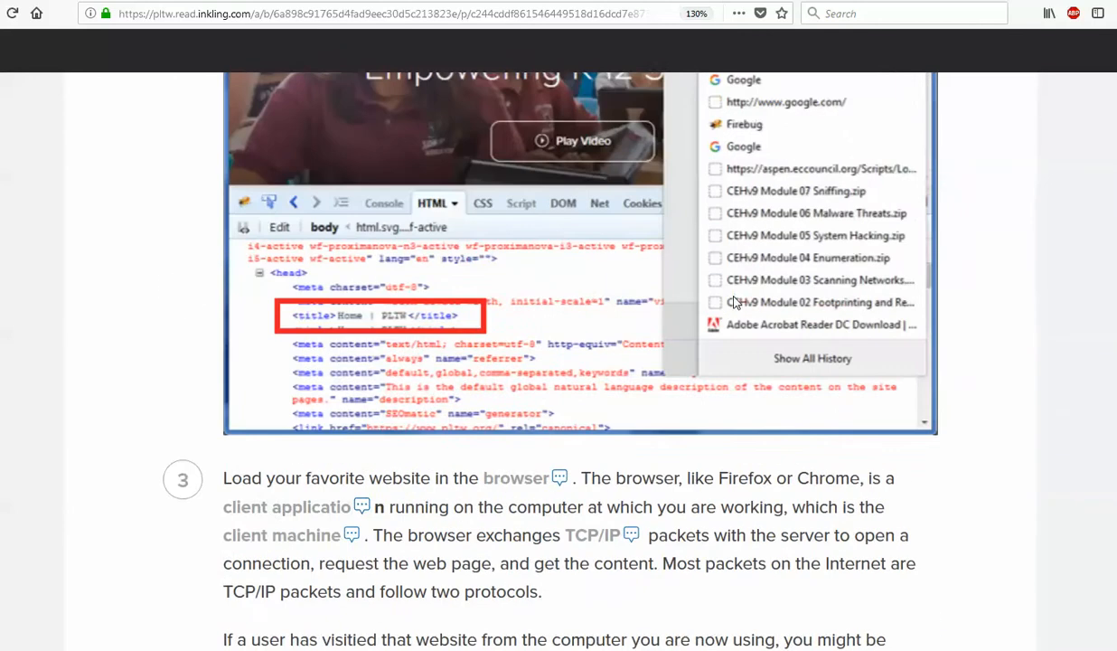
{"action": "scroll", "scroll_direction": "down", "scroll_amount": 3}
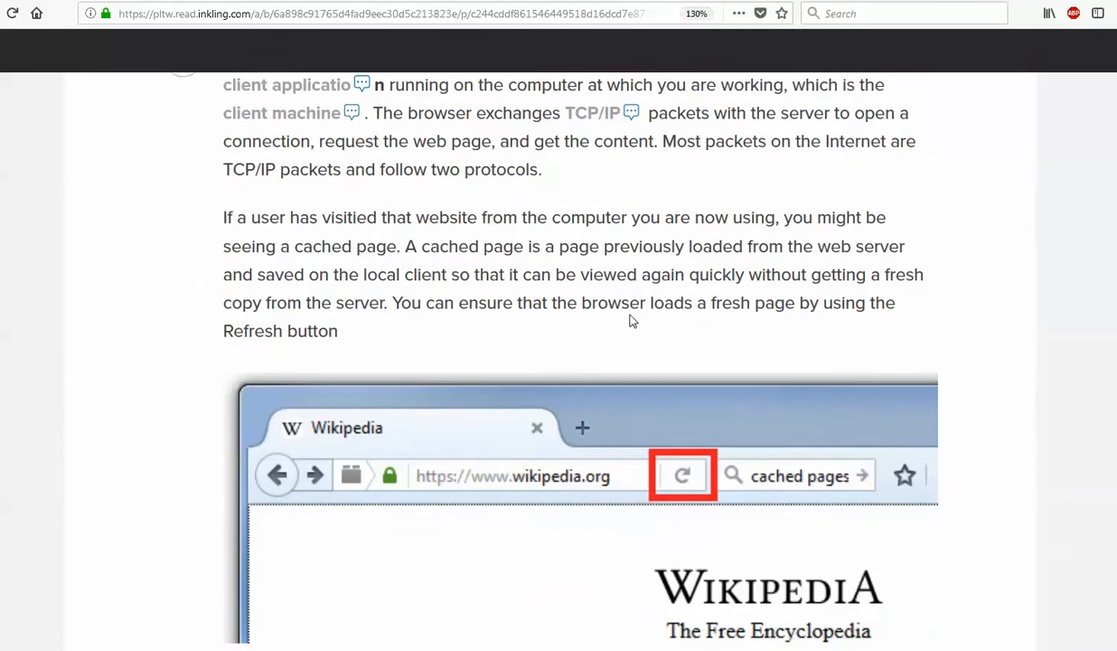
{"action": "scroll", "scroll_direction": "down", "scroll_amount": 3}
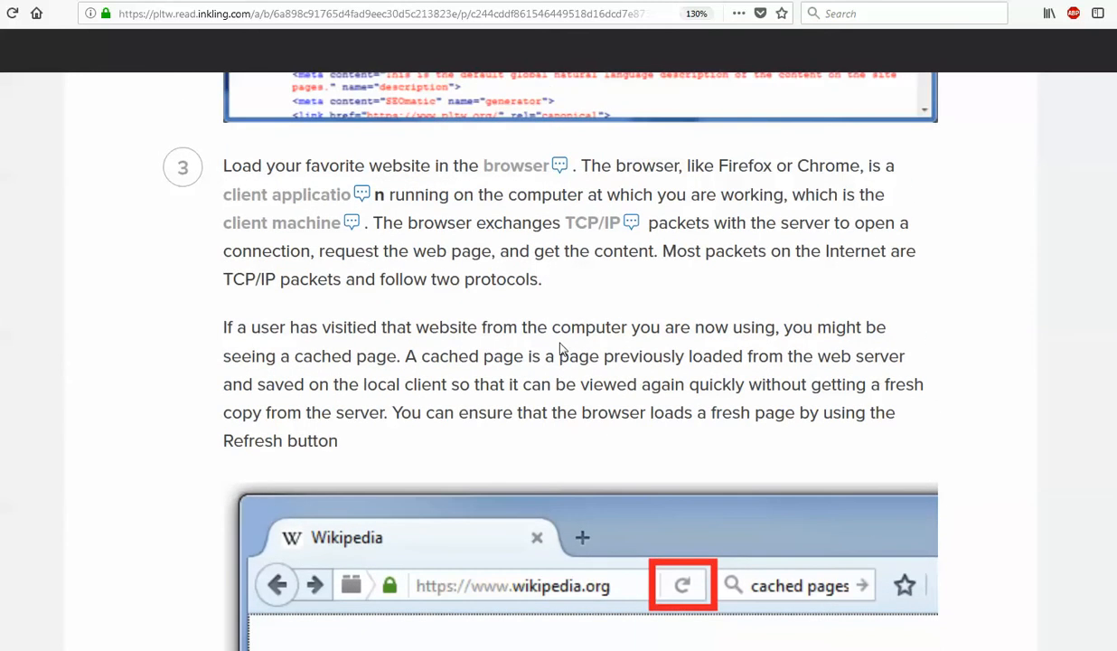
{"action": "mouse_move", "coordinate": [233, 271]}
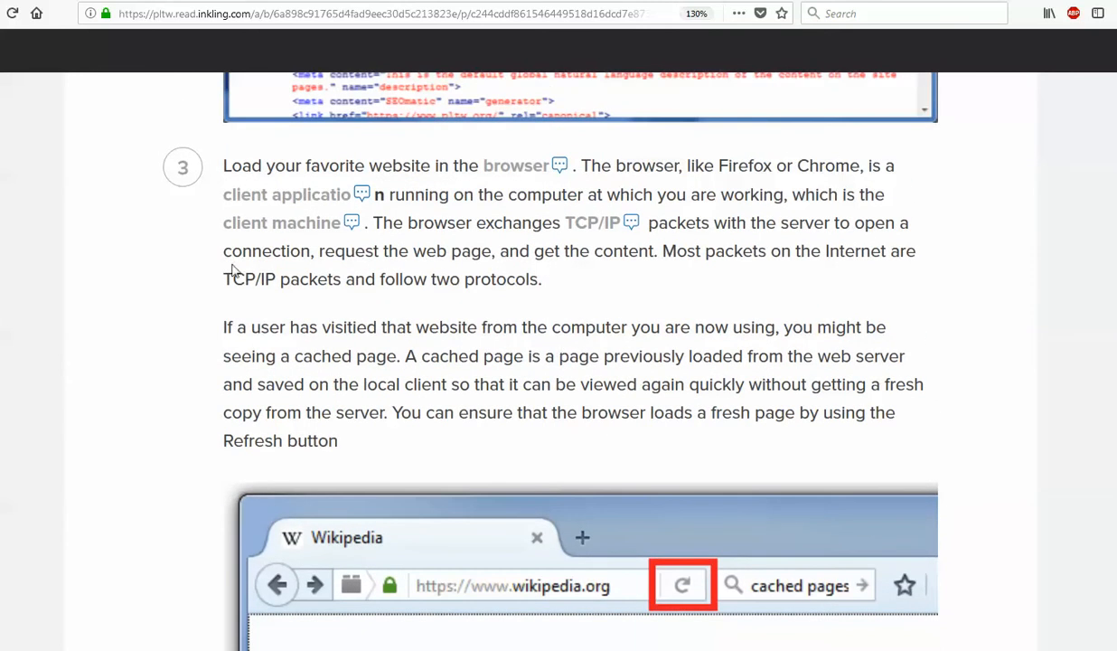
{"action": "mouse_move", "coordinate": [790, 190]}
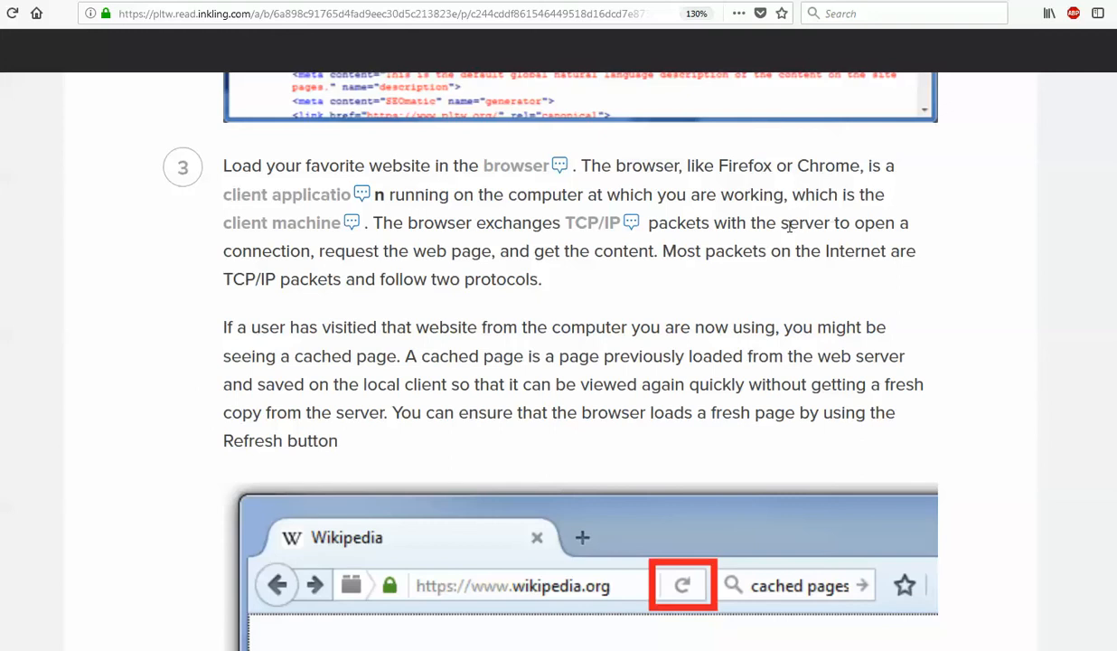
{"action": "mouse_move", "coordinate": [766, 271]}
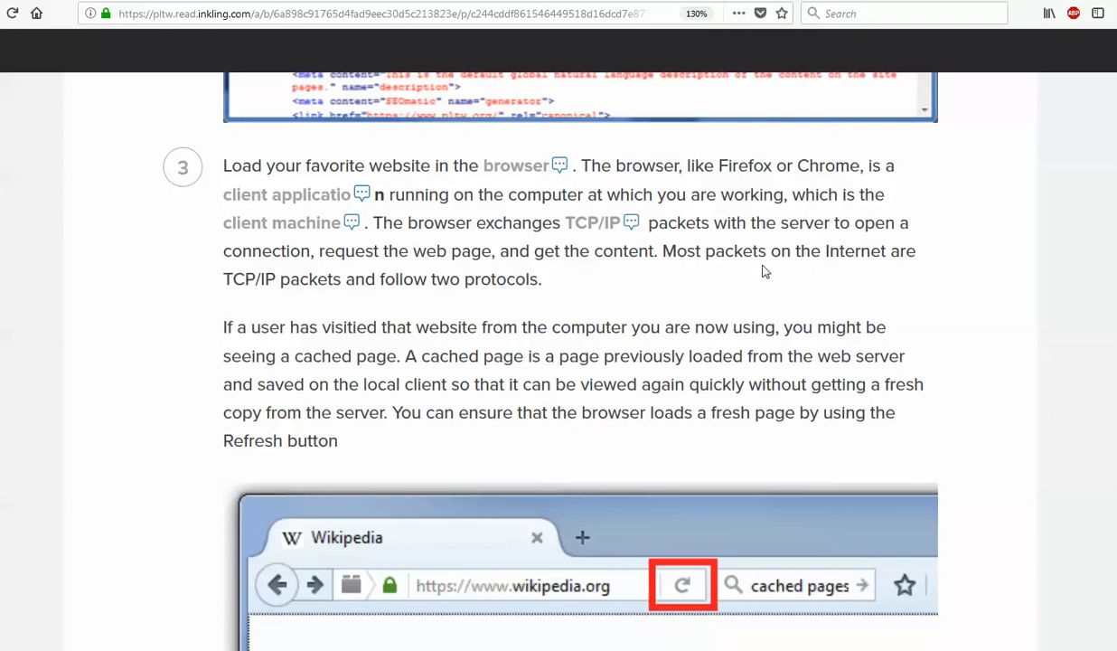
{"action": "mouse_move", "coordinate": [527, 301]}
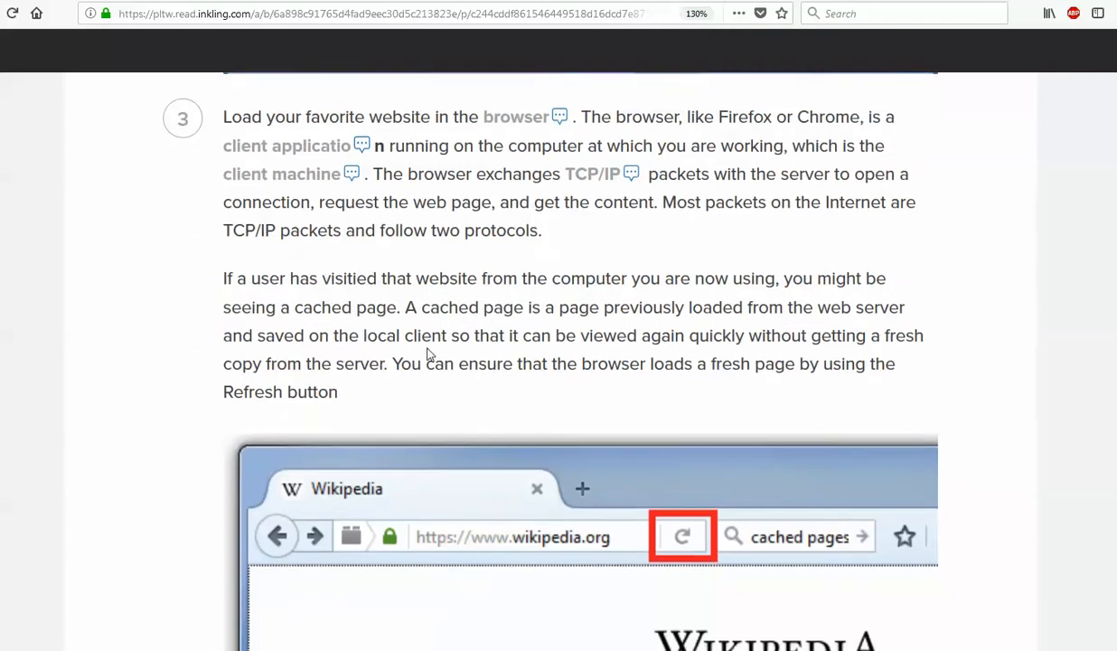
{"action": "scroll", "scroll_direction": "down", "scroll_amount": 3}
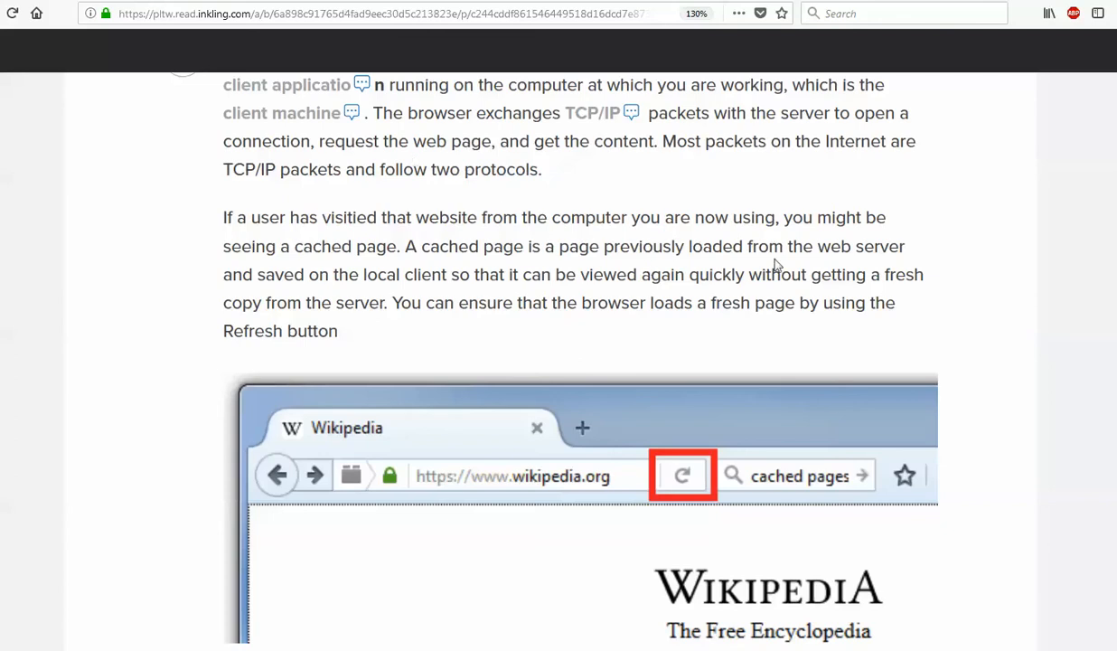
{"action": "mouse_move", "coordinate": [561, 374]}
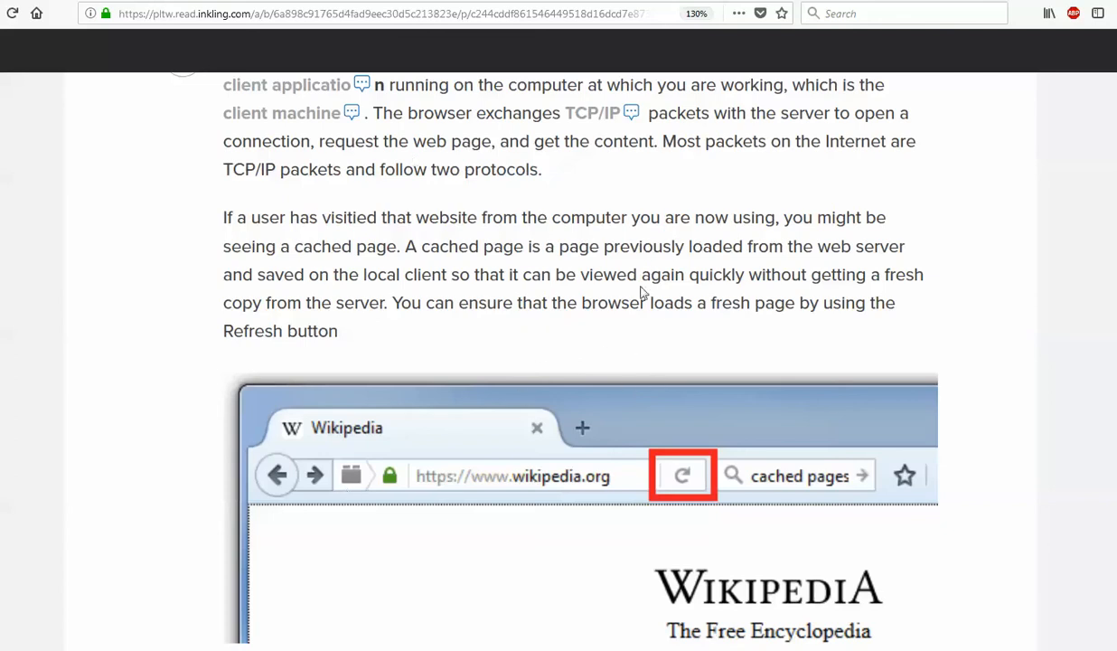
{"action": "mouse_move", "coordinate": [631, 200]}
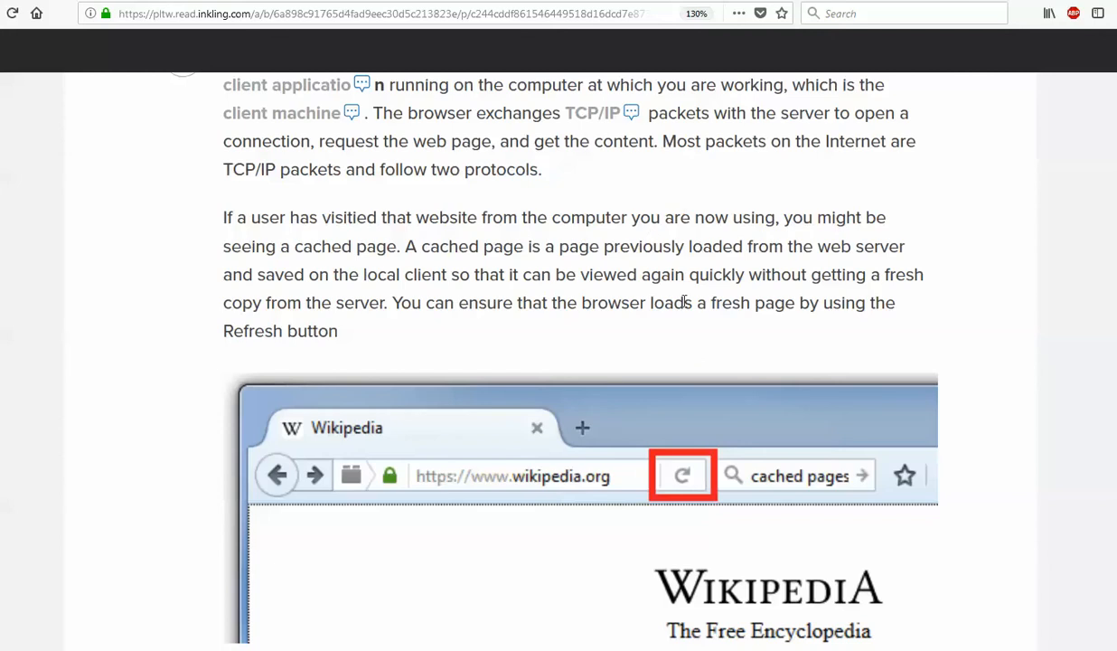
{"action": "mouse_move", "coordinate": [443, 322]}
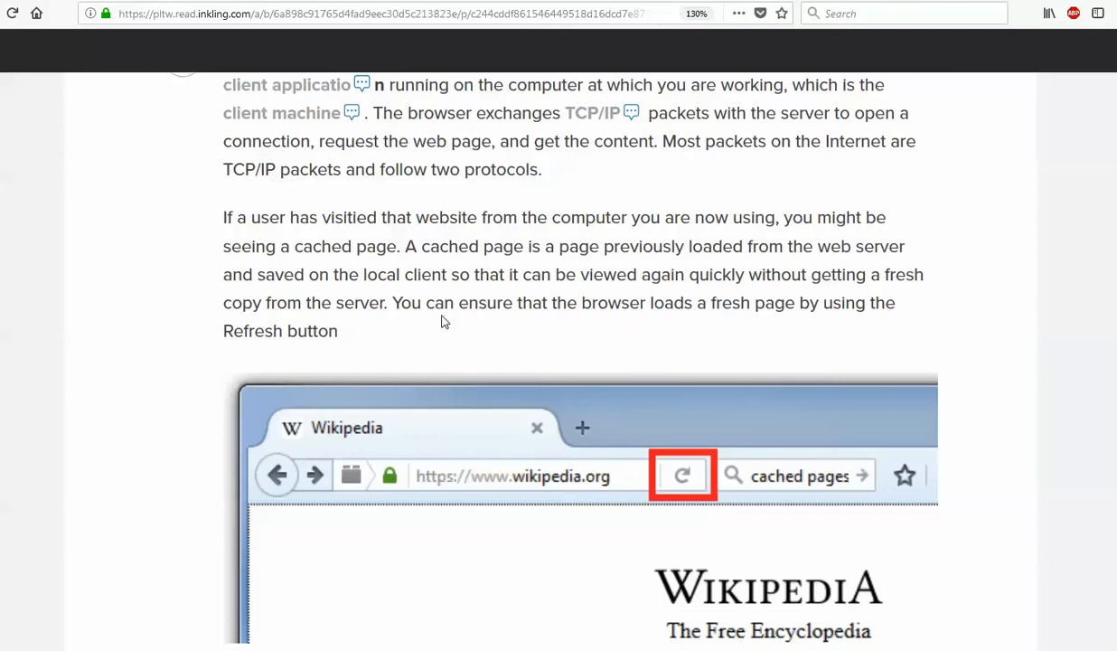
{"action": "mouse_move", "coordinate": [423, 239]}
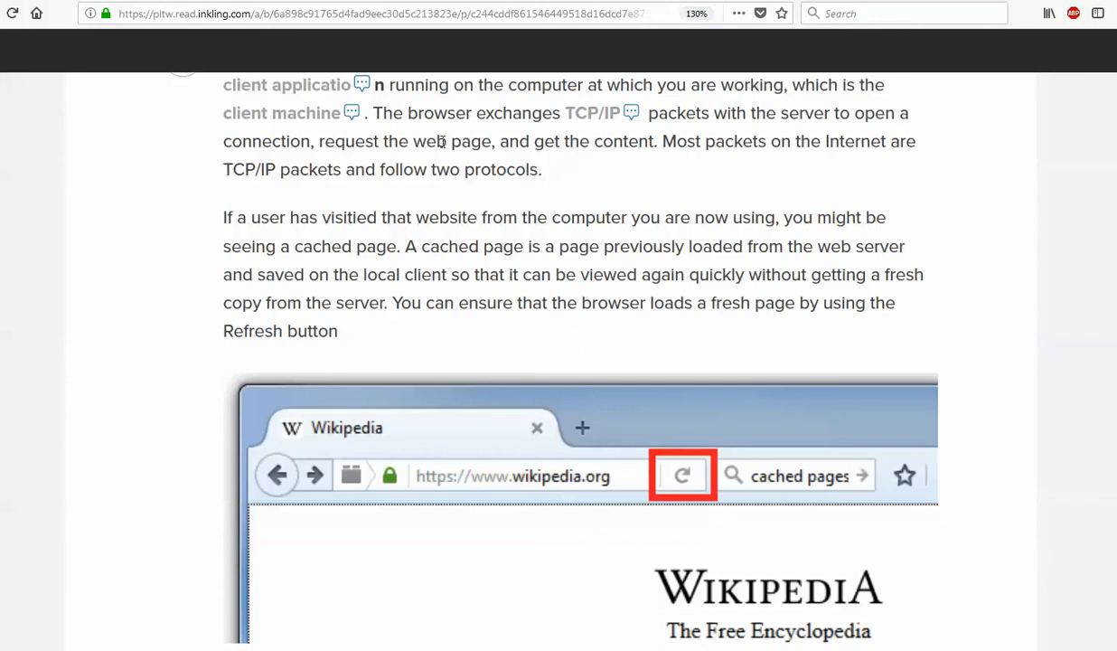
{"action": "scroll", "scroll_direction": "down", "scroll_amount": 3}
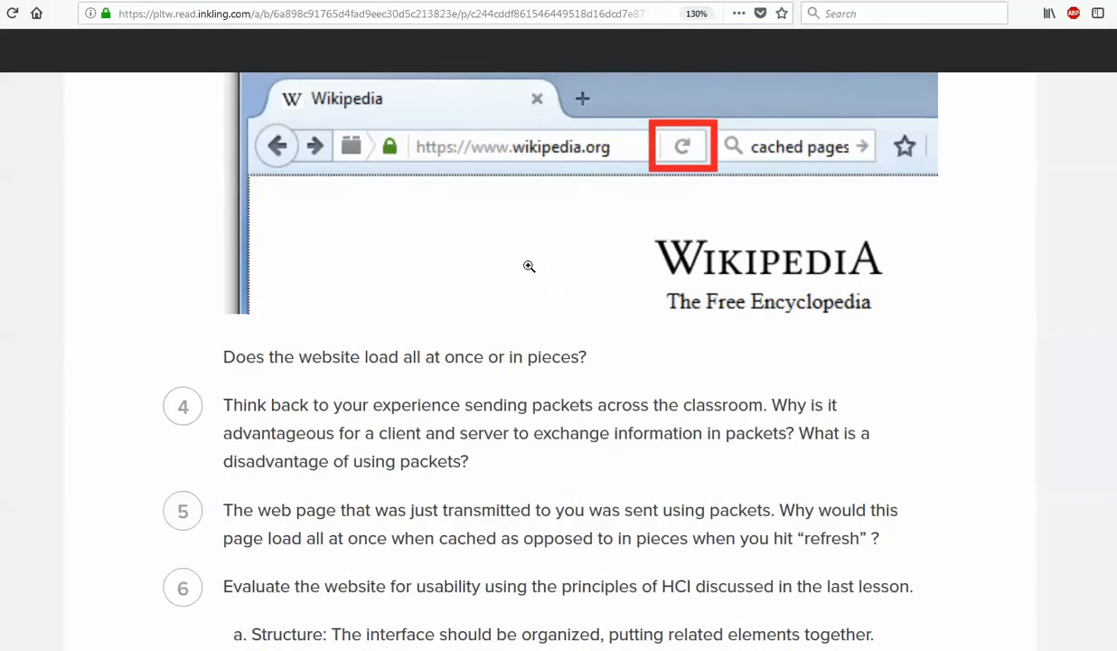
{"action": "mouse_move", "coordinate": [517, 358]}
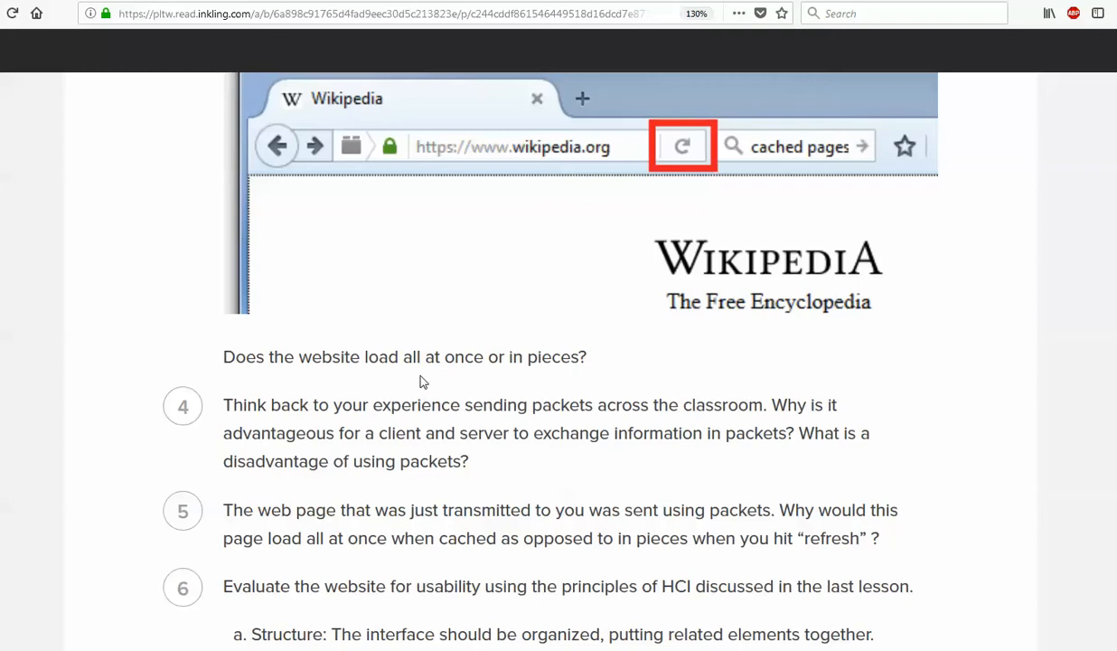
{"action": "mouse_move", "coordinate": [441, 396]}
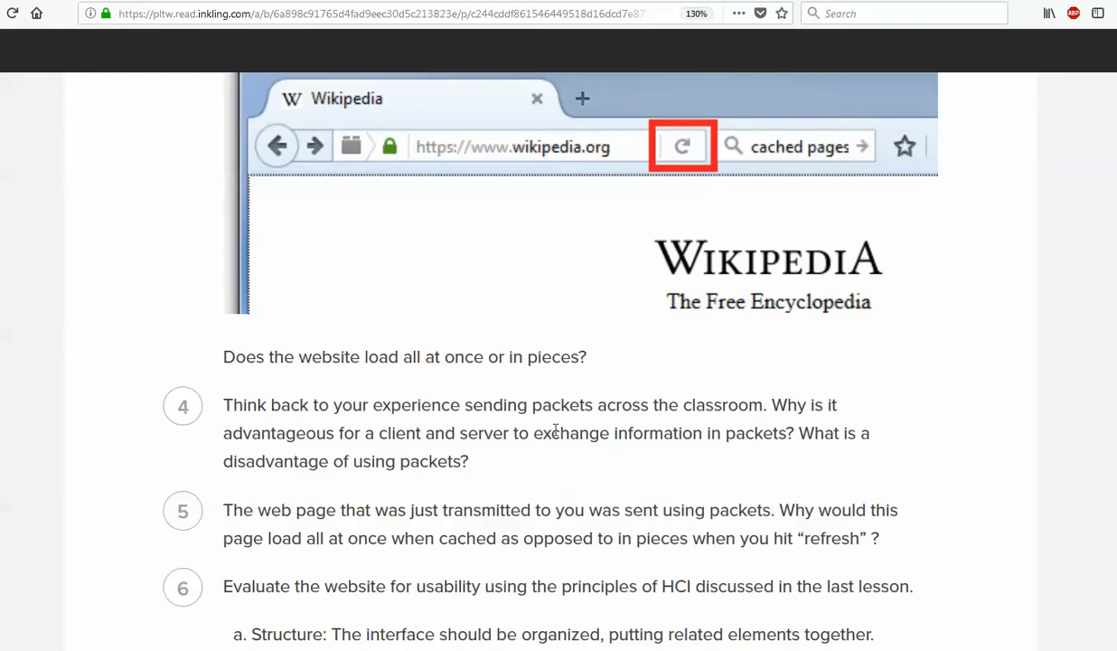
{"action": "mouse_move", "coordinate": [557, 428]}
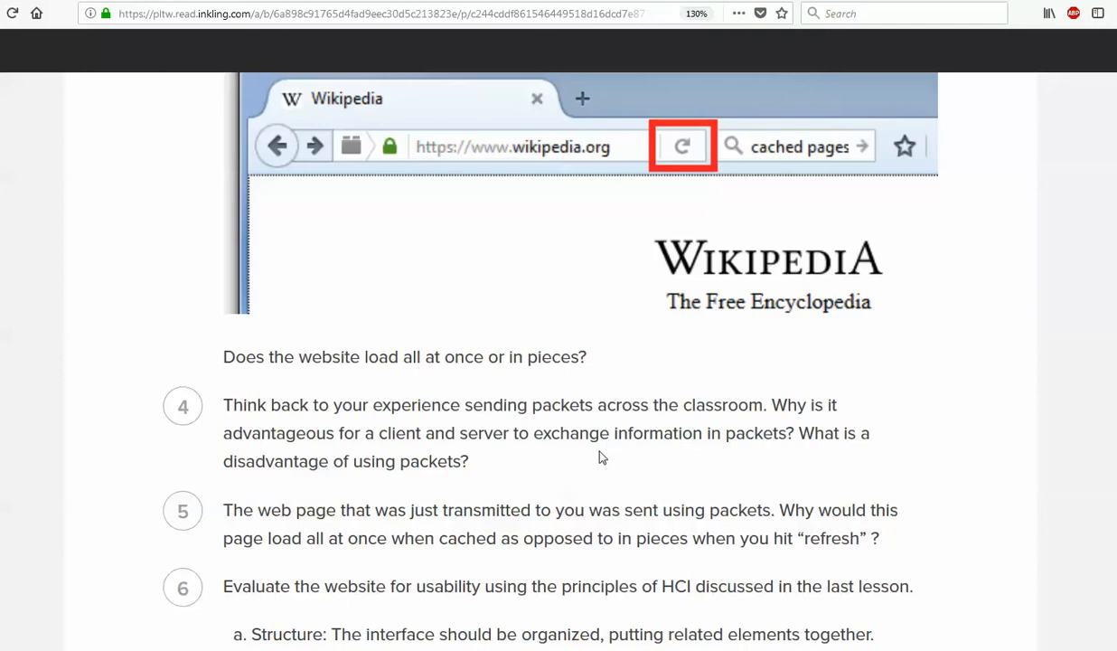
{"action": "mouse_move", "coordinate": [602, 466]}
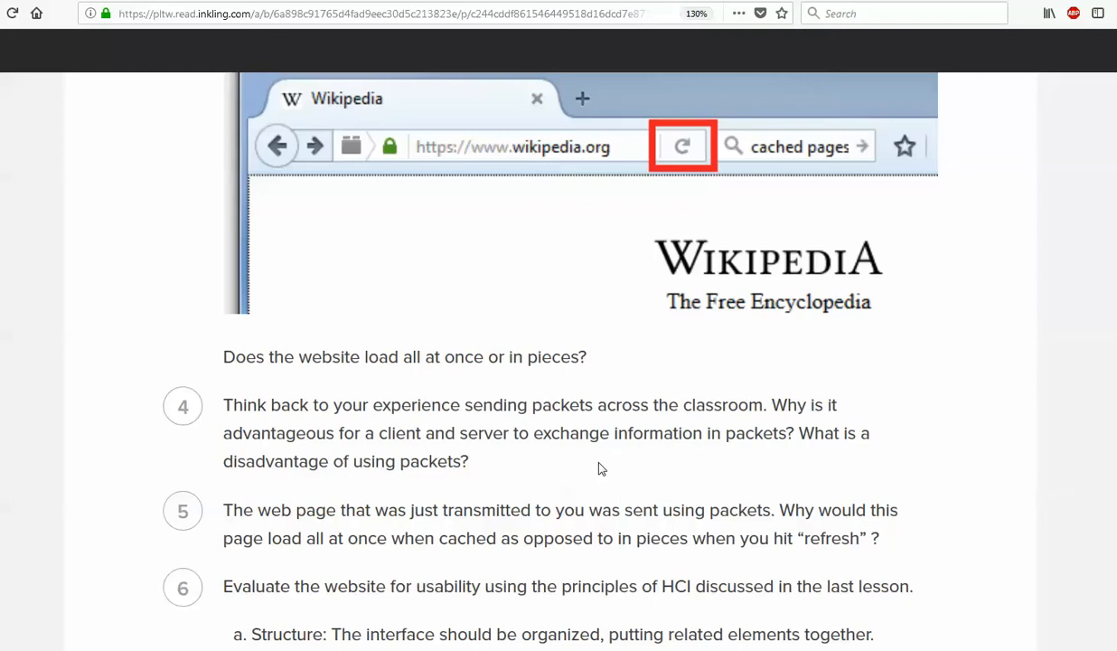
{"action": "mouse_move", "coordinate": [584, 555]}
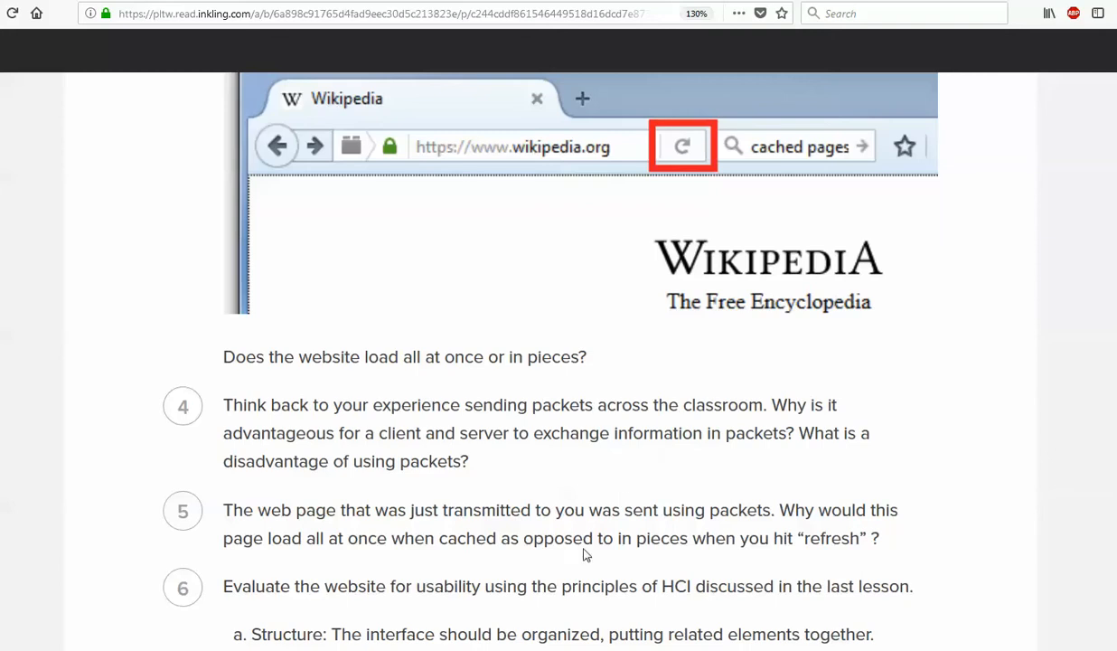
{"action": "mouse_move", "coordinate": [506, 488]}
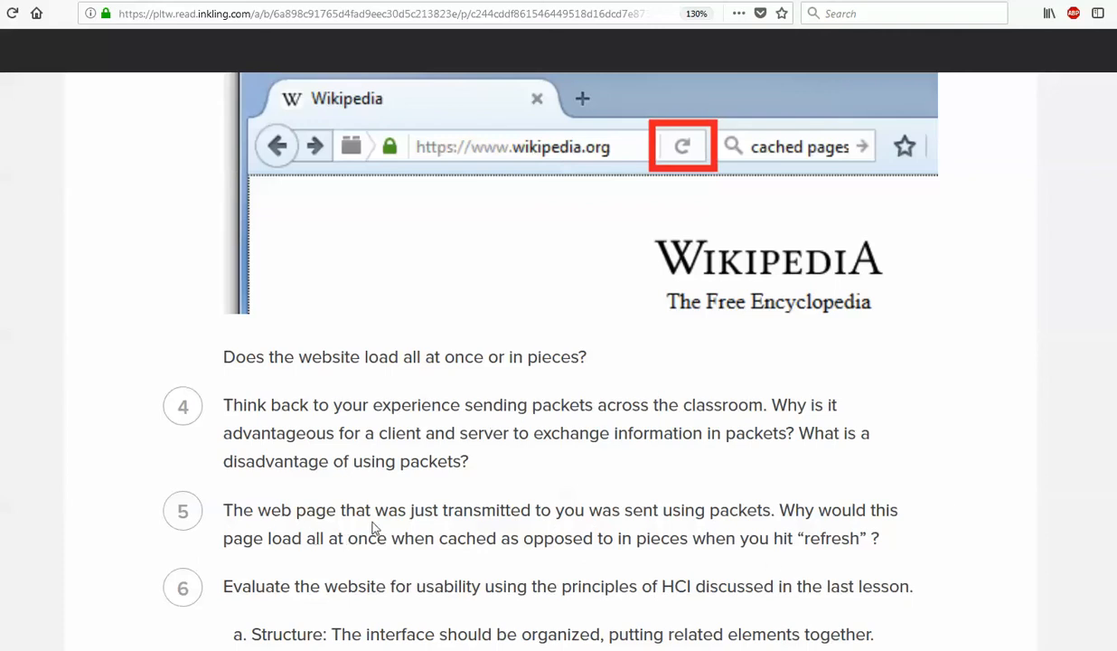
{"action": "mouse_move", "coordinate": [622, 428]}
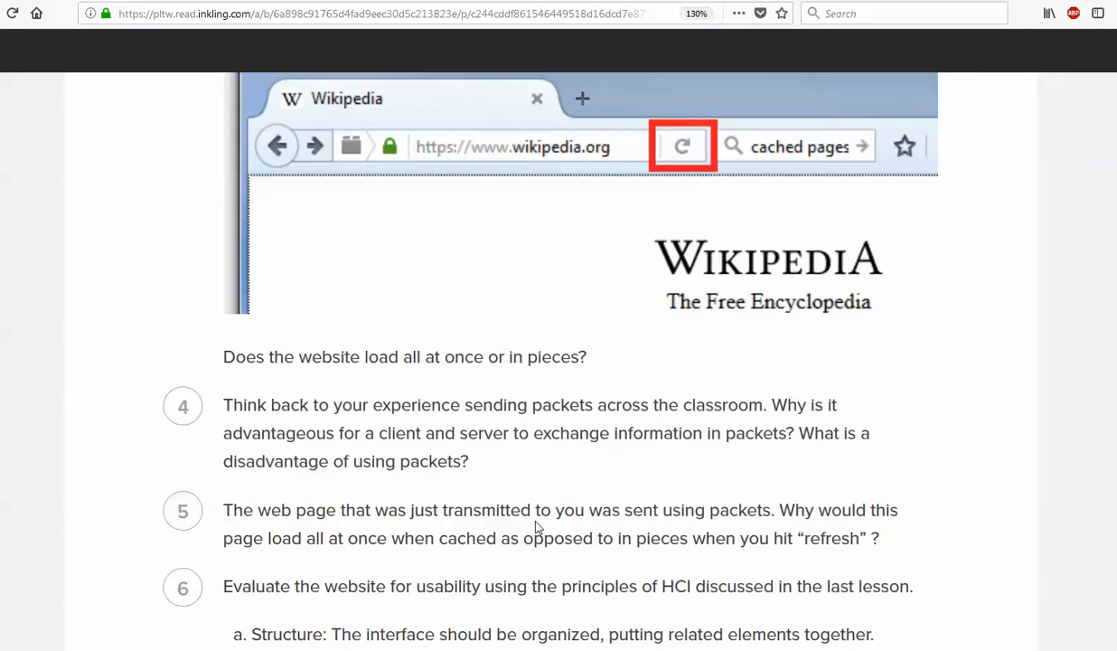
Scroll past the HCI usability list until questions 10–13 on packets and Internet redundancy show
{"action": "scroll", "scroll_direction": "down", "scroll_amount": 3}
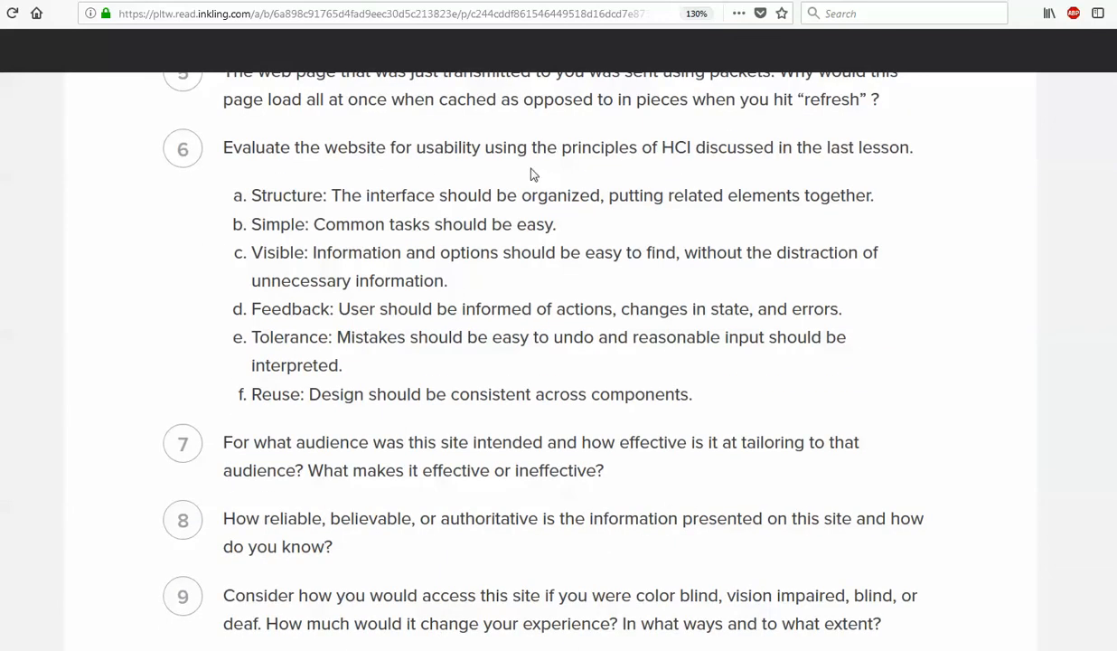
{"action": "mouse_move", "coordinate": [621, 403]}
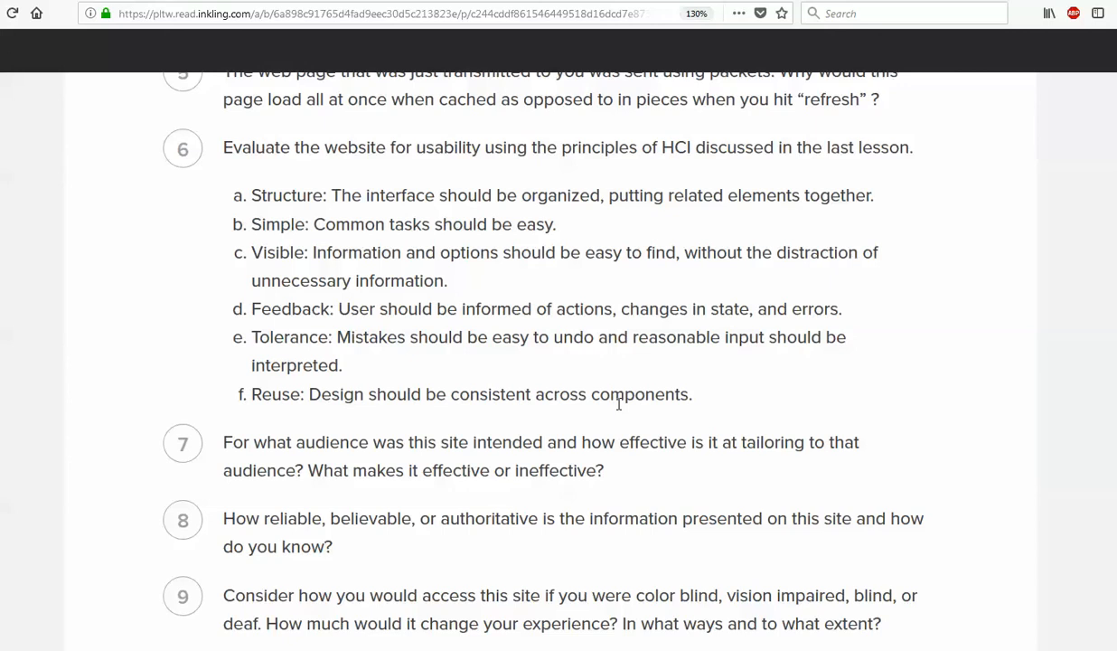
{"action": "mouse_move", "coordinate": [524, 435]}
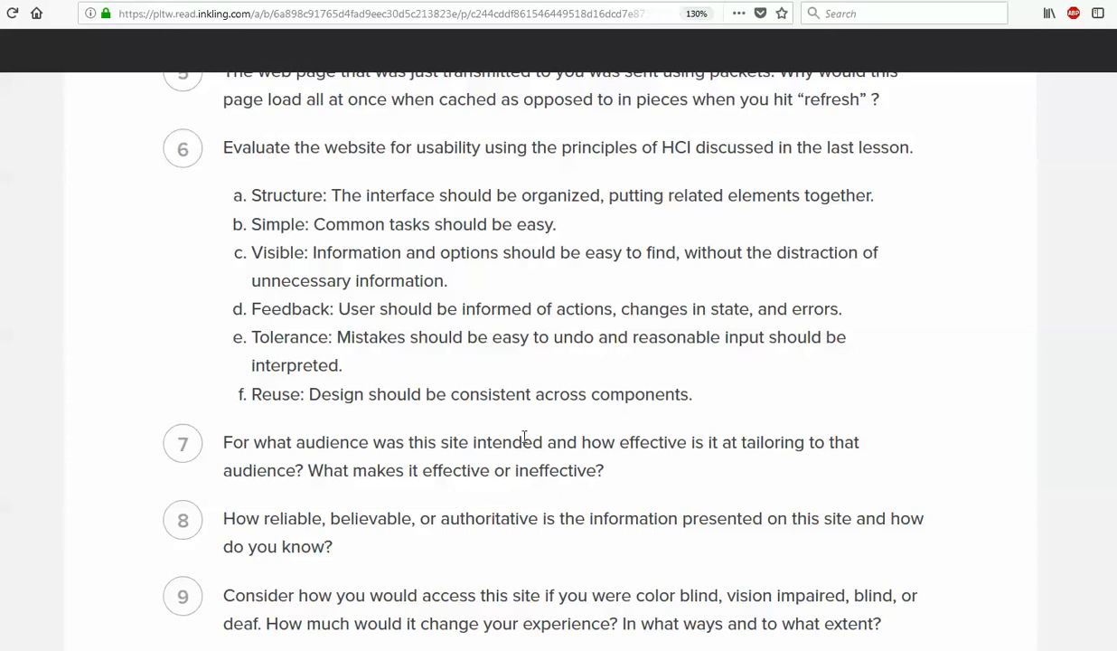
{"action": "scroll", "scroll_direction": "down", "scroll_amount": 3}
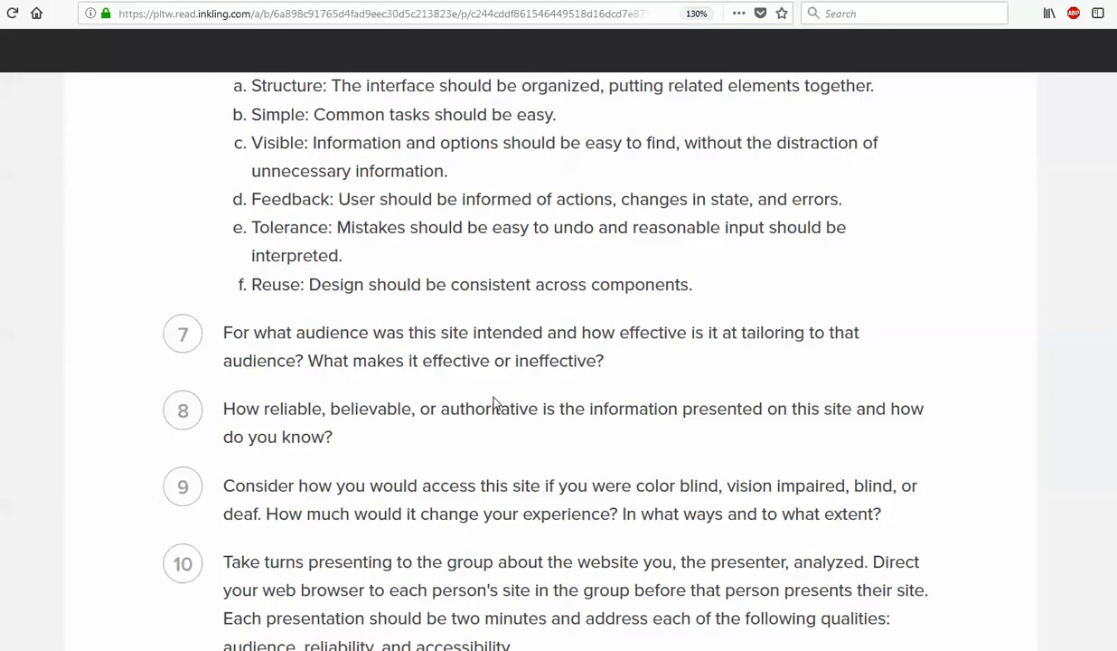
{"action": "mouse_move", "coordinate": [492, 324]}
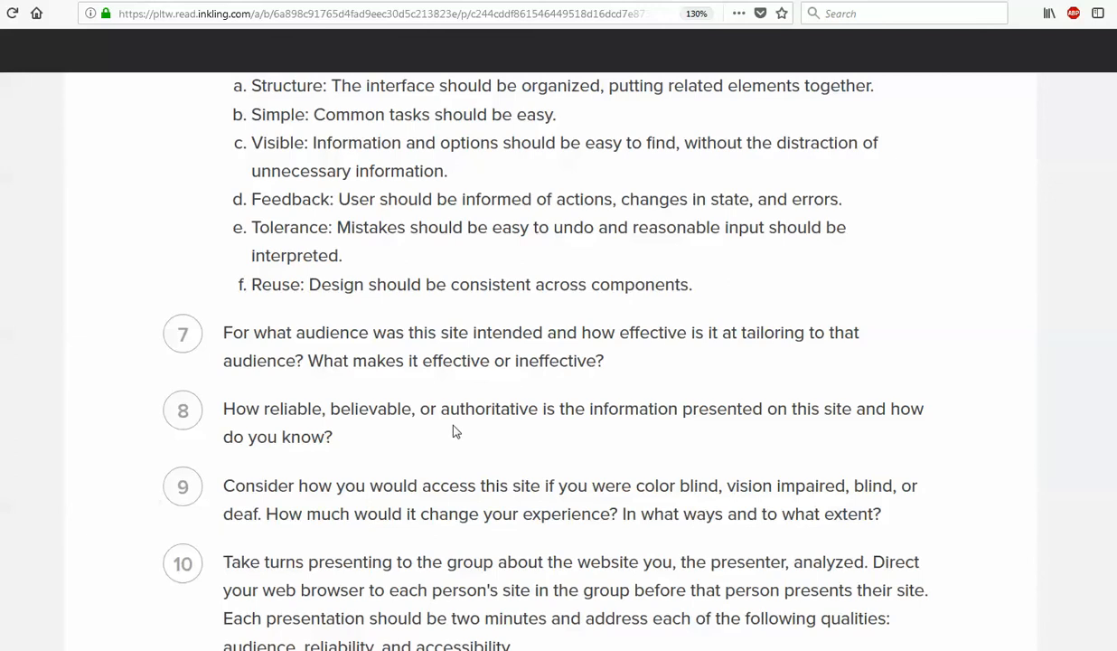
{"action": "mouse_move", "coordinate": [703, 416]}
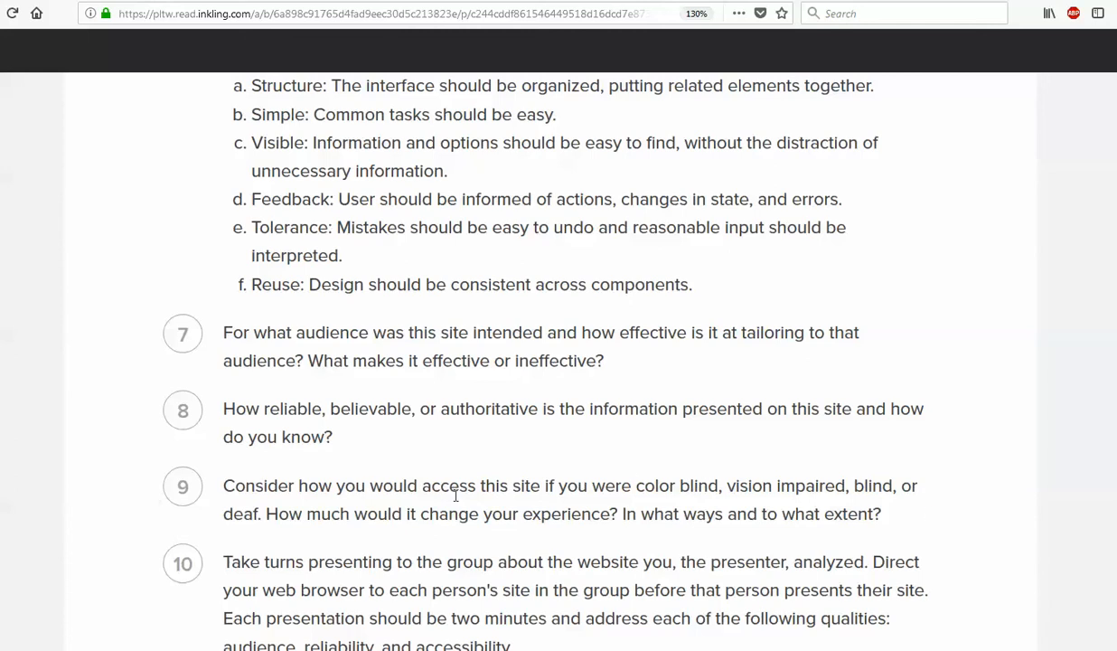
{"action": "mouse_move", "coordinate": [689, 492]}
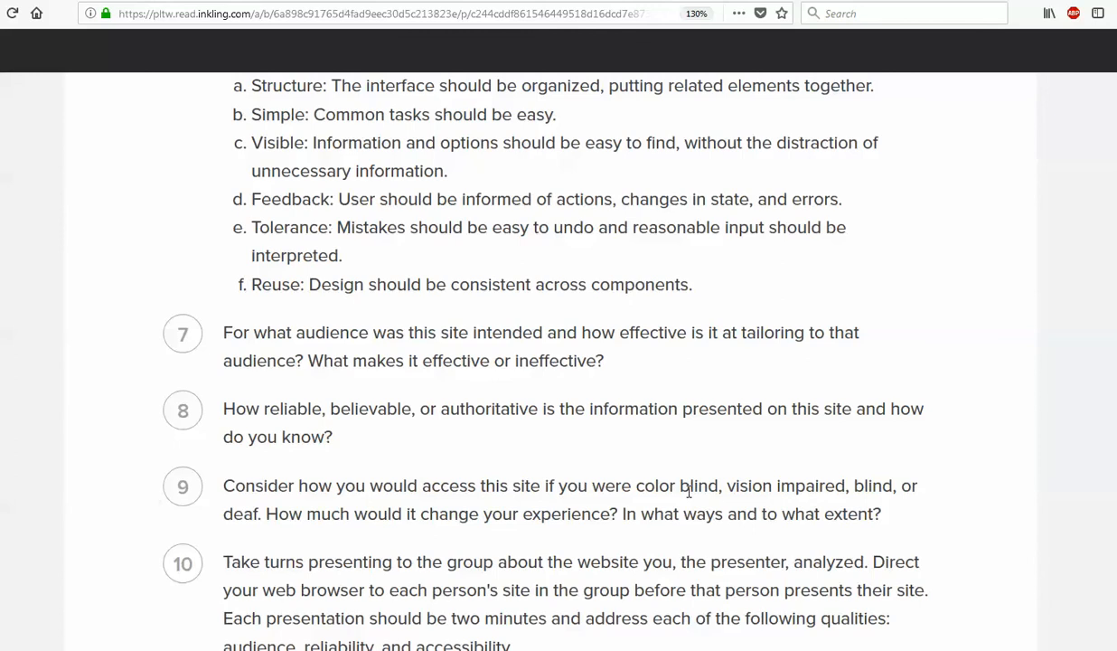
{"action": "scroll", "scroll_direction": "down", "scroll_amount": 3}
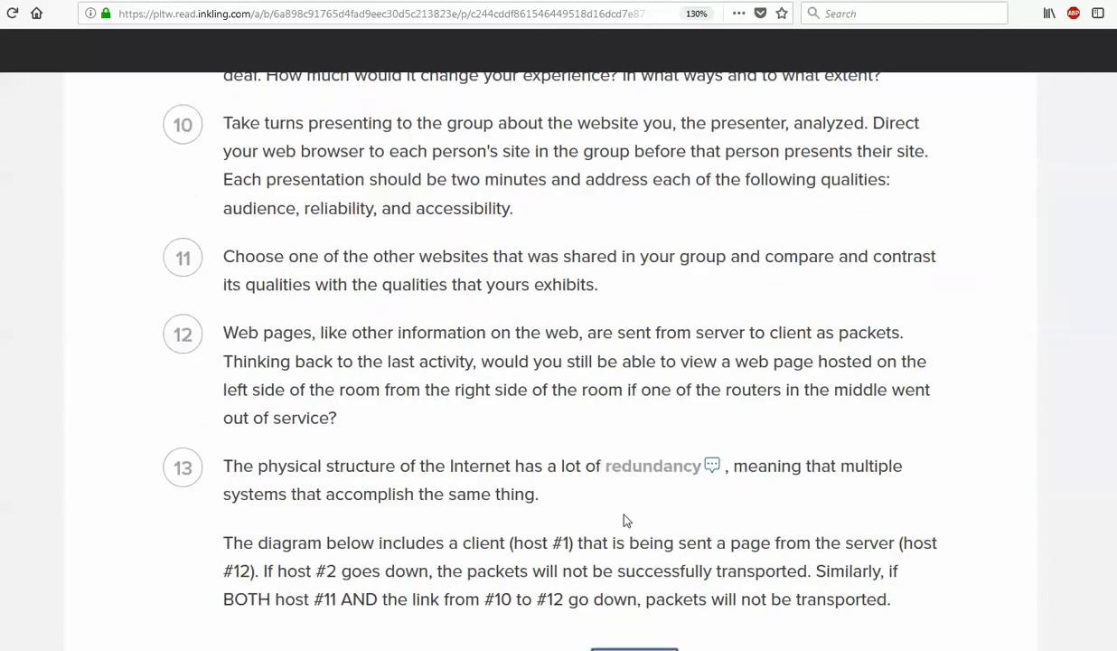
{"action": "mouse_move", "coordinate": [450, 308]}
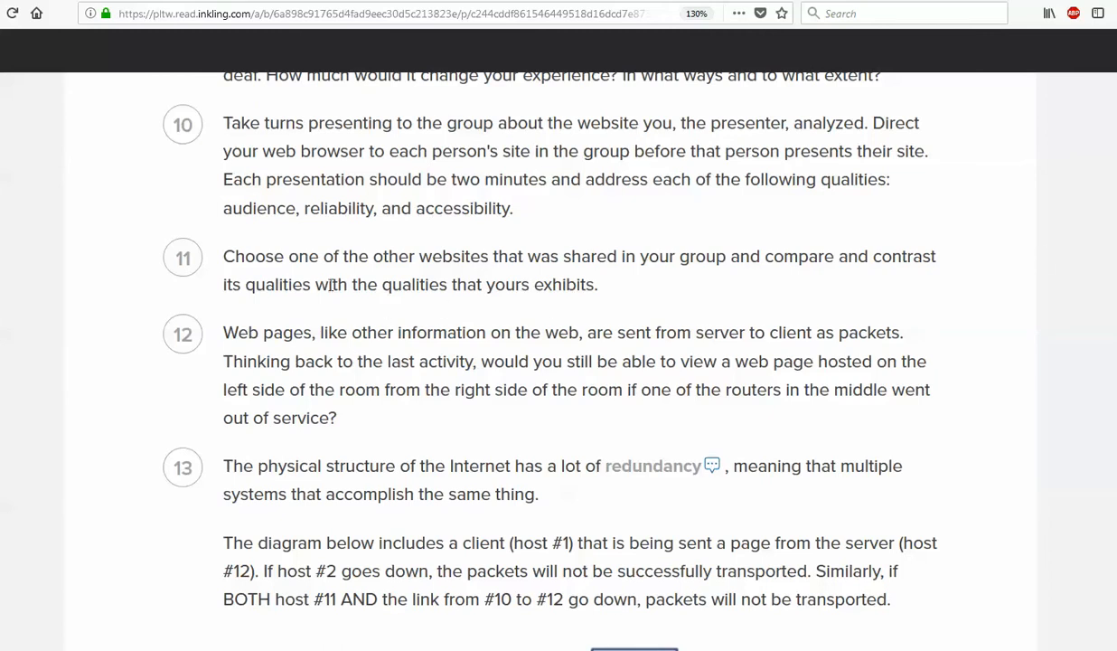
{"action": "scroll", "scroll_direction": "down", "scroll_amount": 3}
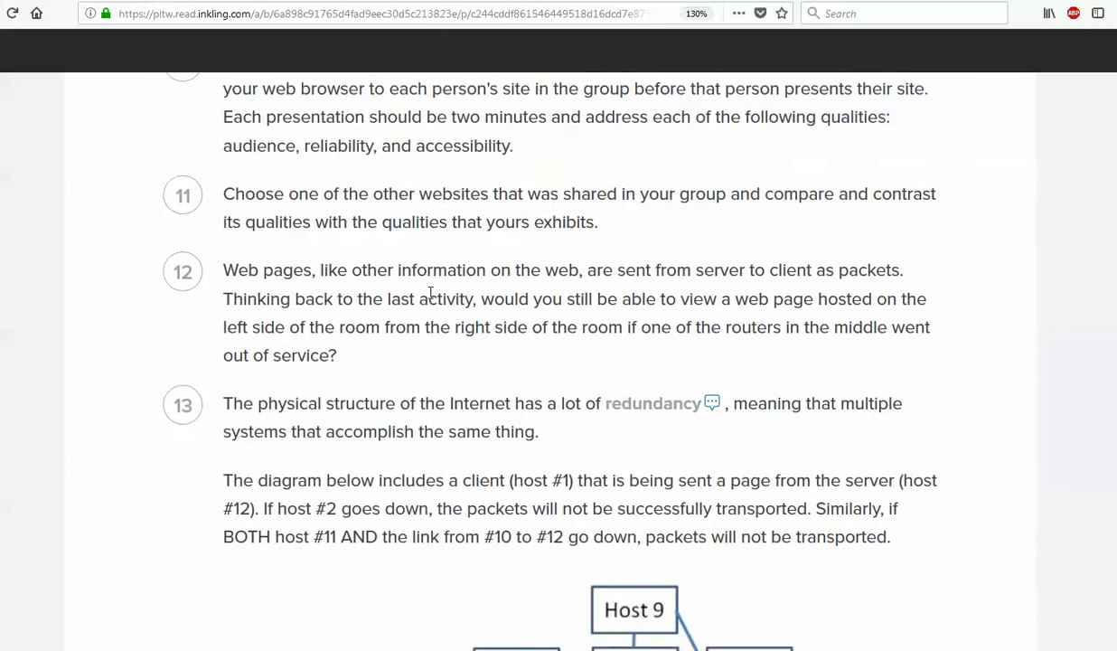
Scroll to the host/ISP client-to-server network diagram and question 14 on route redundancy
{"action": "scroll", "scroll_direction": "down", "scroll_amount": 3}
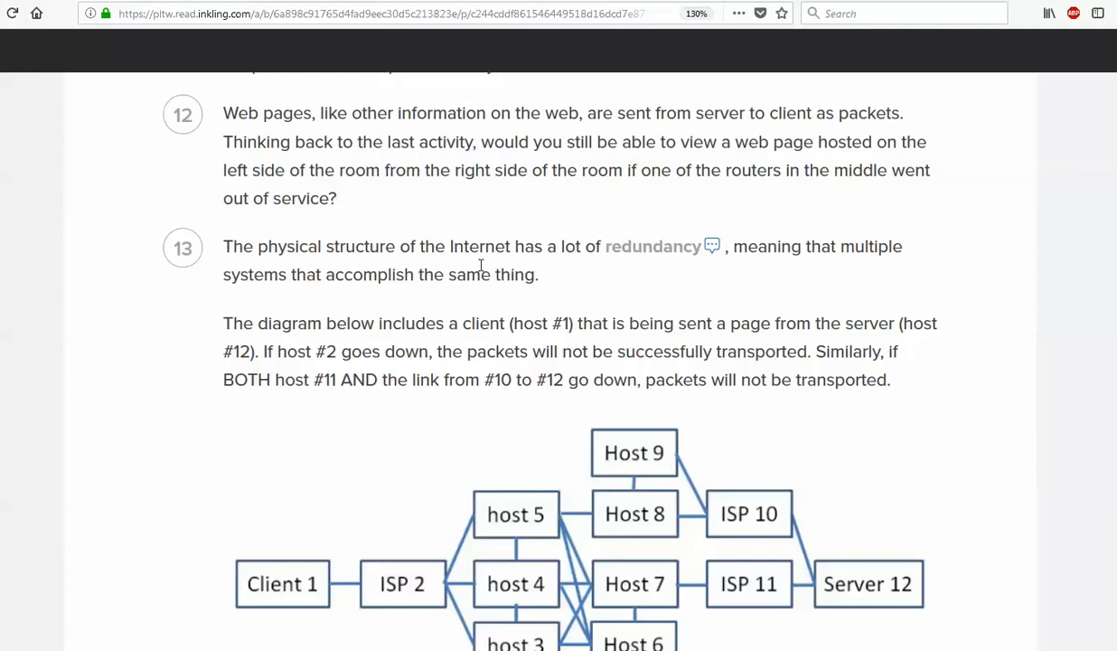
{"action": "mouse_move", "coordinate": [652, 246]}
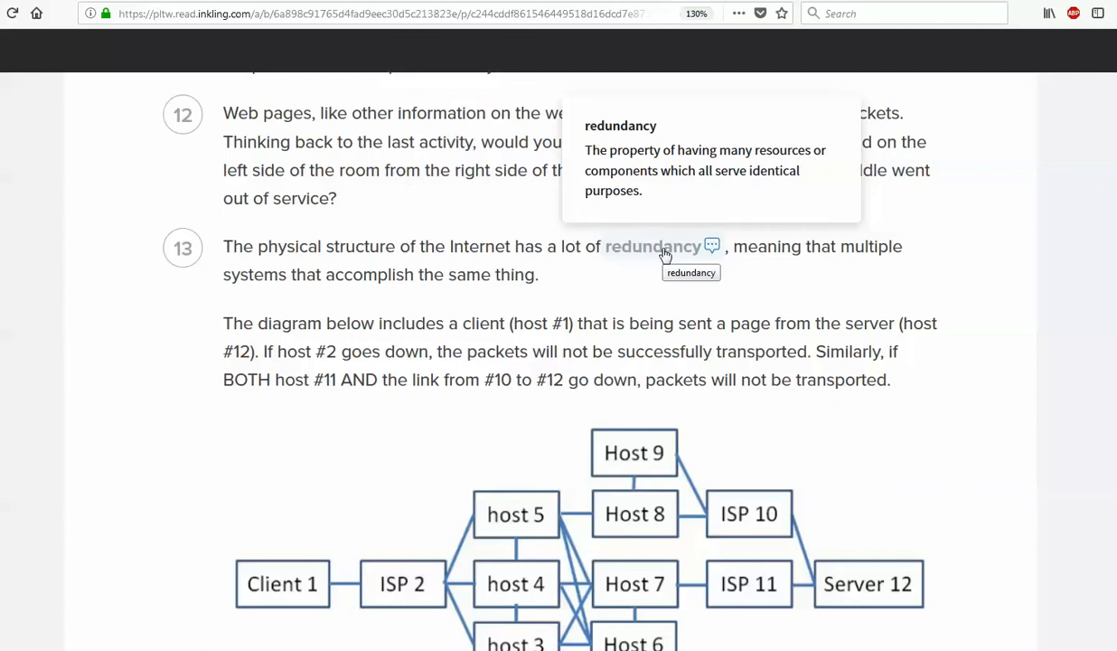
{"action": "scroll", "scroll_direction": "down", "scroll_amount": 3}
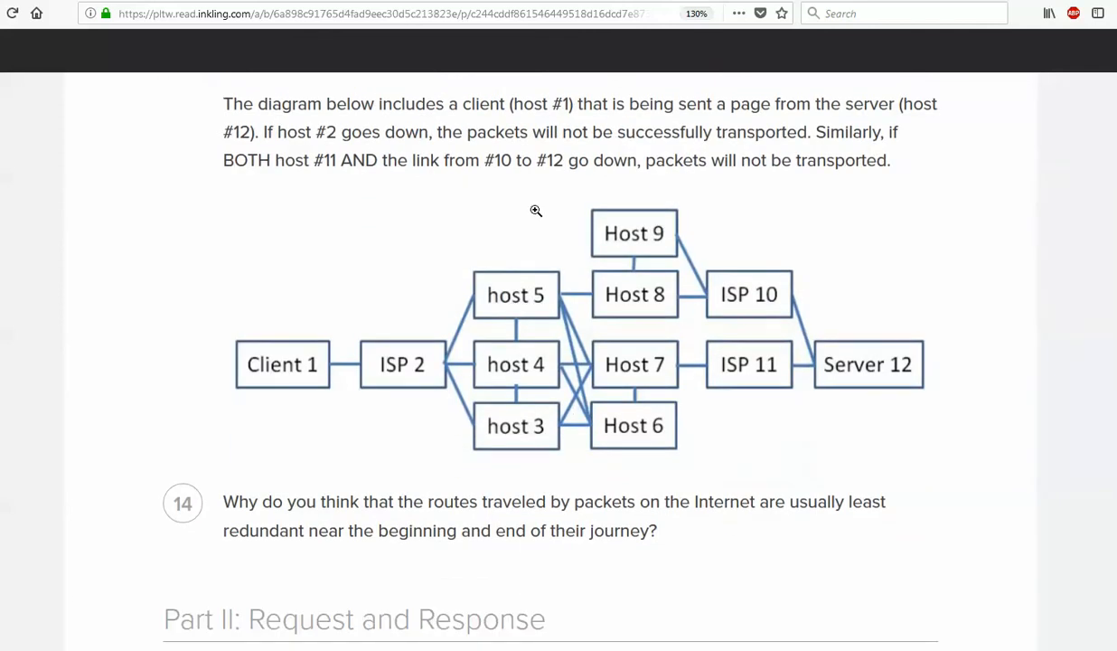
{"action": "mouse_move", "coordinate": [304, 373]}
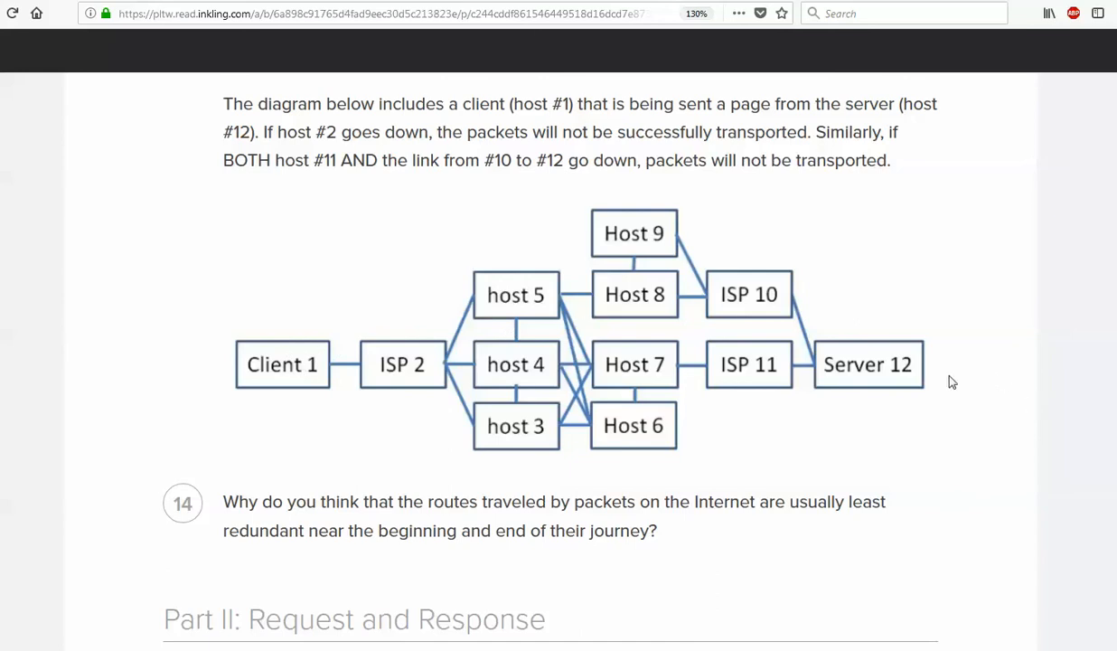
{"action": "mouse_move", "coordinate": [889, 373]}
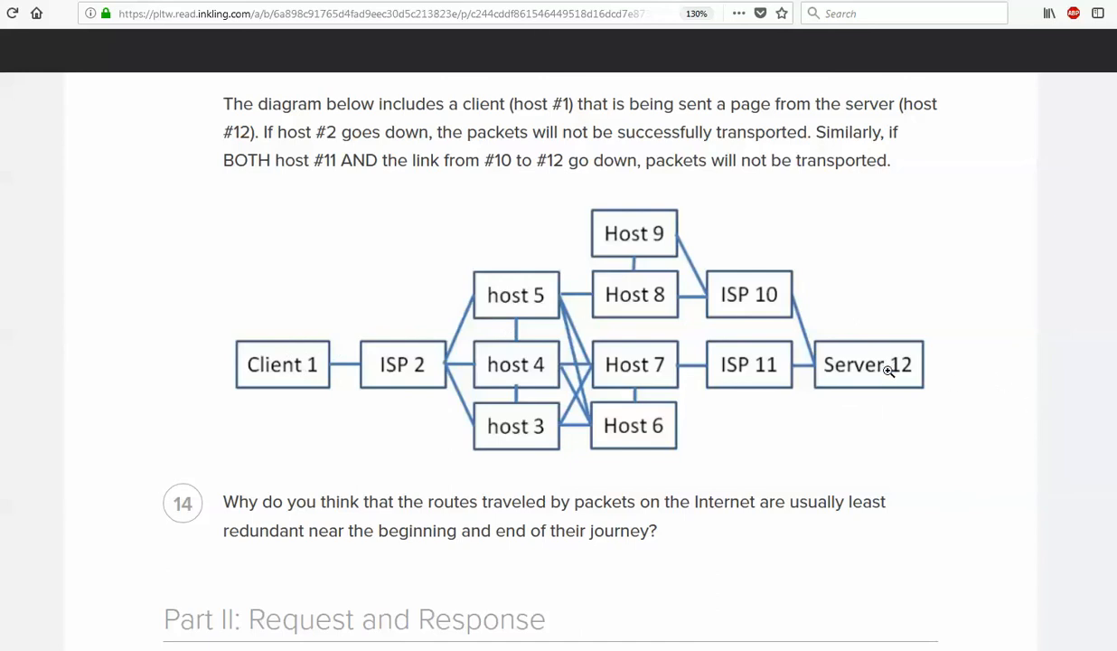
{"action": "mouse_move", "coordinate": [848, 380]}
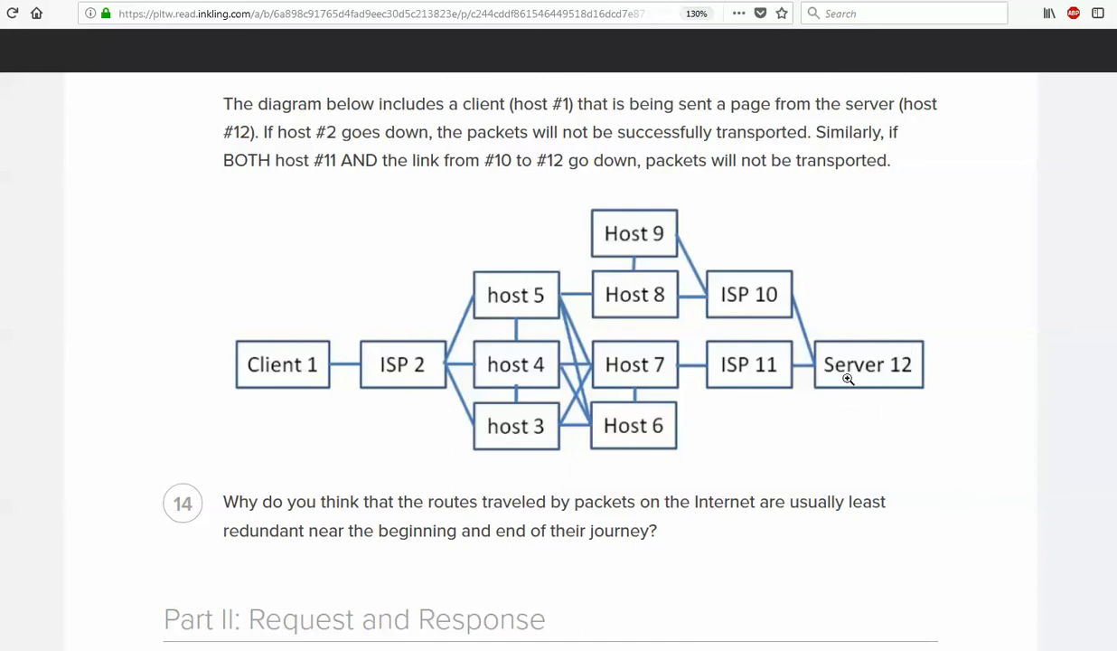
{"action": "mouse_move", "coordinate": [694, 400]}
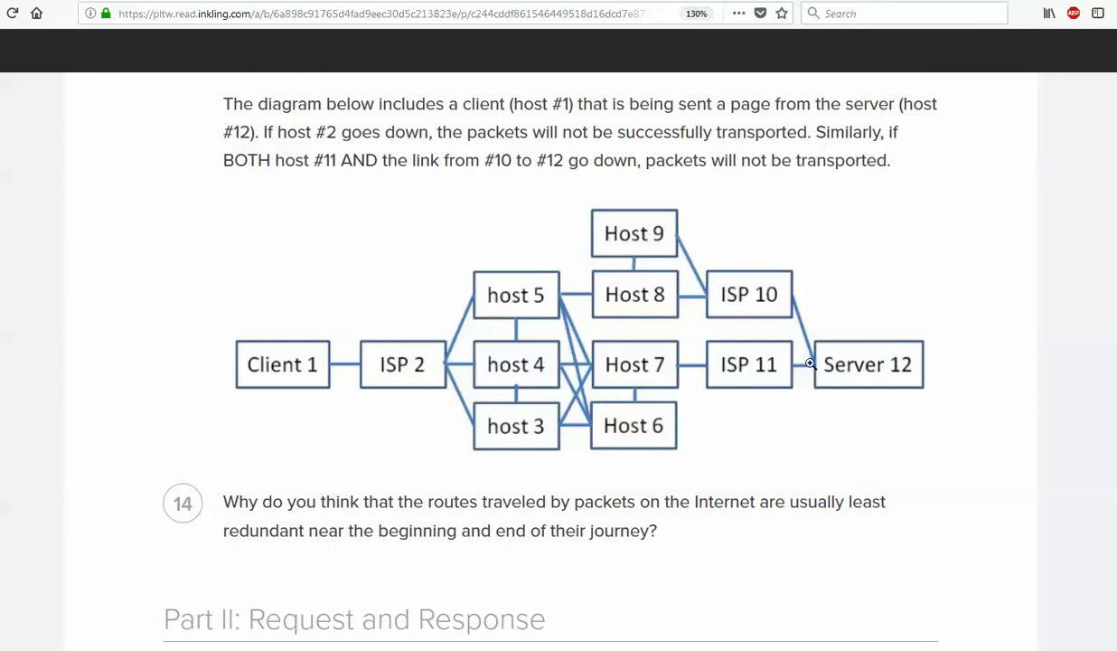
{"action": "mouse_move", "coordinate": [756, 354]}
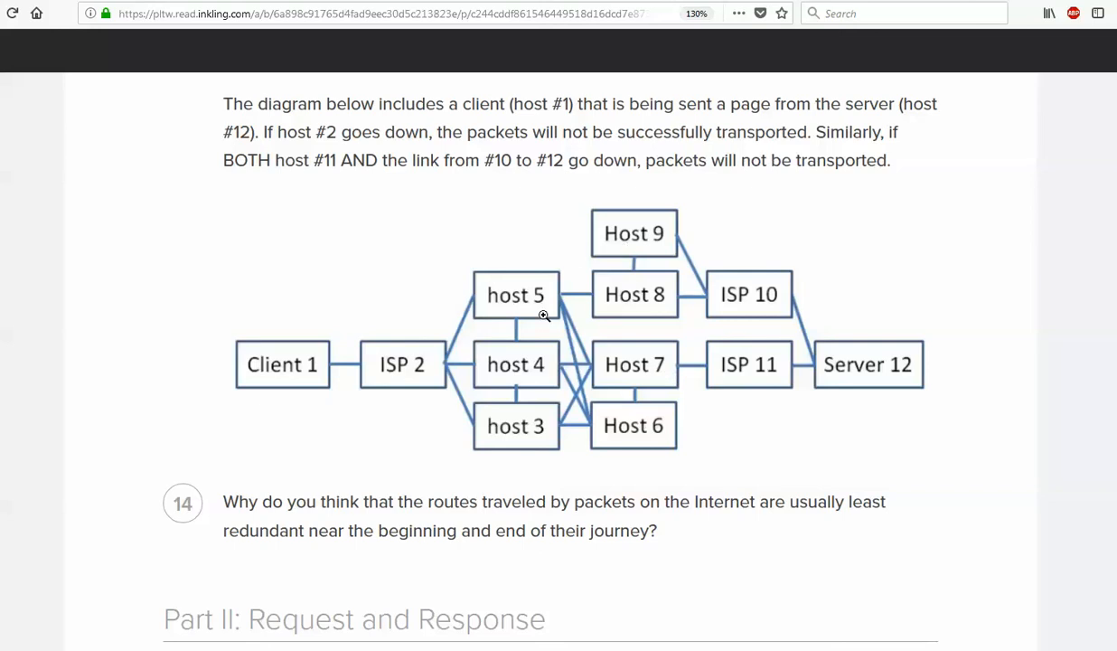
{"action": "mouse_move", "coordinate": [397, 365]}
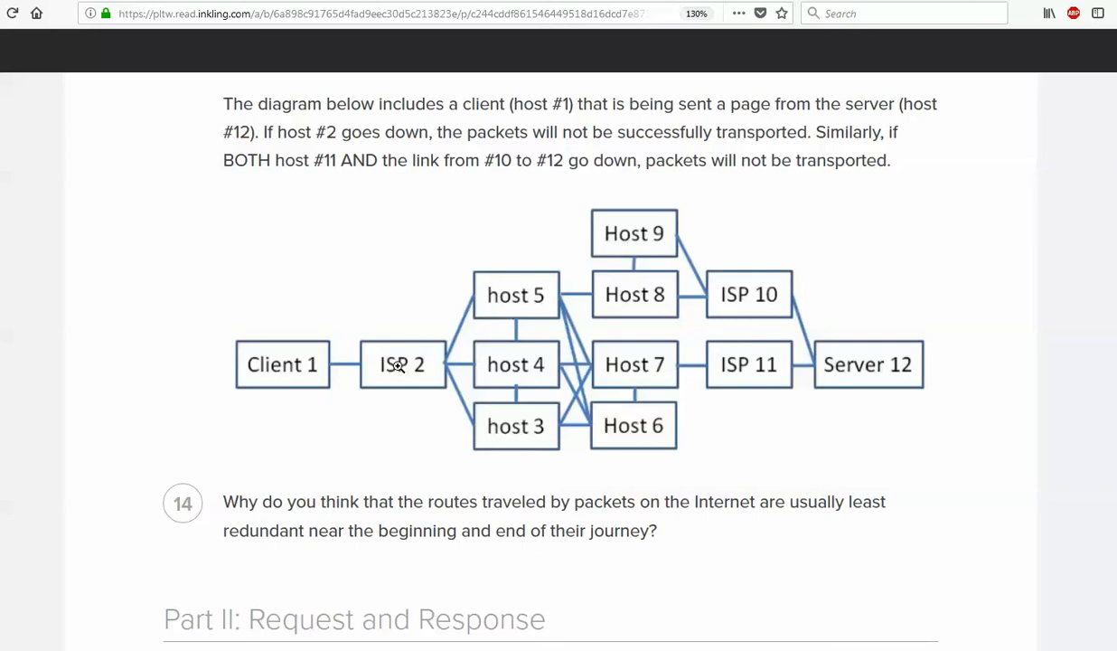
{"action": "mouse_move", "coordinate": [298, 369]}
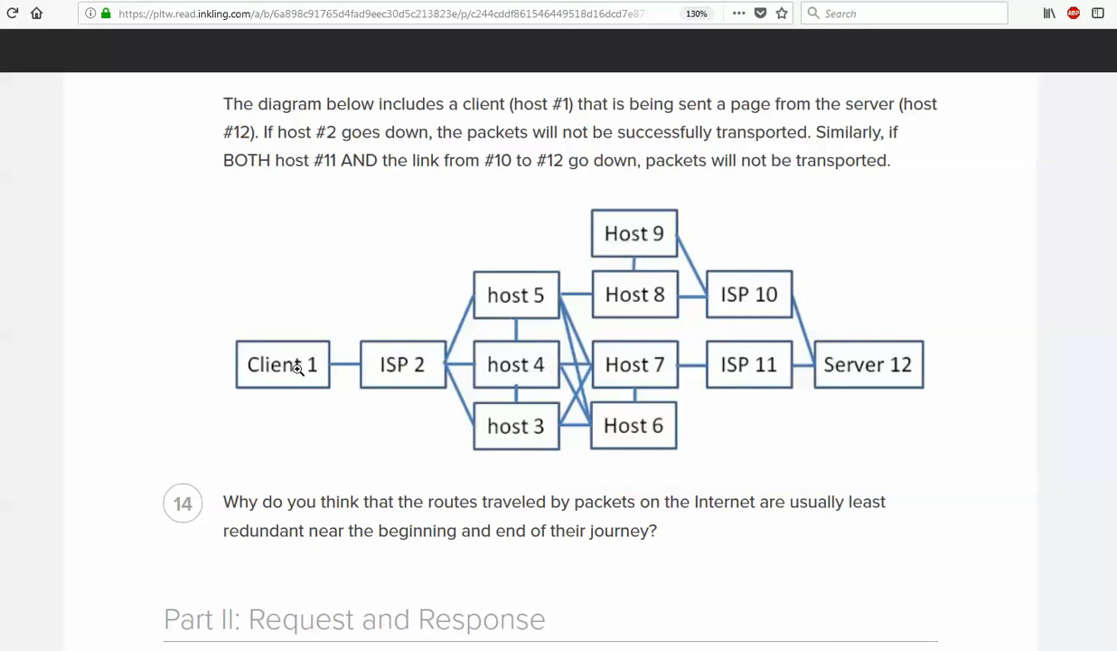
{"action": "mouse_move", "coordinate": [878, 249]}
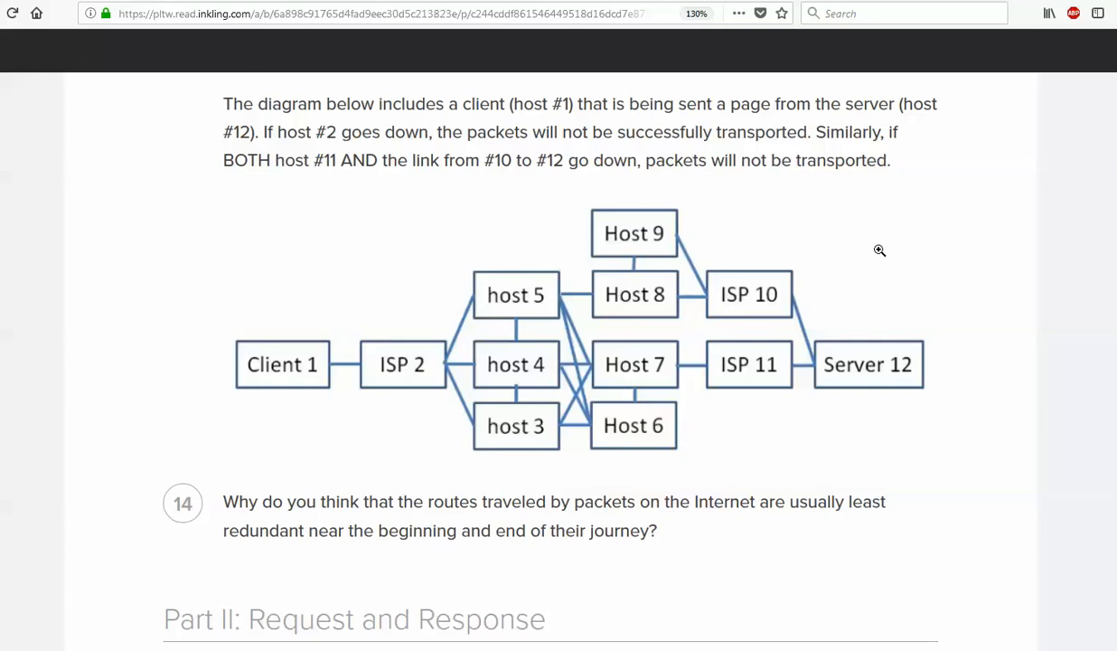
{"action": "mouse_move", "coordinate": [692, 310]}
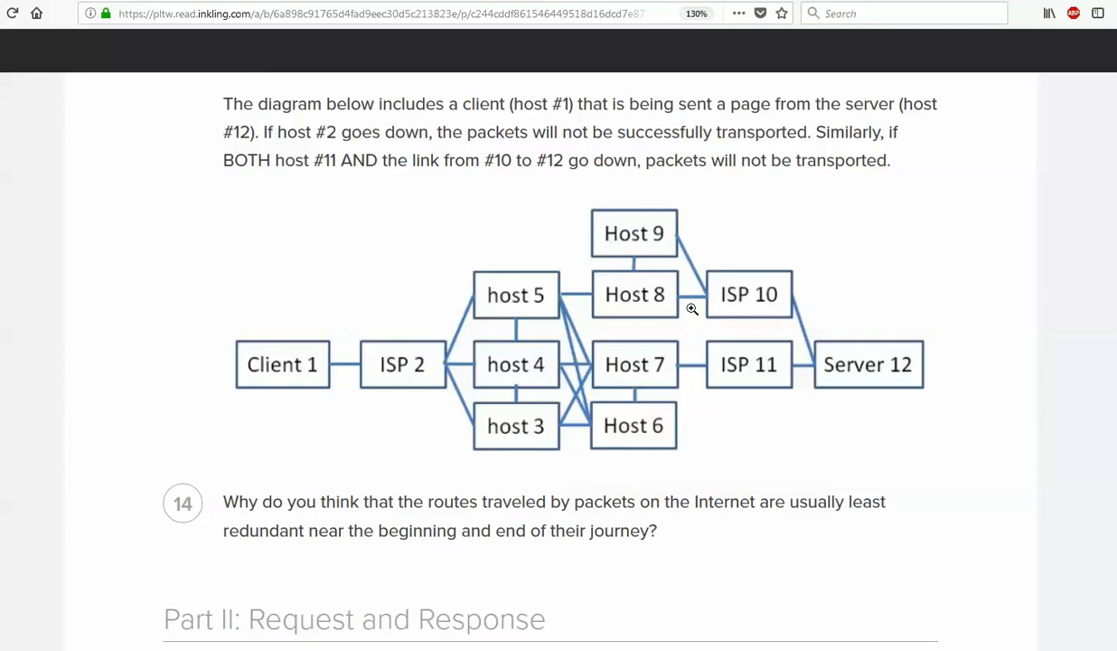
{"action": "mouse_move", "coordinate": [838, 345]}
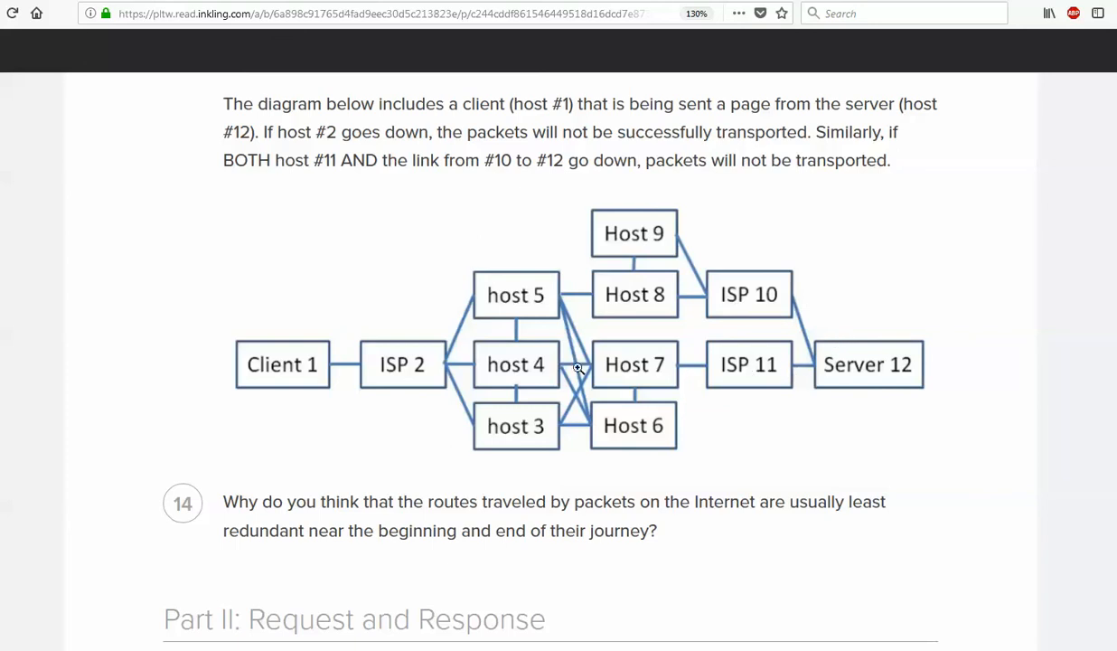
{"action": "mouse_move", "coordinate": [420, 363]}
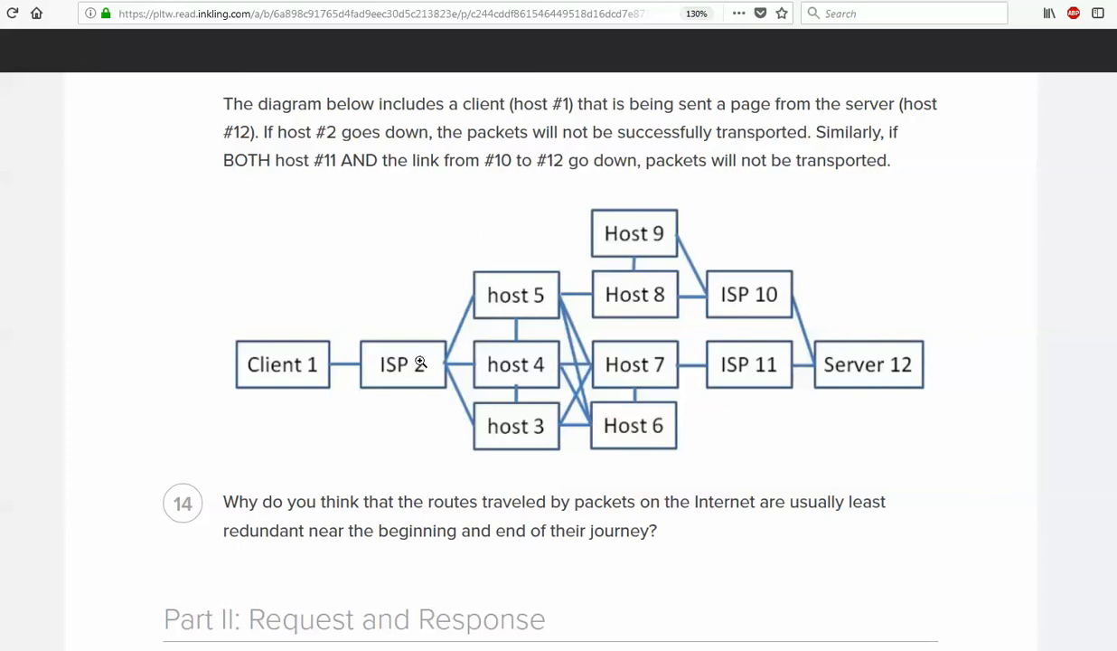
{"action": "mouse_move", "coordinate": [743, 373]}
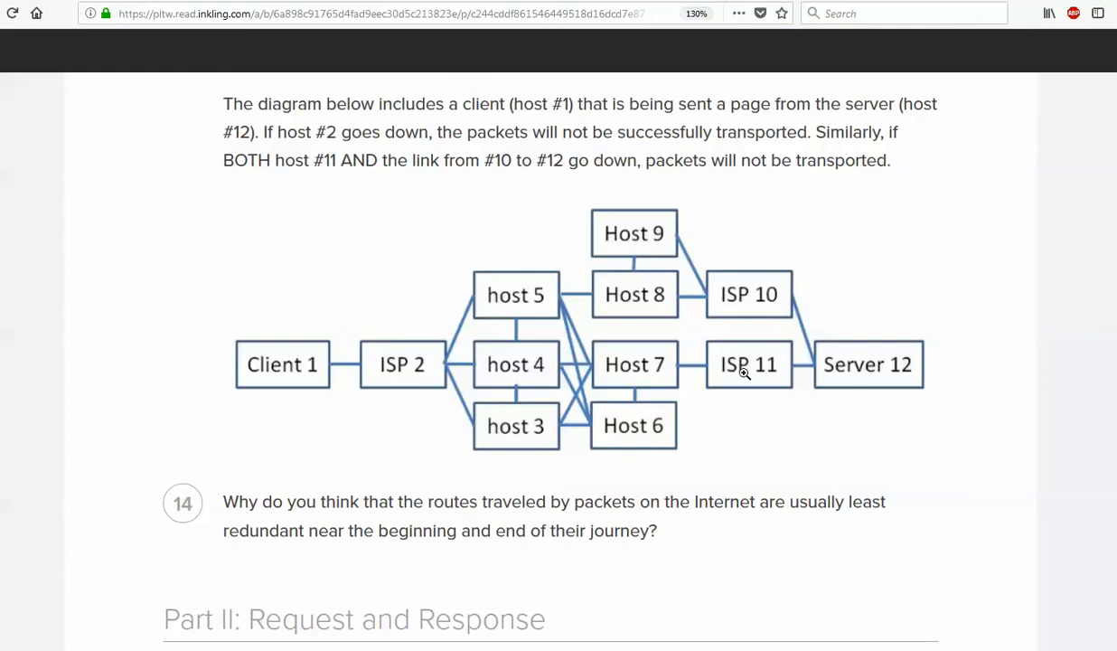
{"action": "mouse_move", "coordinate": [770, 365]}
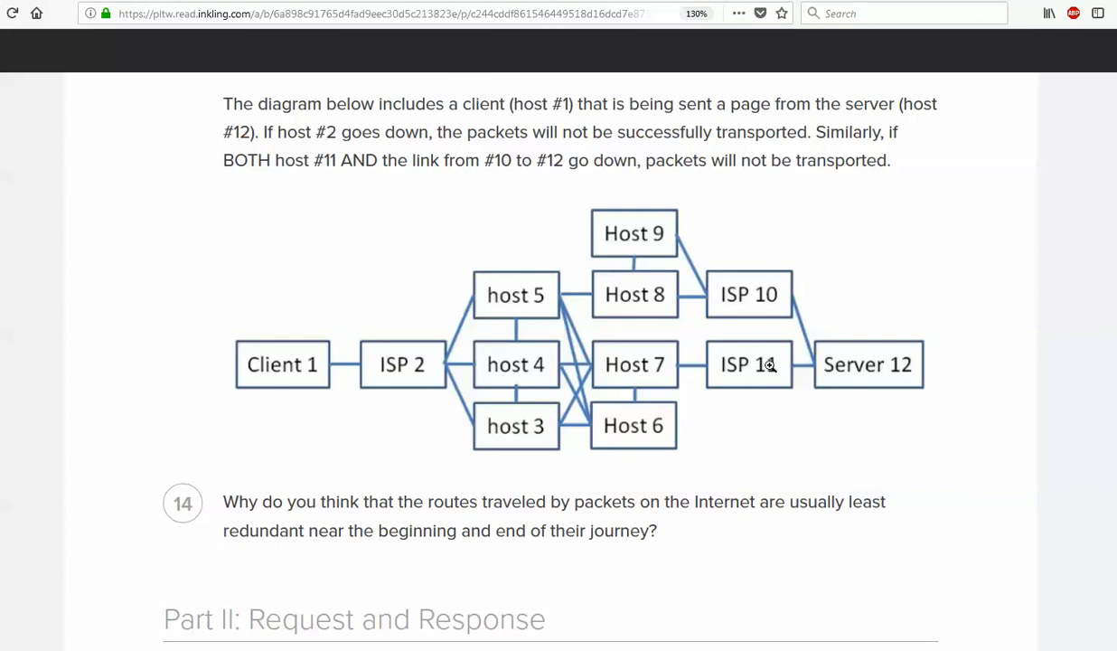
{"action": "mouse_move", "coordinate": [646, 326]}
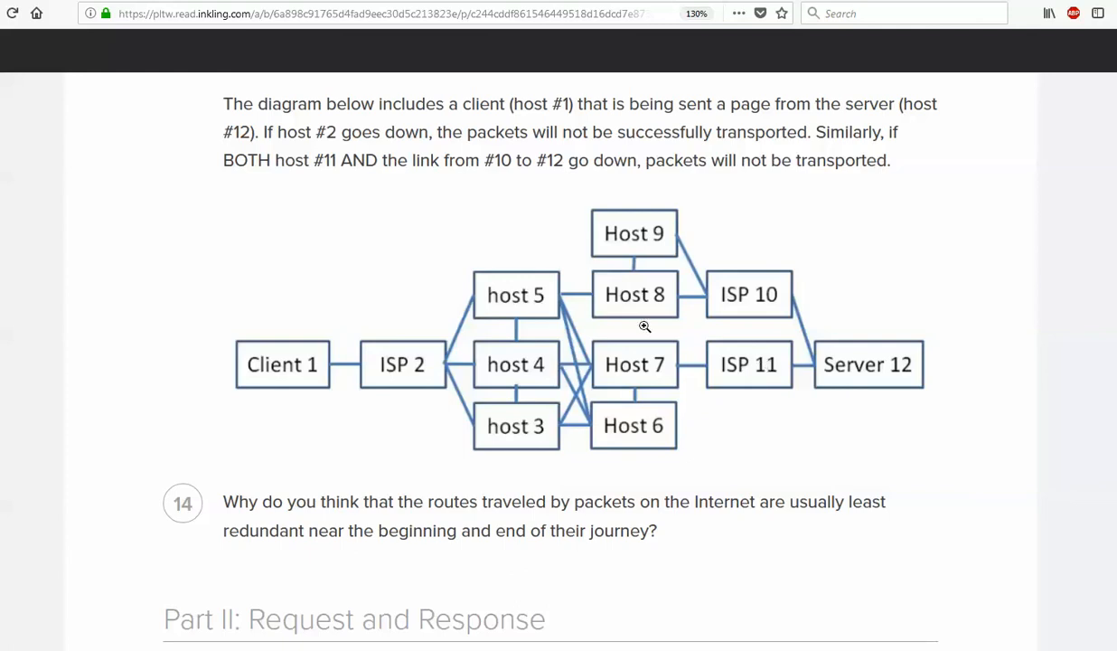
{"action": "mouse_move", "coordinate": [434, 365]}
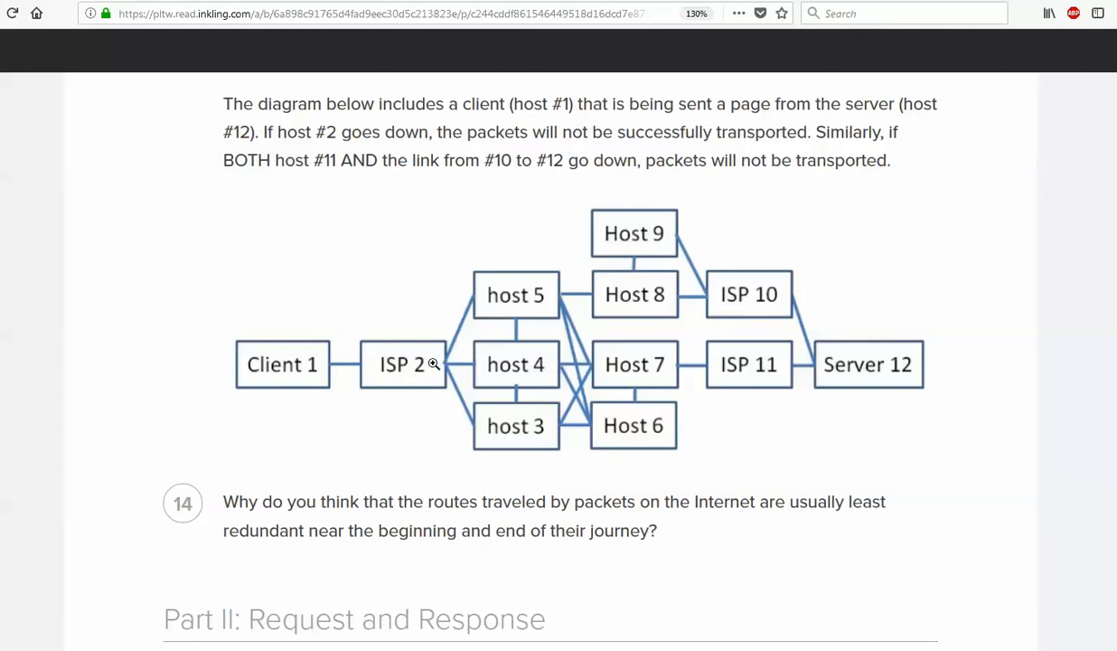
{"action": "mouse_move", "coordinate": [427, 375]}
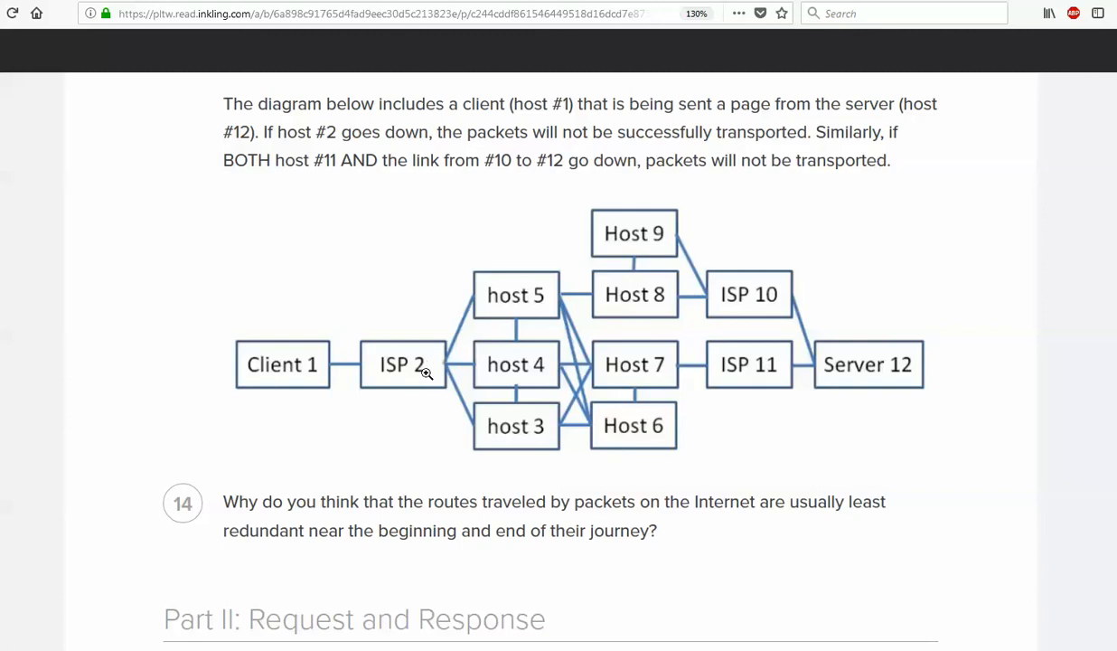
{"action": "mouse_move", "coordinate": [478, 316]}
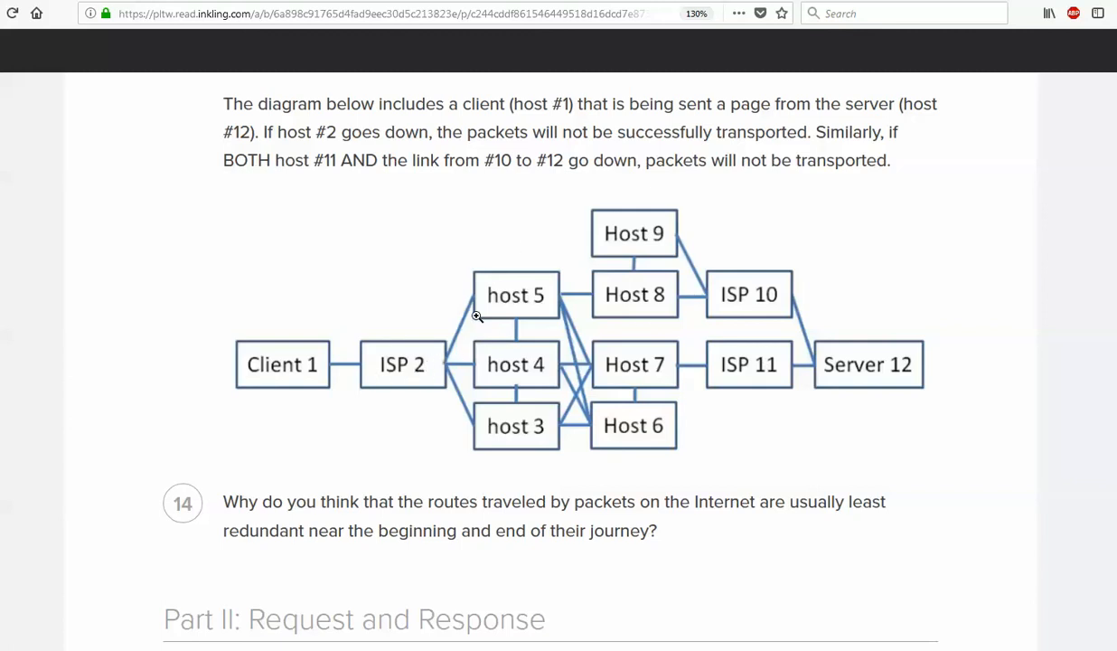
{"action": "mouse_move", "coordinate": [289, 374]}
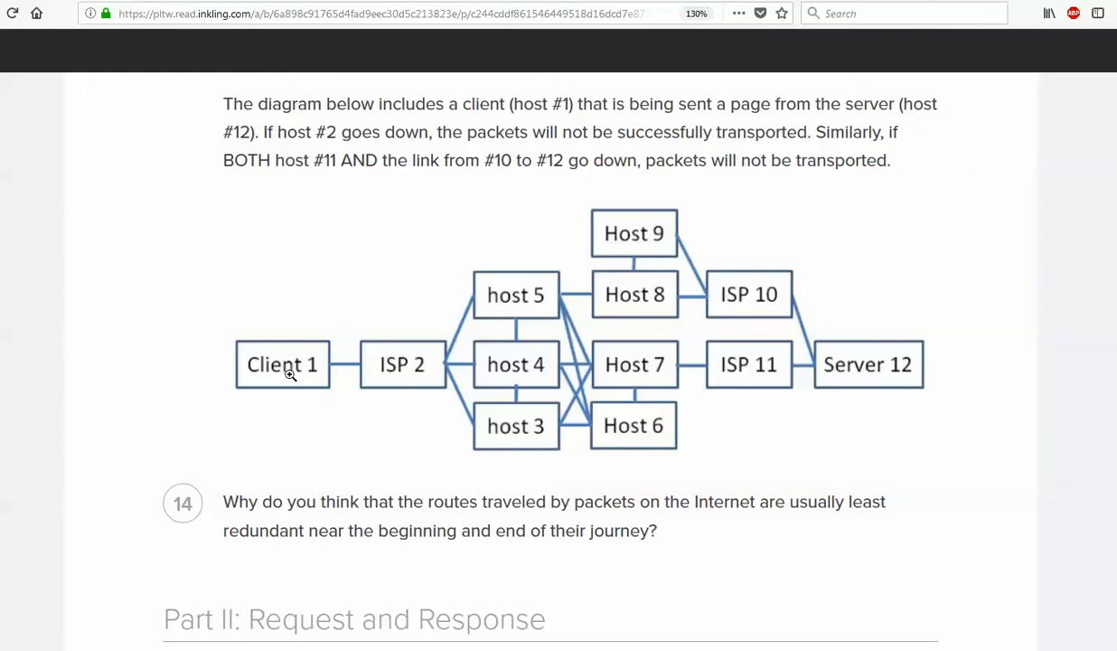
{"action": "mouse_move", "coordinate": [901, 369]}
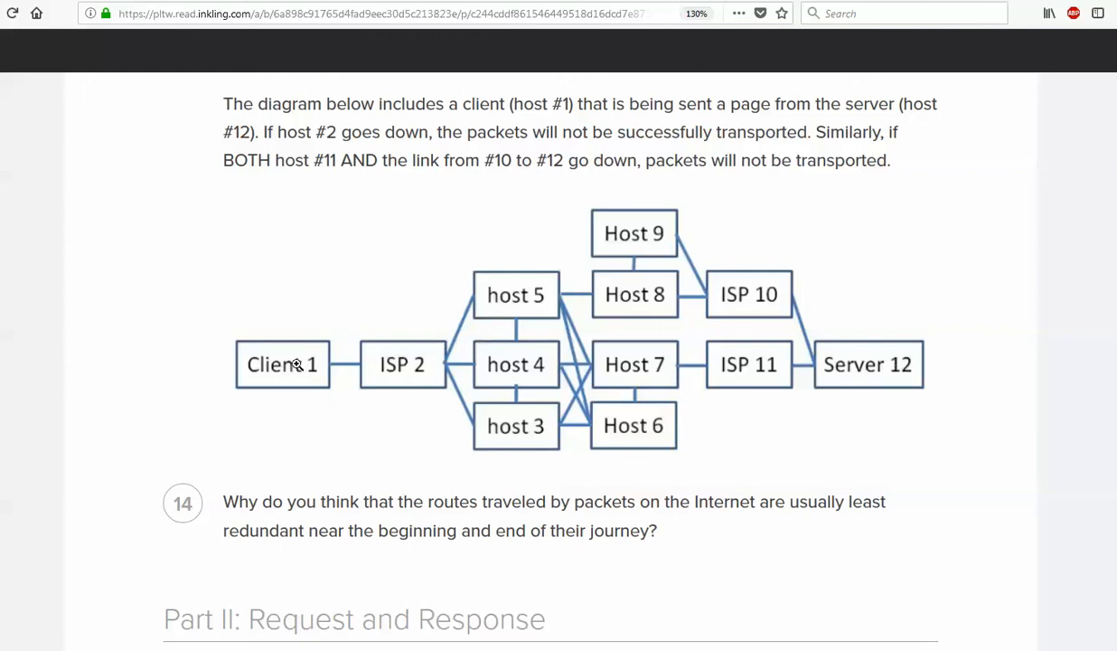
{"action": "mouse_move", "coordinate": [528, 340]}
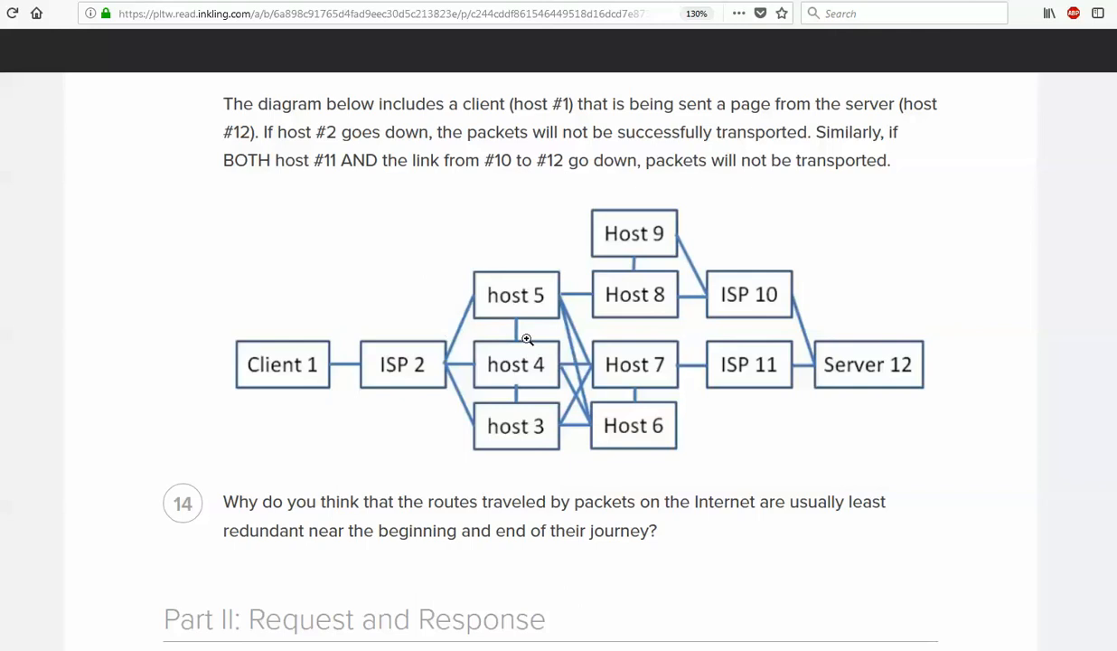
{"action": "mouse_move", "coordinate": [499, 340]}
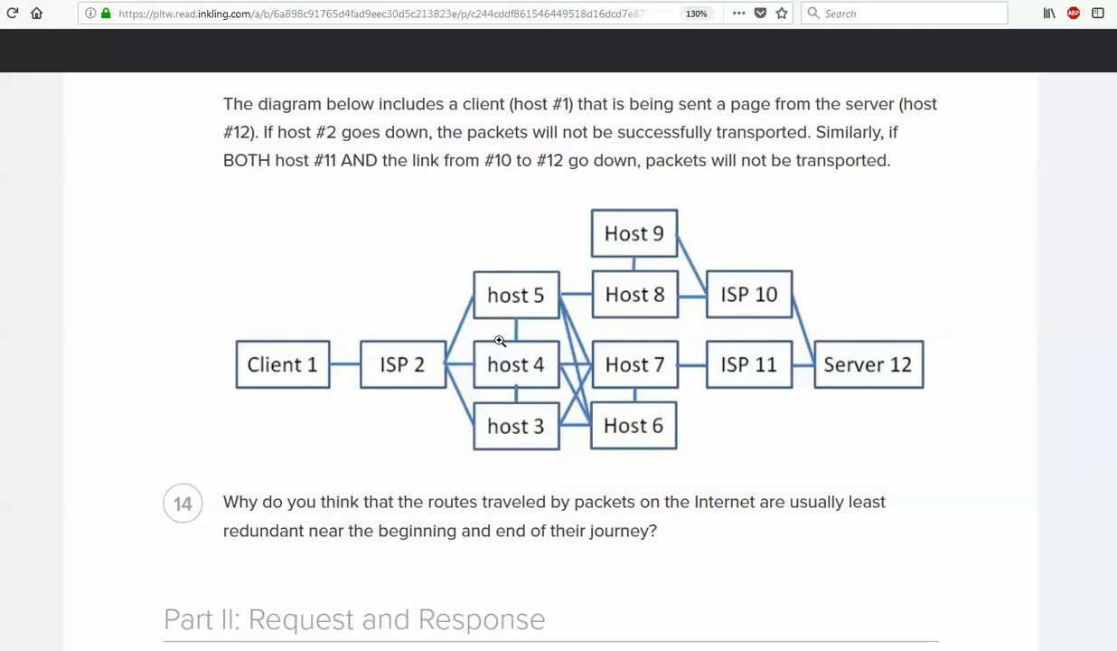
{"action": "mouse_move", "coordinate": [503, 362]}
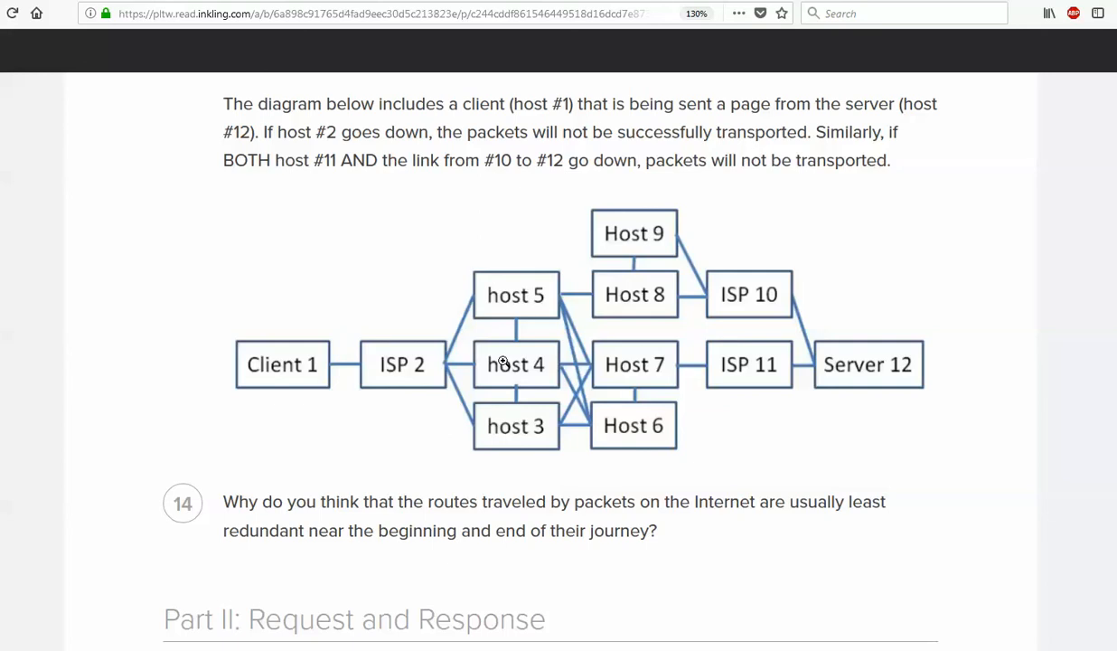
{"action": "mouse_move", "coordinate": [246, 373]}
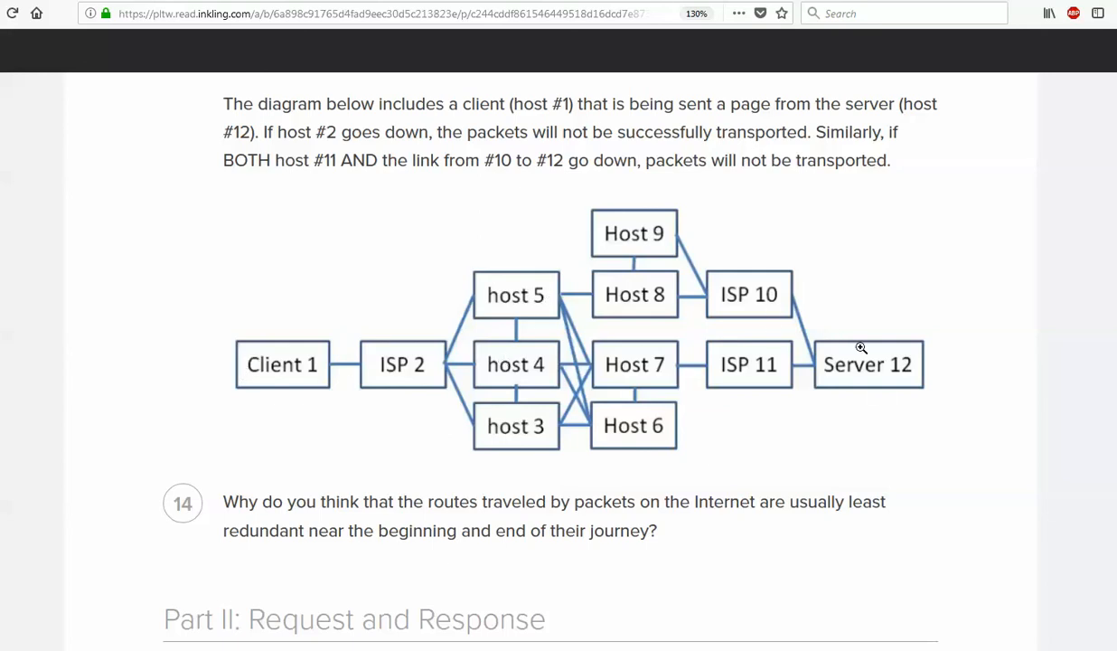
{"action": "mouse_move", "coordinate": [743, 318]}
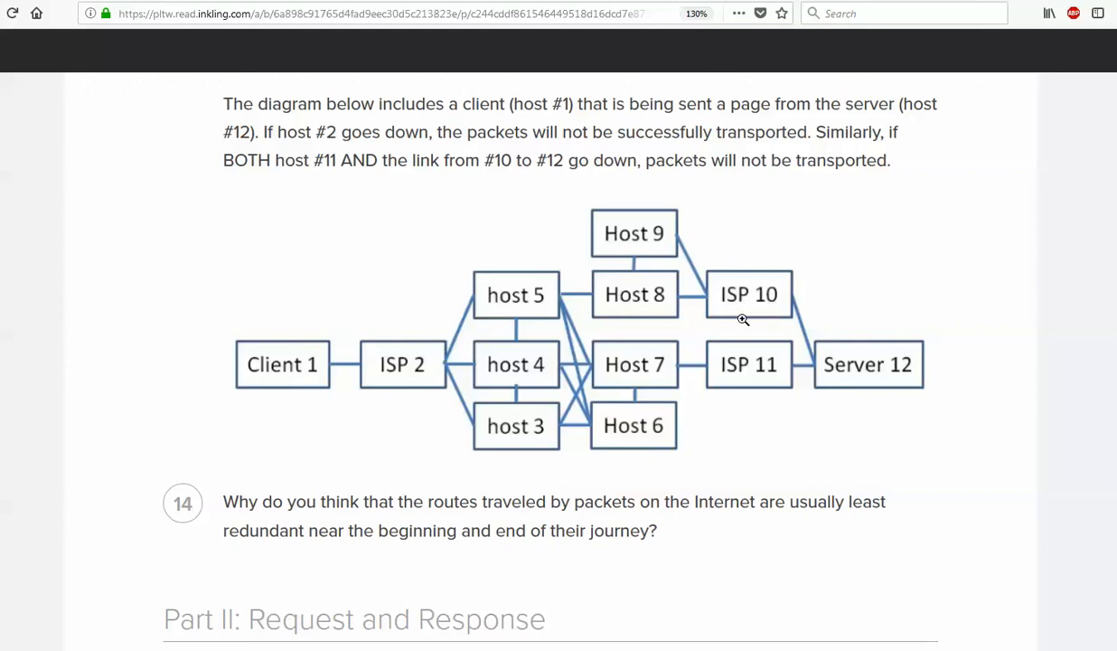
{"action": "mouse_move", "coordinate": [749, 293]}
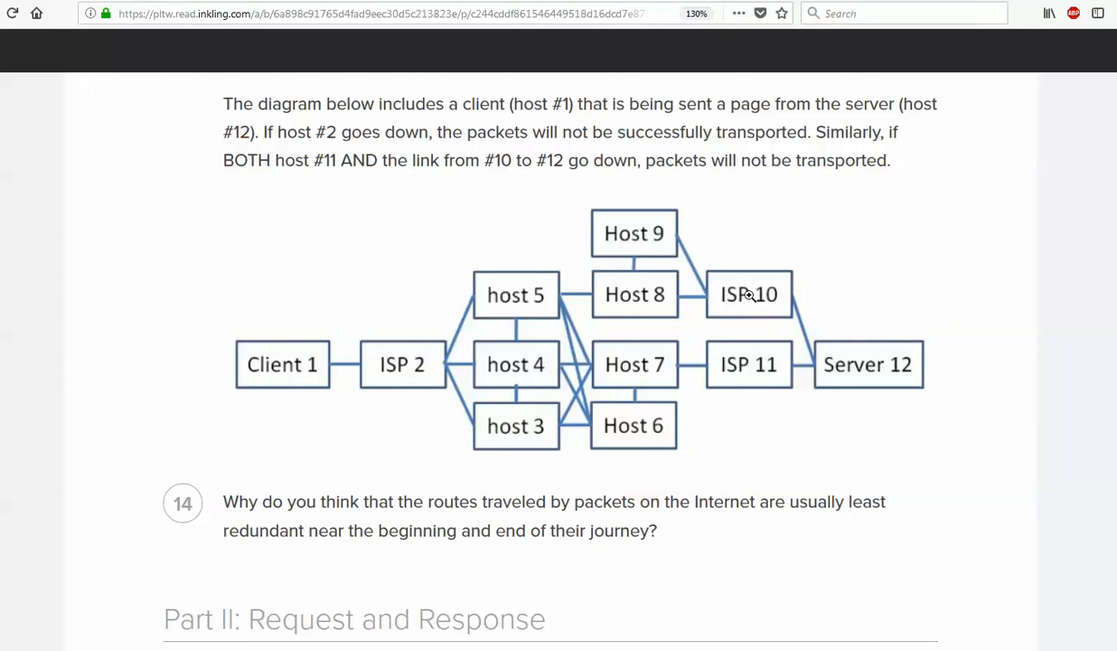
{"action": "mouse_move", "coordinate": [760, 365]}
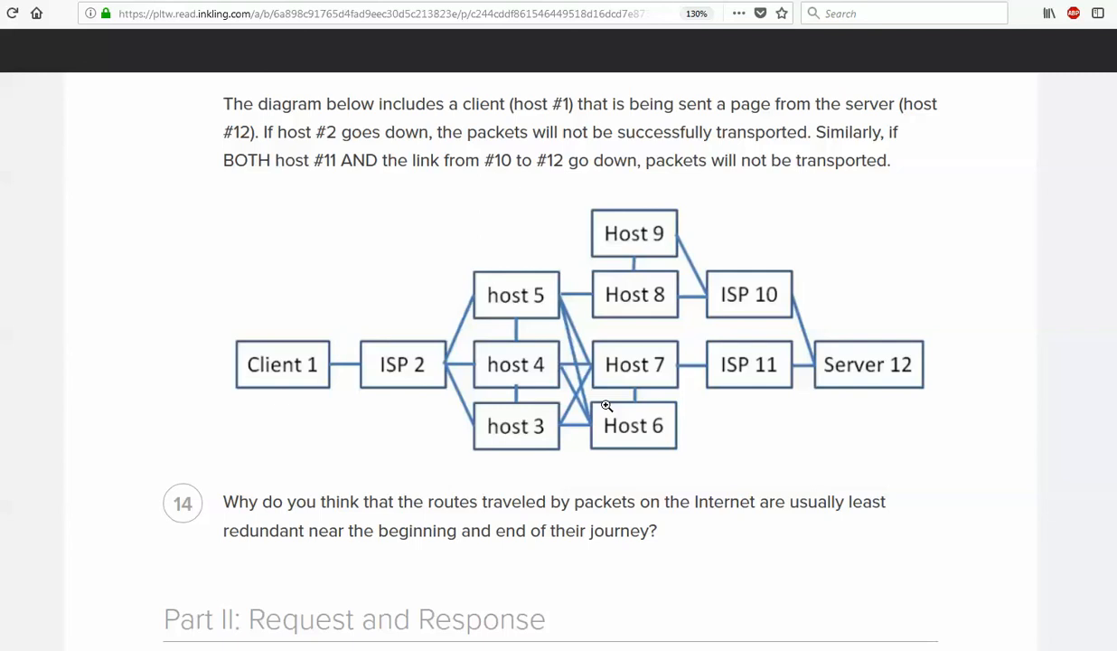
{"action": "mouse_move", "coordinate": [608, 431]}
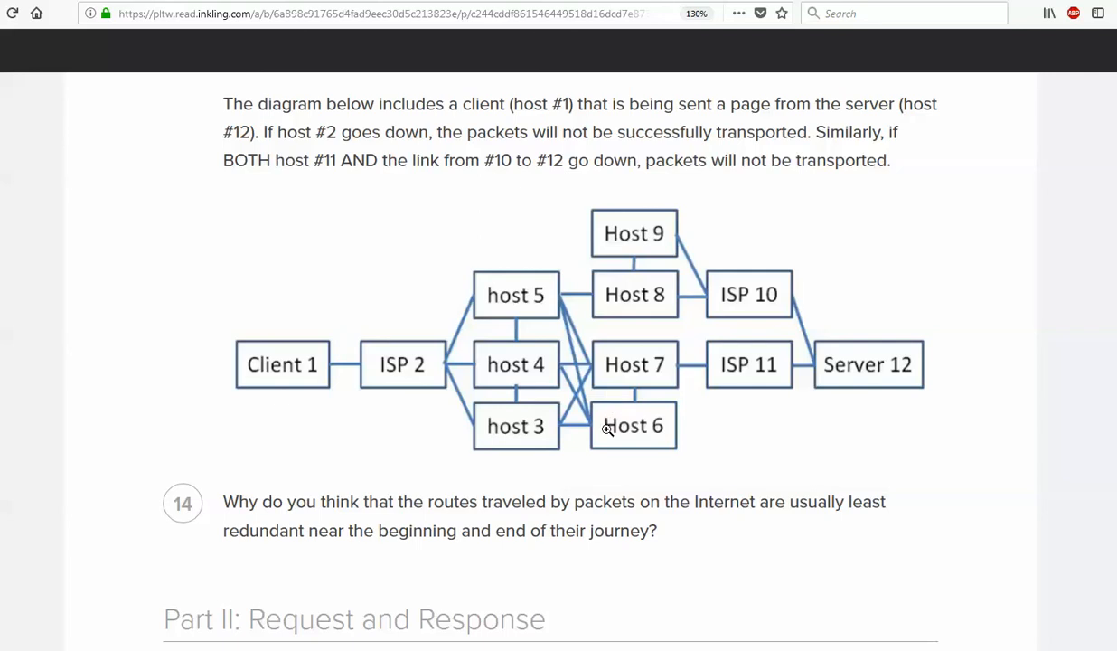
Scroll past question 14 to Part II: Request and Response and its URL scheme, domain and path paragraph
{"action": "scroll", "scroll_direction": "down", "scroll_amount": 3}
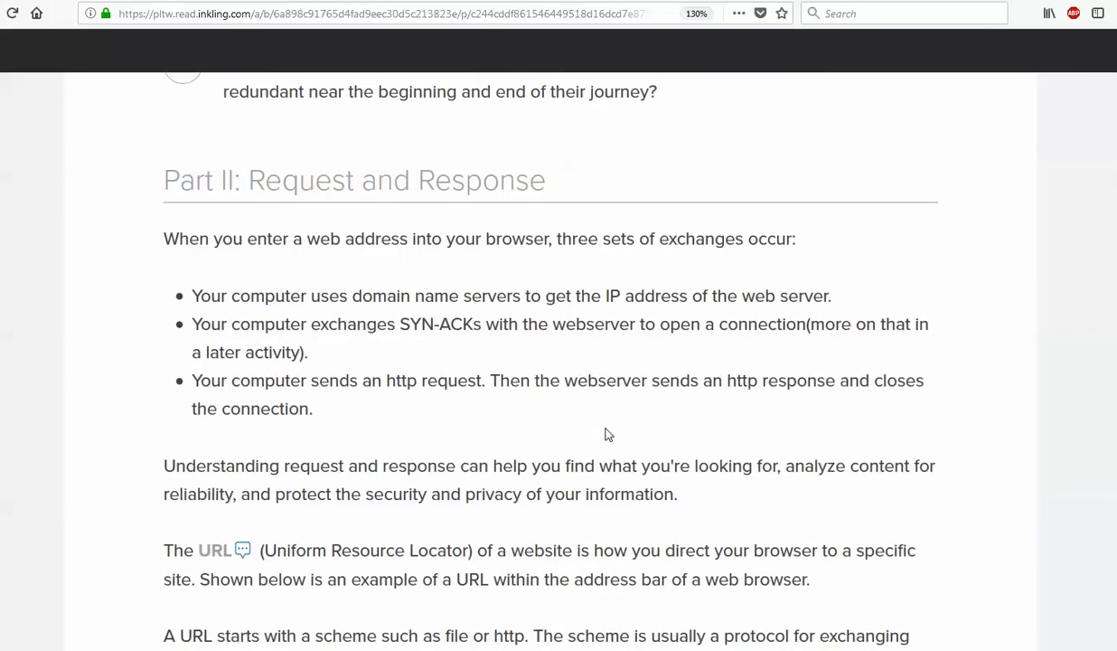
{"action": "scroll", "scroll_direction": "down", "scroll_amount": 3}
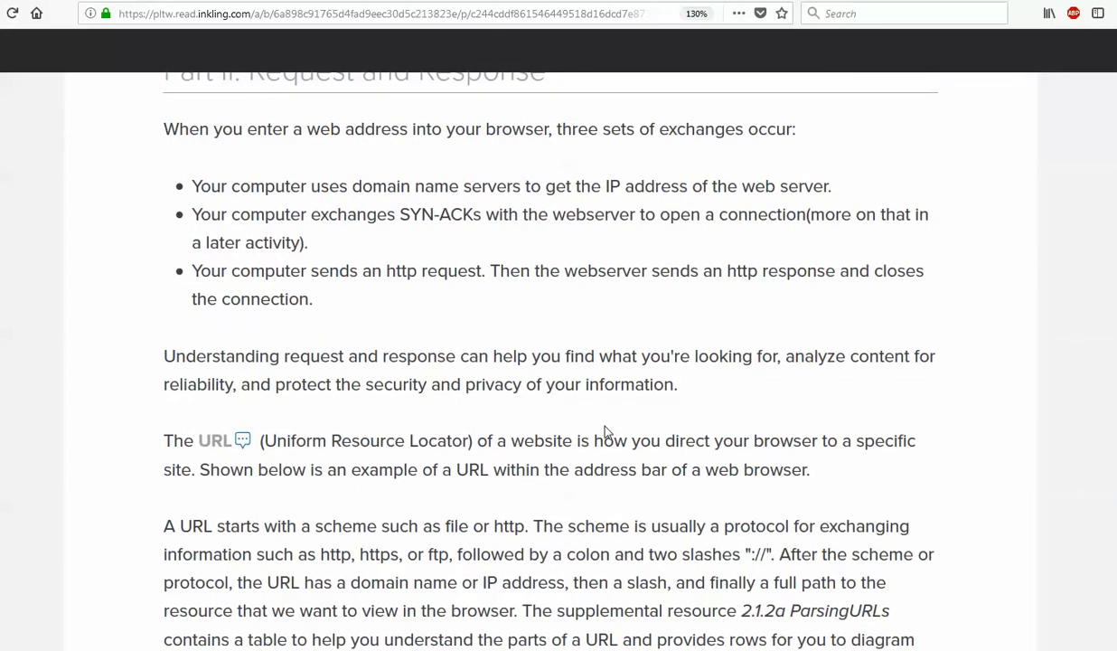
{"action": "mouse_move", "coordinate": [40, 391]}
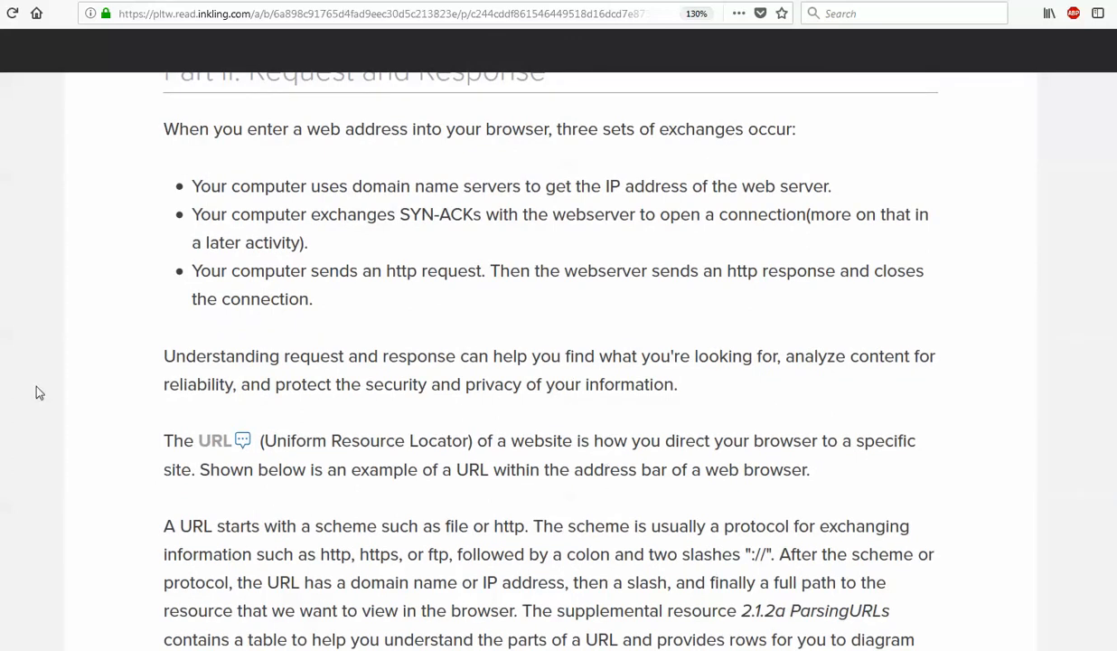
{"action": "mouse_move", "coordinate": [140, 319]}
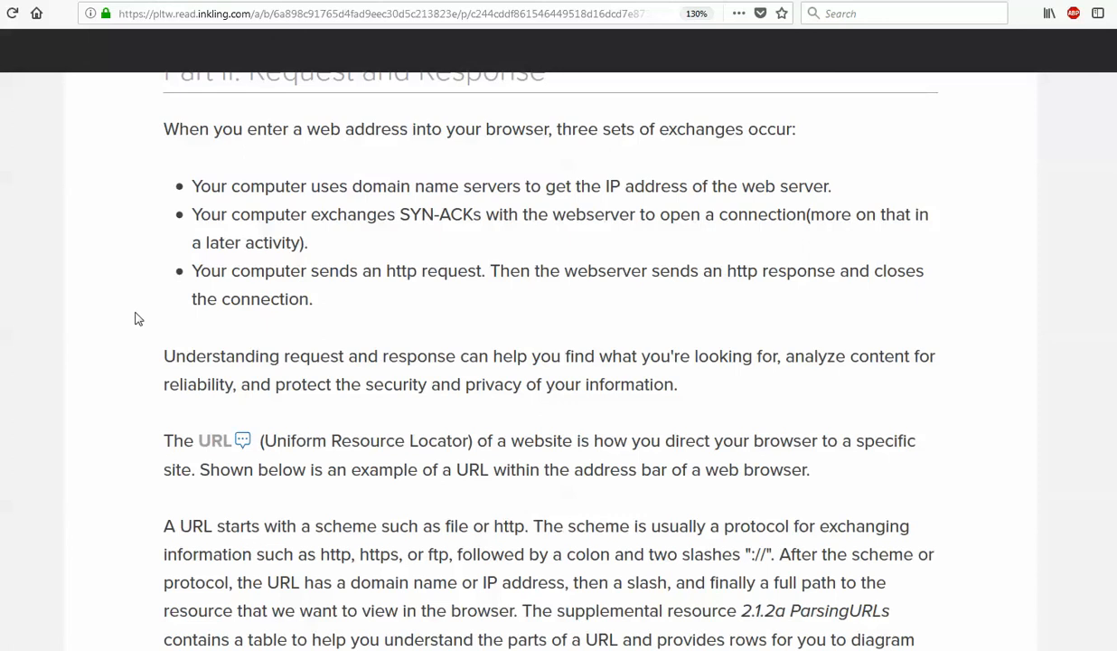
{"action": "mouse_move", "coordinate": [311, 262]}
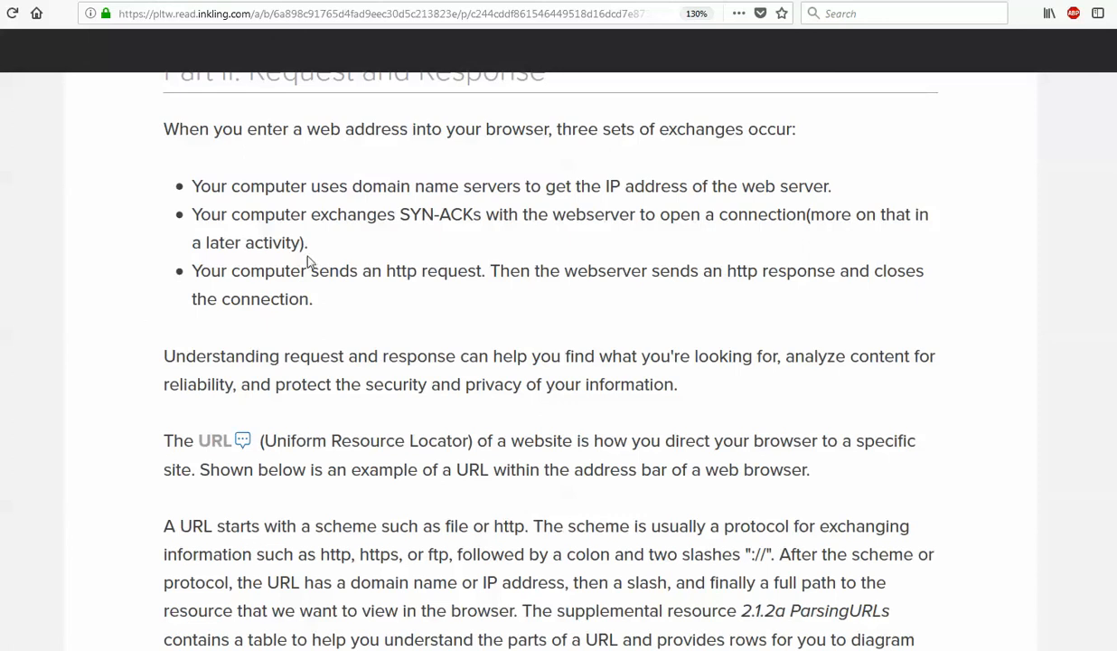
{"action": "mouse_move", "coordinate": [539, 262]}
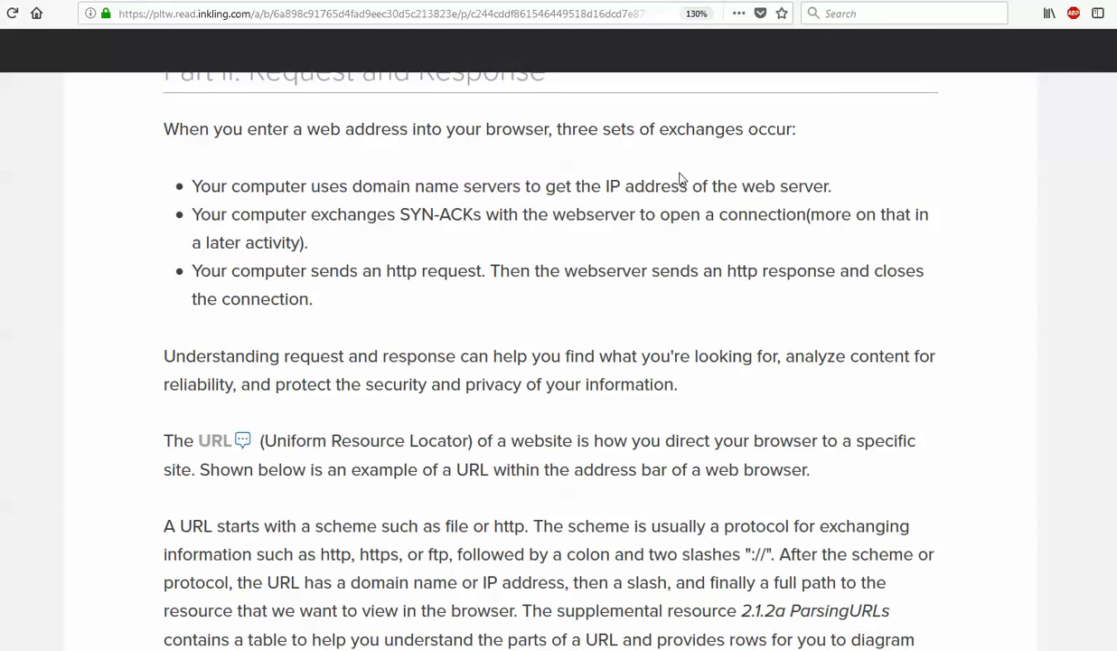
{"action": "mouse_move", "coordinate": [491, 258]}
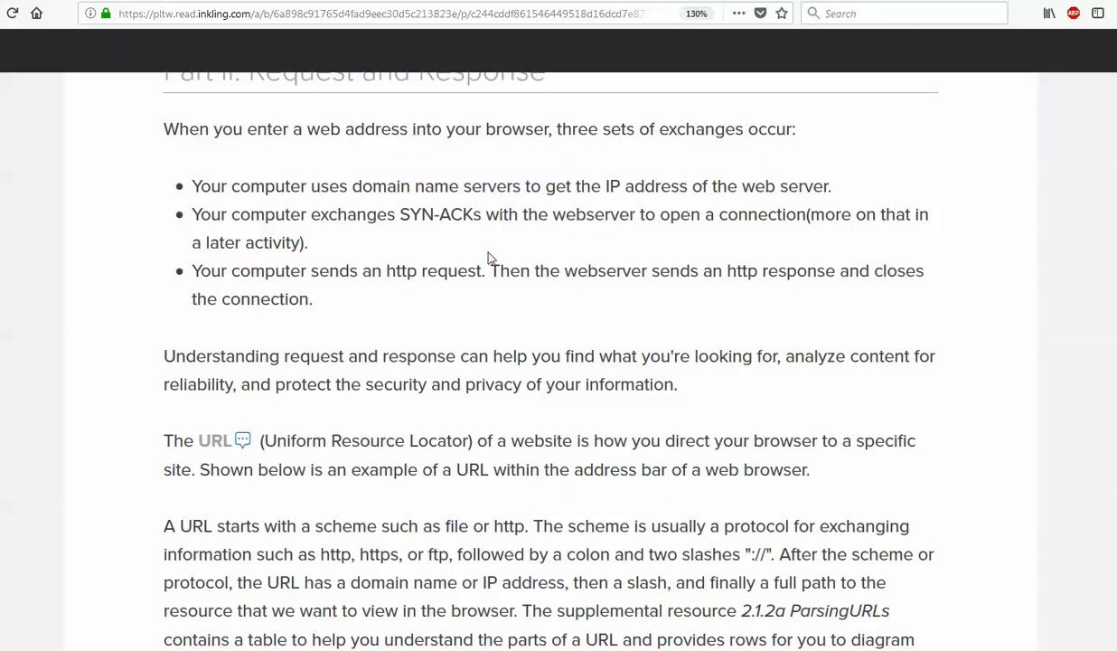
{"action": "mouse_move", "coordinate": [823, 318]}
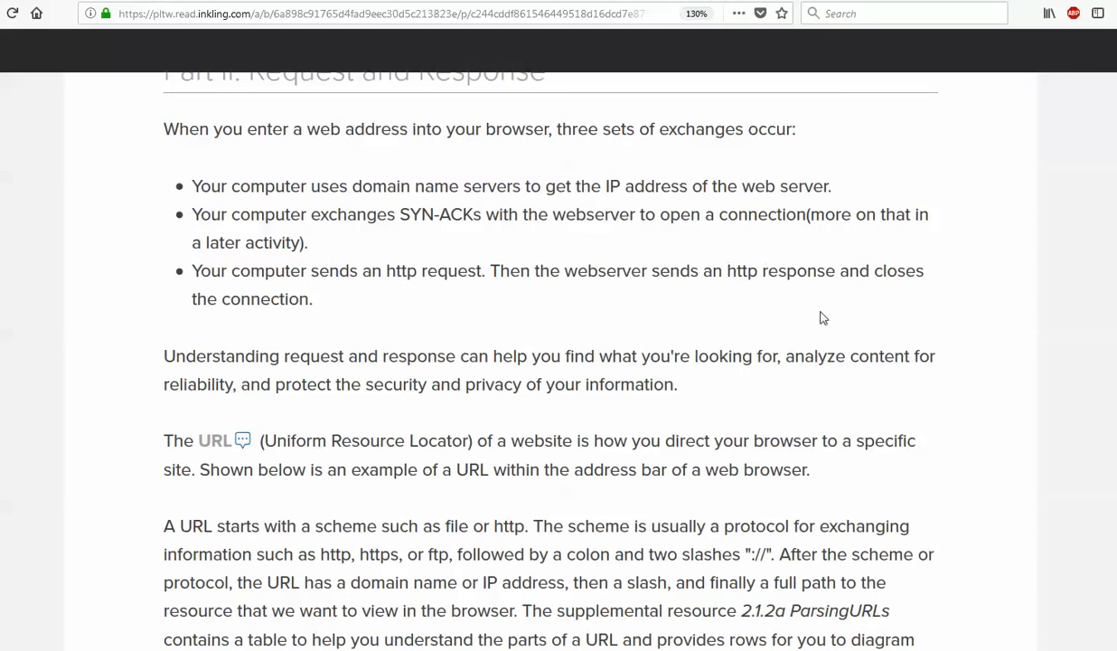
{"action": "mouse_move", "coordinate": [400, 277]}
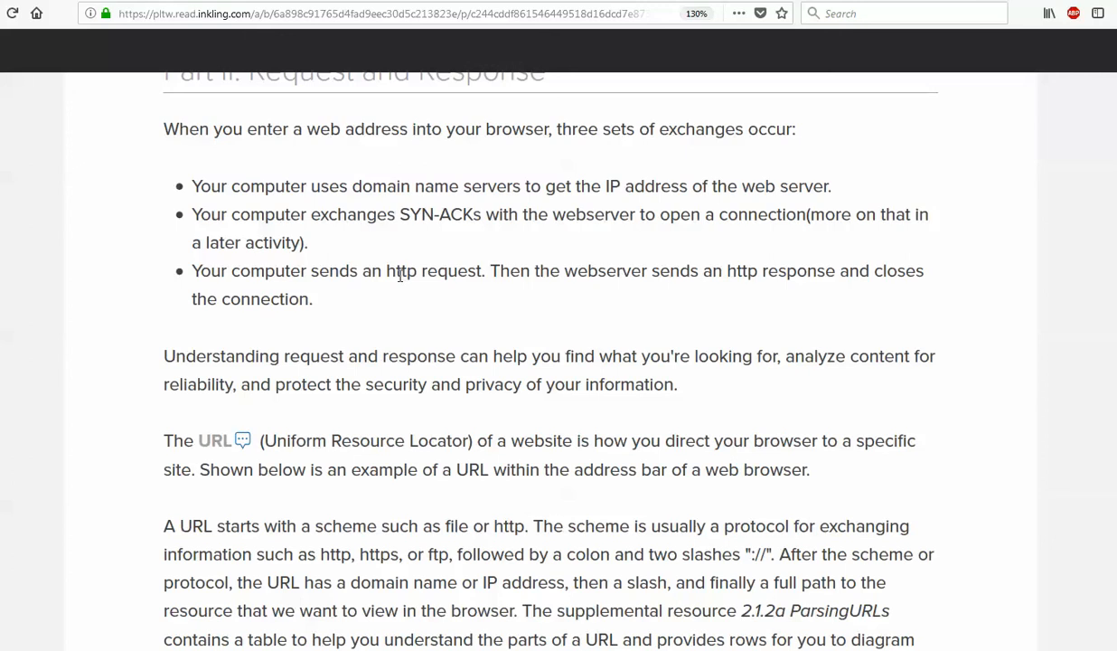
{"action": "mouse_move", "coordinate": [401, 275]}
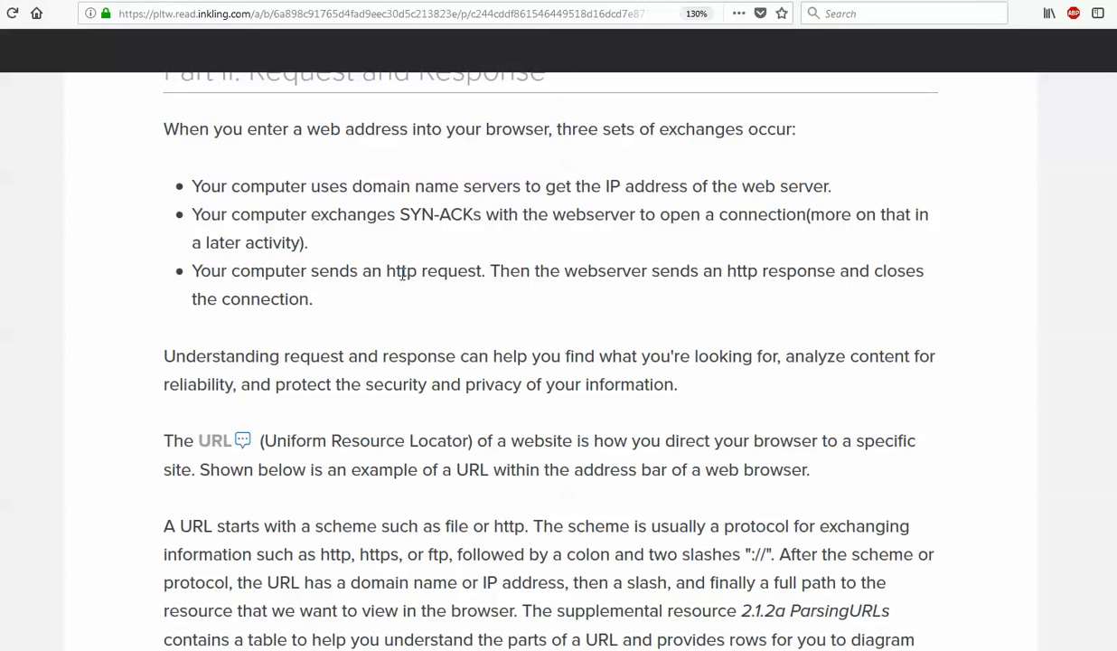
{"action": "scroll", "scroll_direction": "down", "scroll_amount": 3}
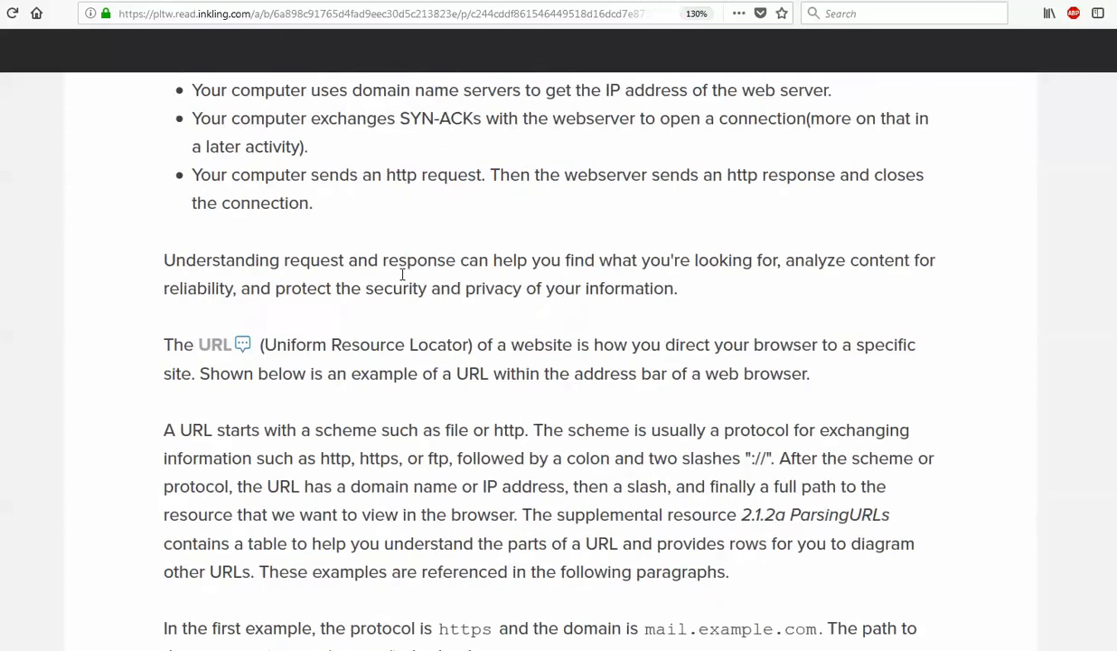
{"action": "scroll", "scroll_direction": "down", "scroll_amount": 3}
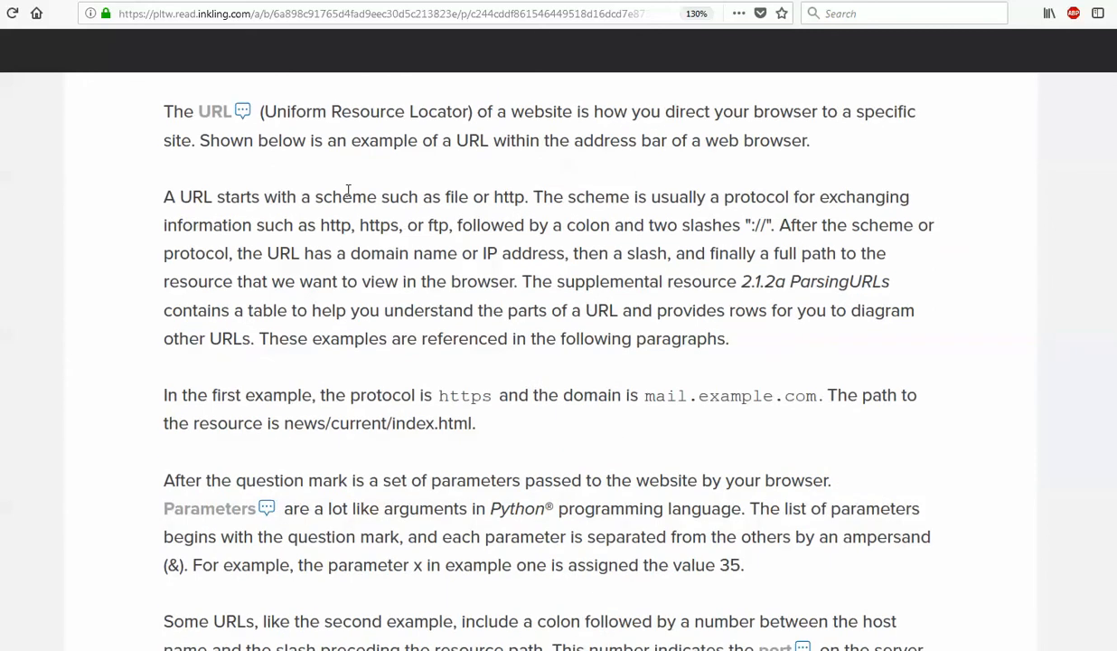
{"action": "mouse_move", "coordinate": [638, 87]}
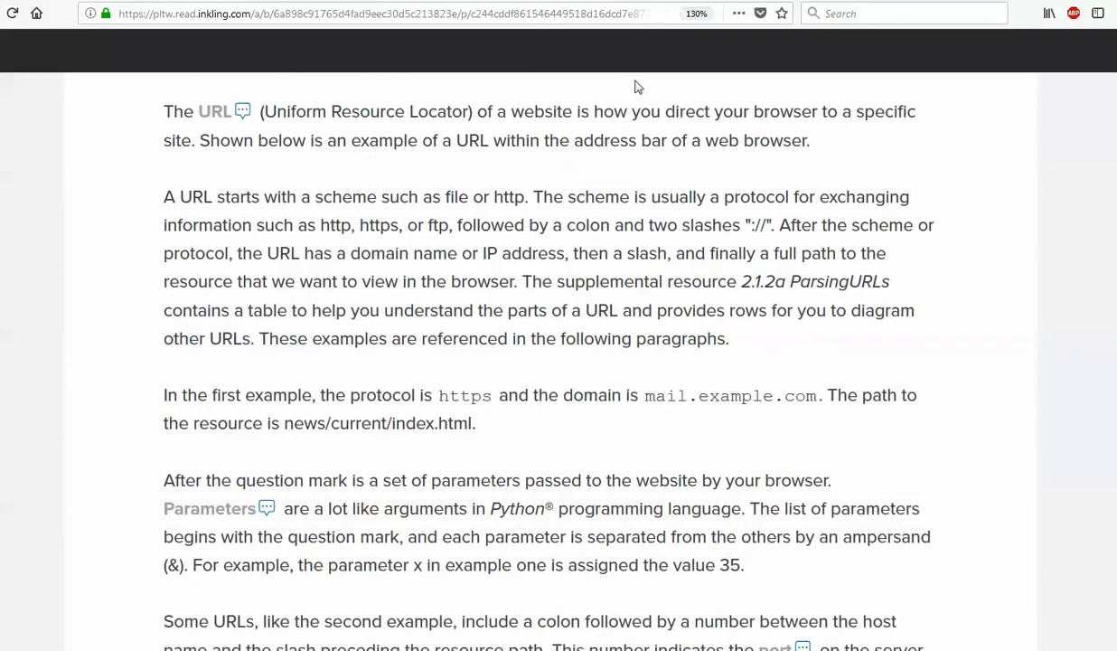
{"action": "mouse_move", "coordinate": [640, 98]}
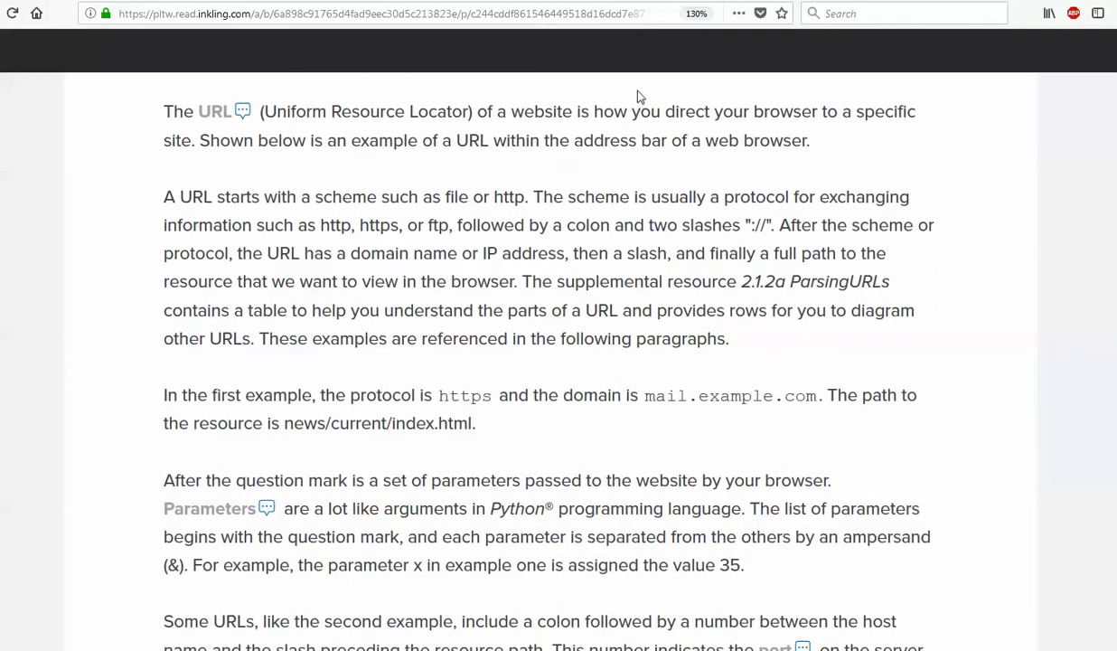
{"action": "mouse_move", "coordinate": [575, 138]}
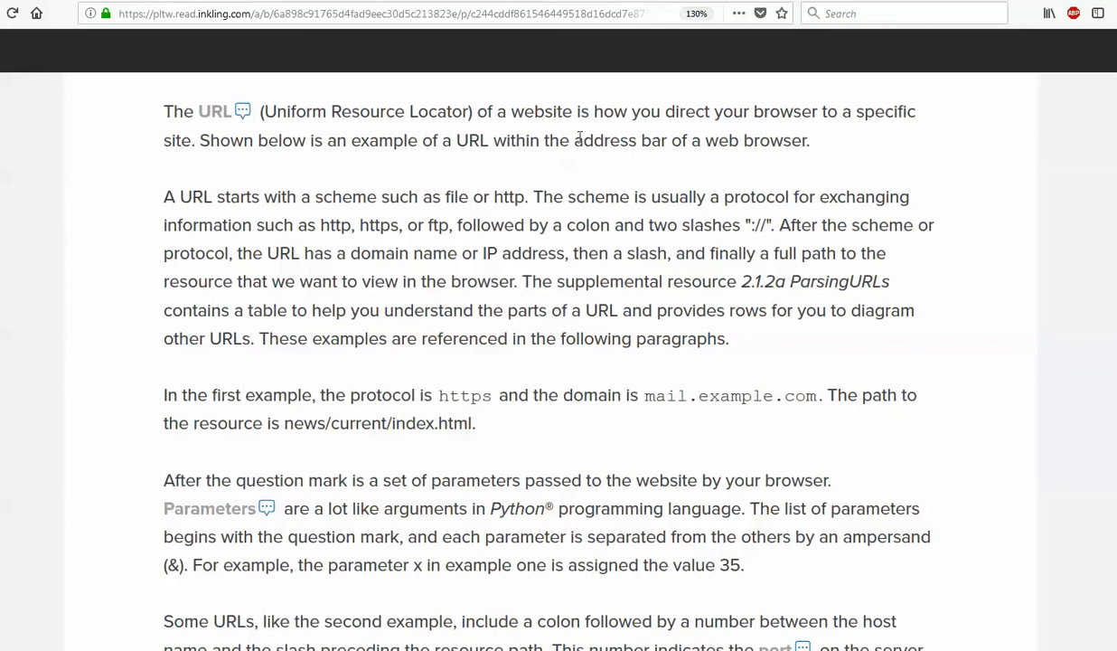
{"action": "mouse_move", "coordinate": [271, 221]}
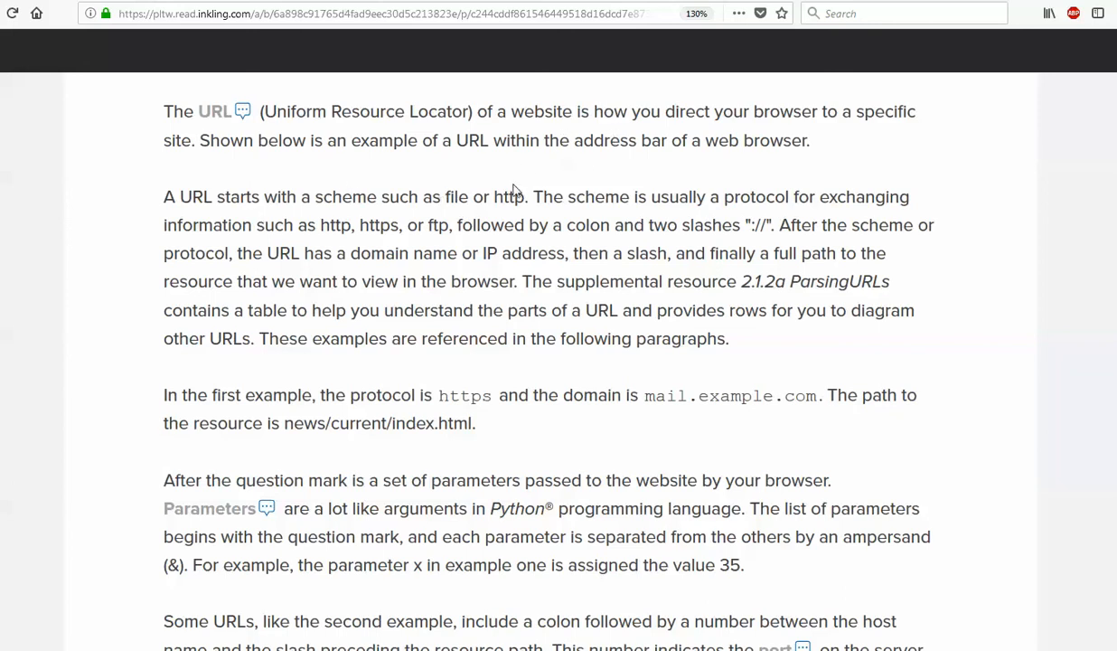
{"action": "mouse_move", "coordinate": [542, 194]}
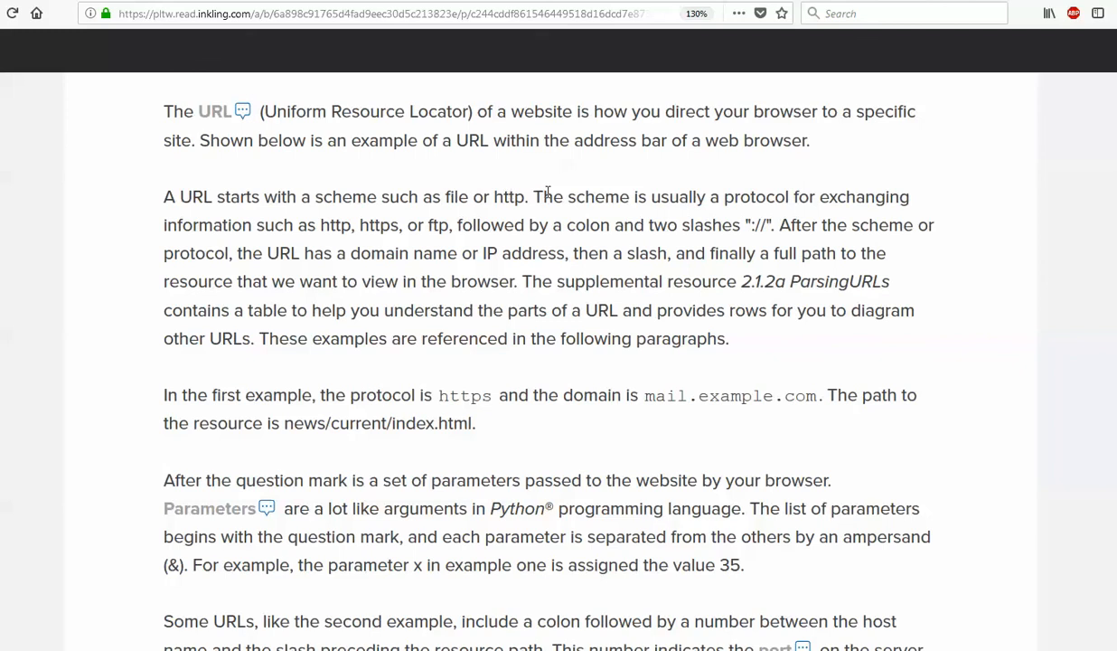
{"action": "mouse_move", "coordinate": [609, 198]}
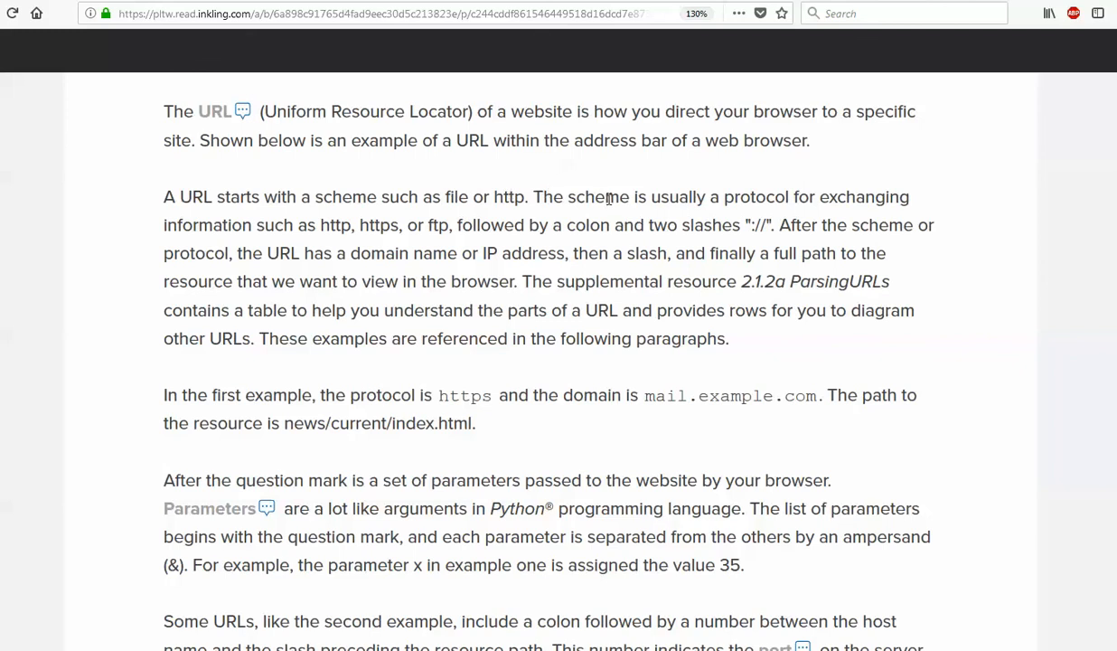
{"action": "mouse_move", "coordinate": [342, 230]}
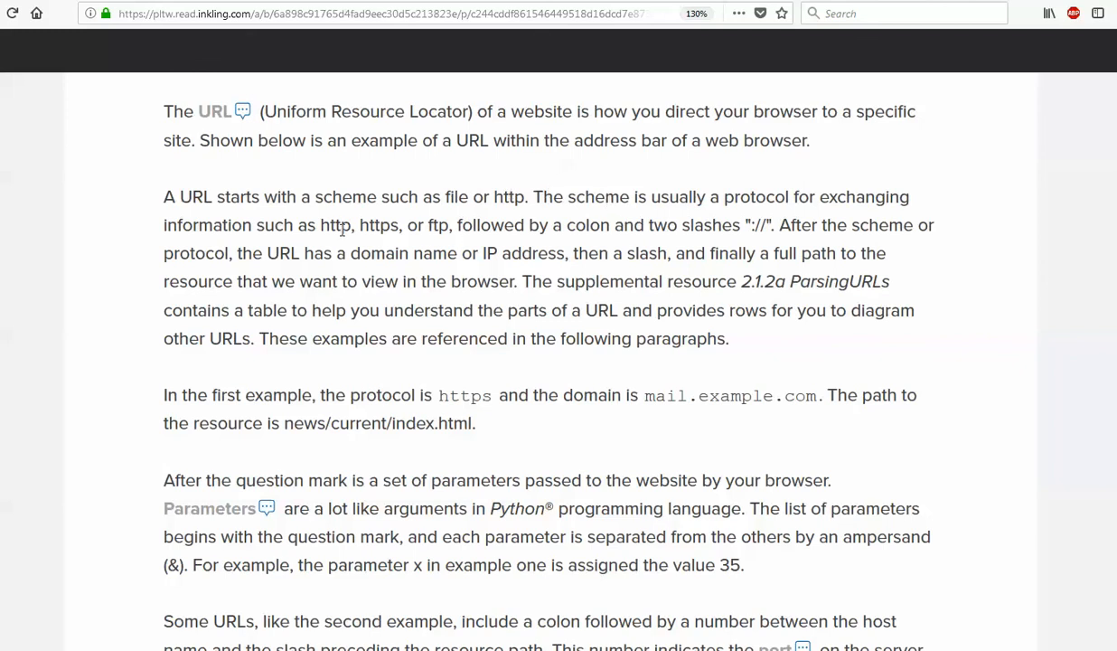
{"action": "mouse_move", "coordinate": [405, 221]}
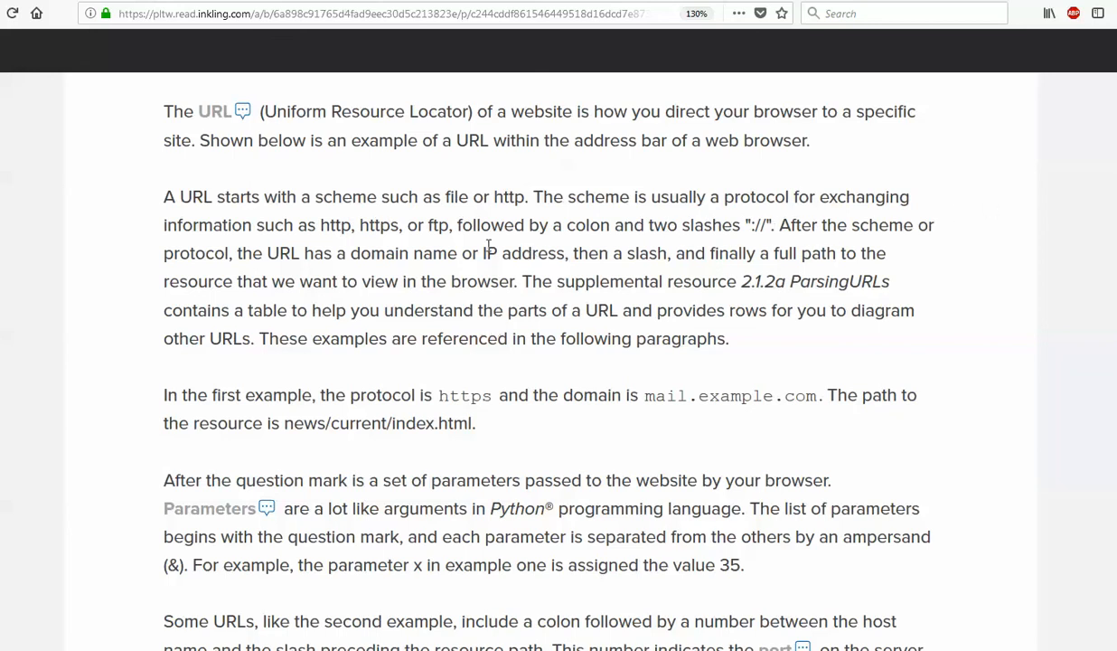
{"action": "mouse_move", "coordinate": [412, 246]}
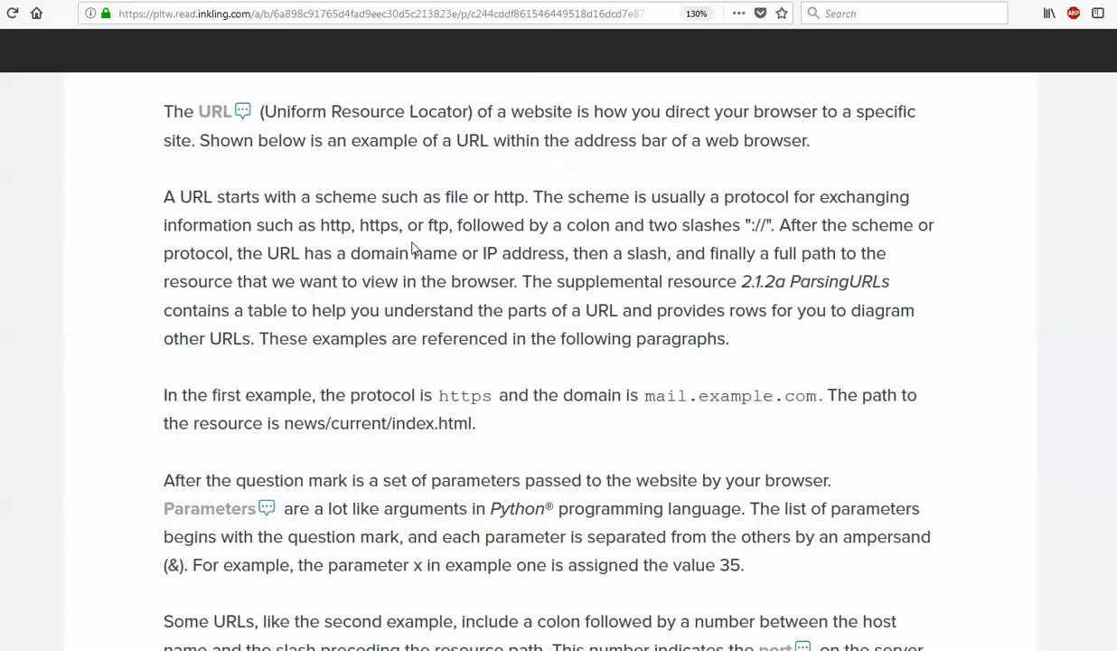
{"action": "mouse_move", "coordinate": [655, 279]}
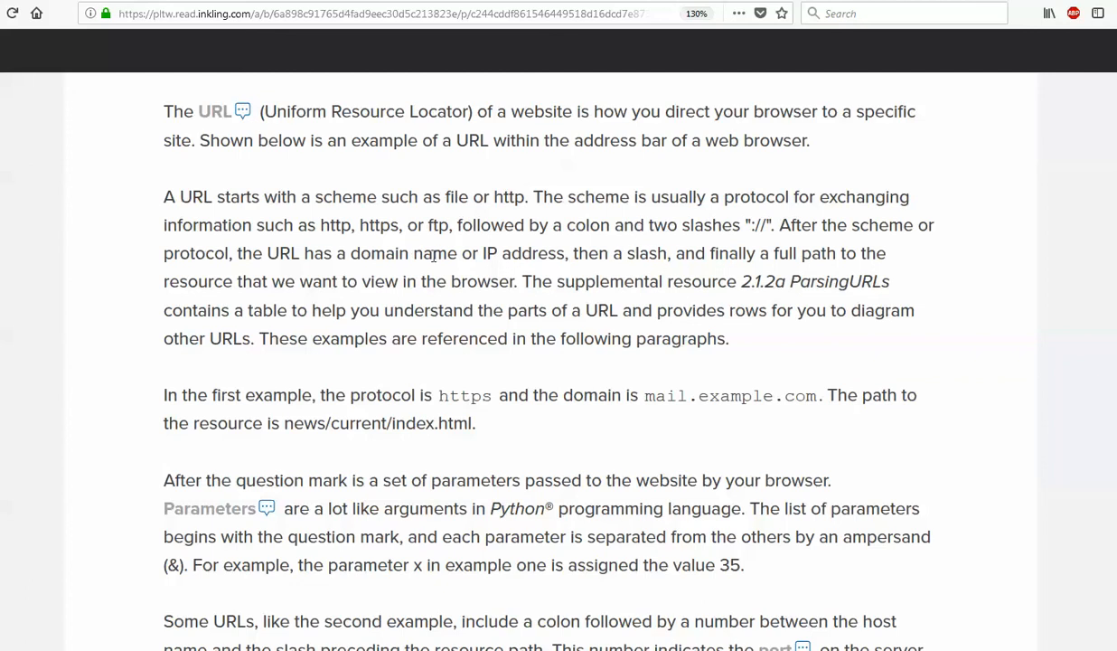
{"action": "mouse_move", "coordinate": [853, 307]}
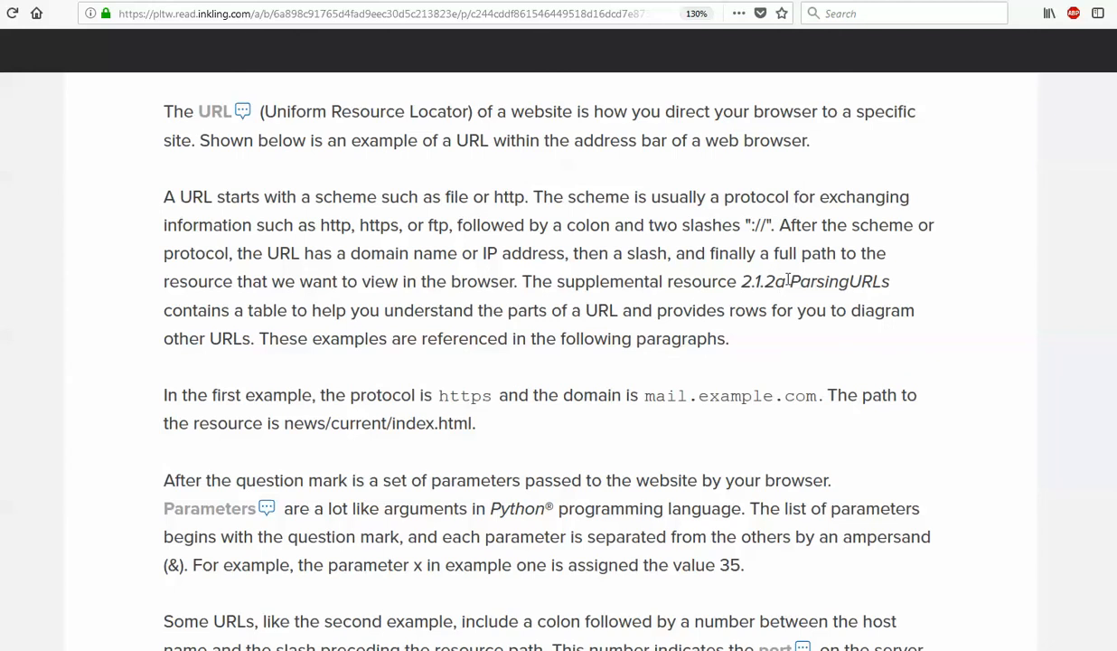
{"action": "mouse_move", "coordinate": [612, 365]}
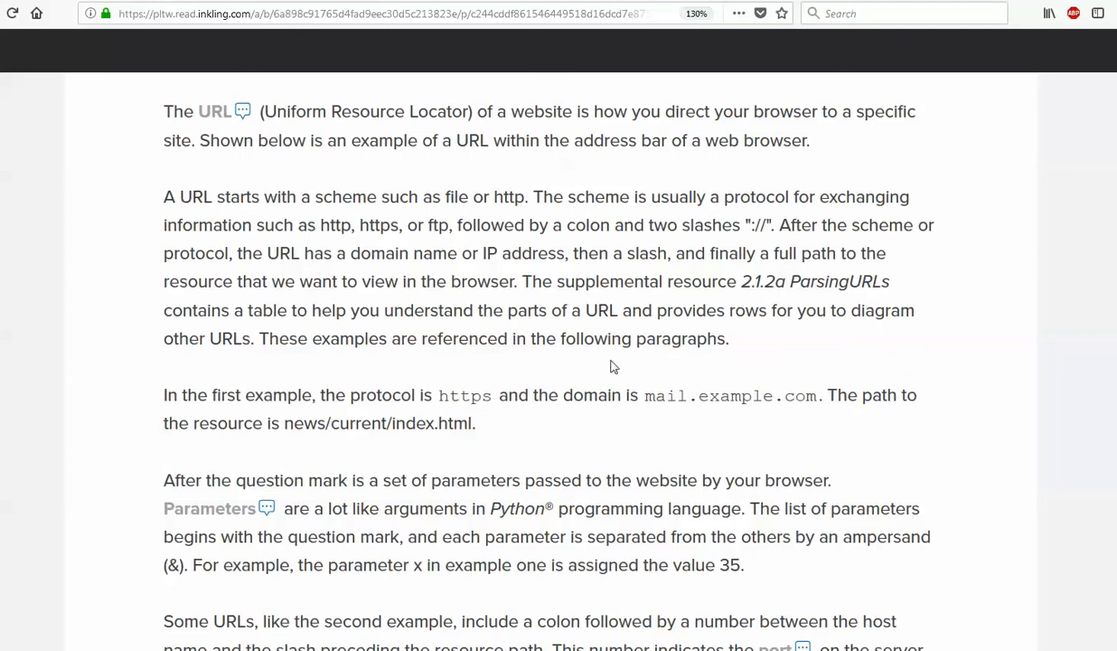
{"action": "mouse_move", "coordinate": [600, 362]}
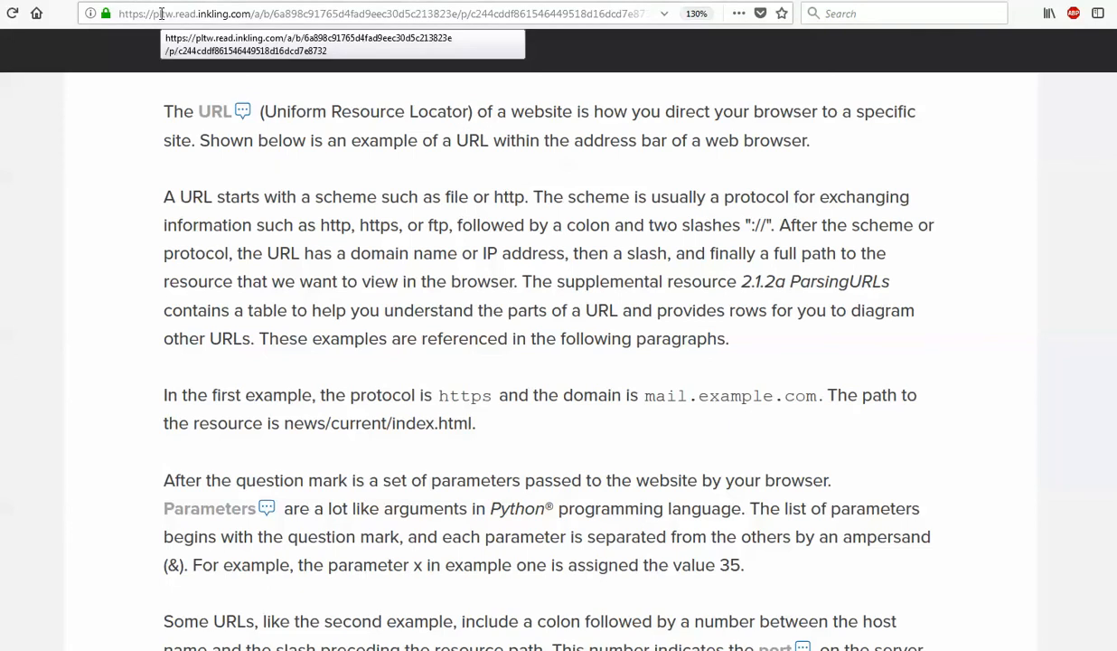
{"action": "left_click", "coordinate": [361, 13]}
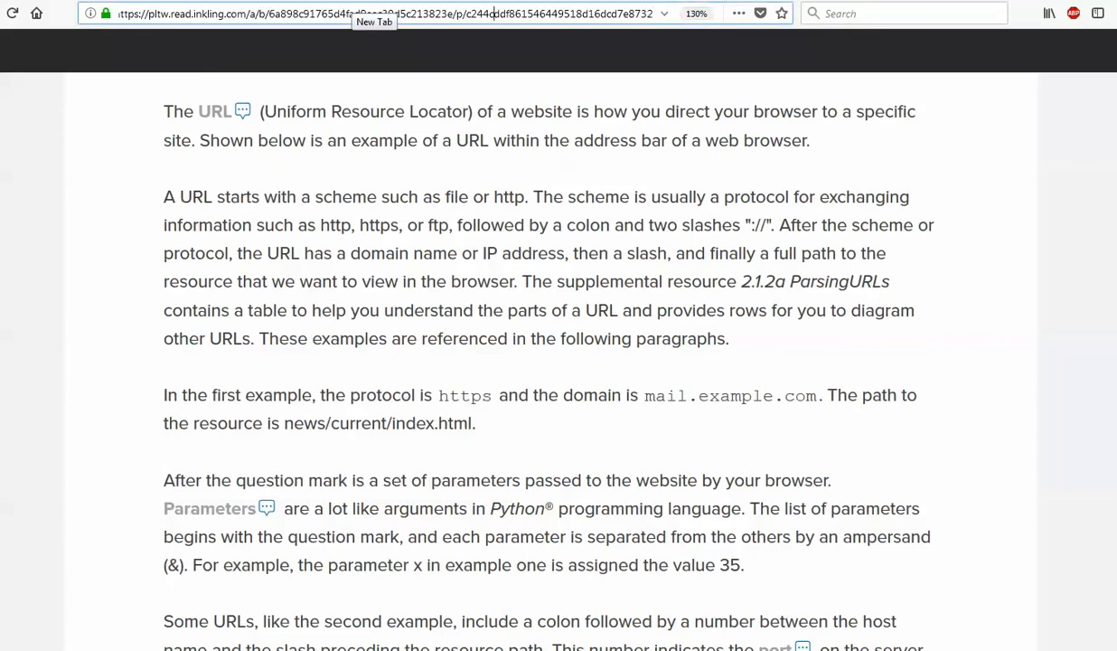
{"action": "left_click", "coordinate": [224, 12]}
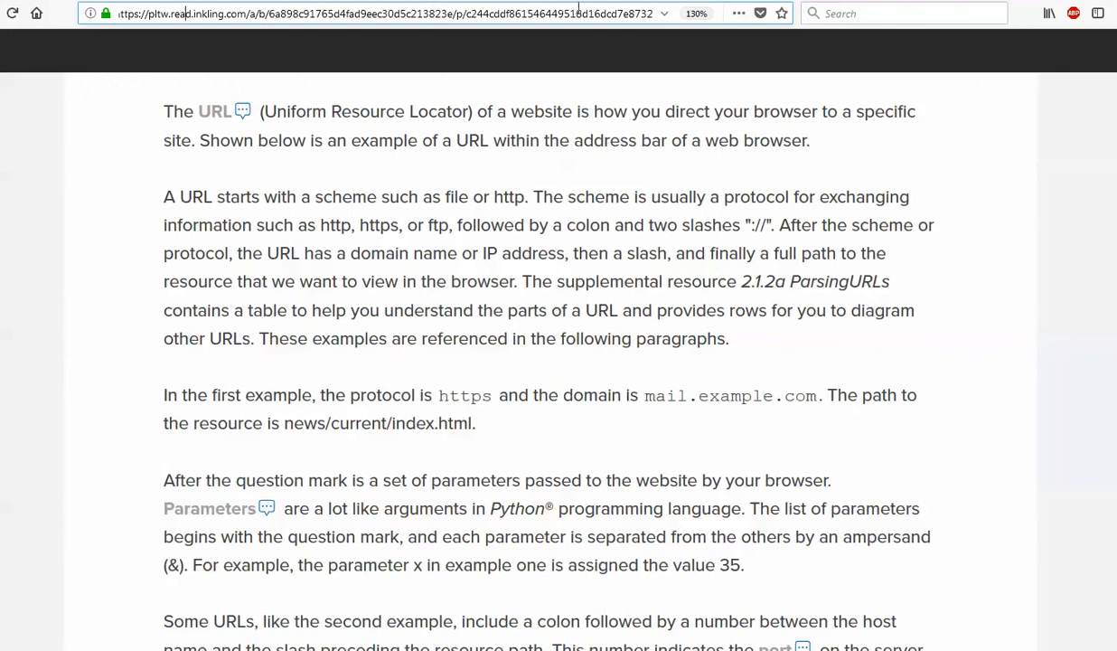
{"action": "mouse_move", "coordinate": [542, 167]}
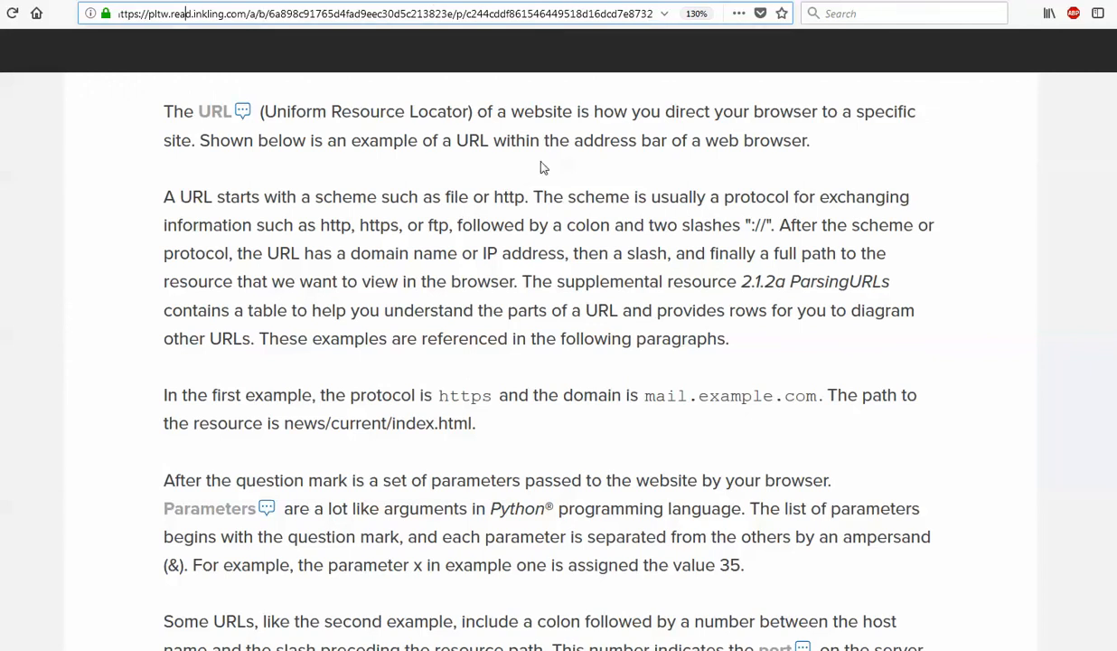
{"action": "mouse_move", "coordinate": [470, 387]}
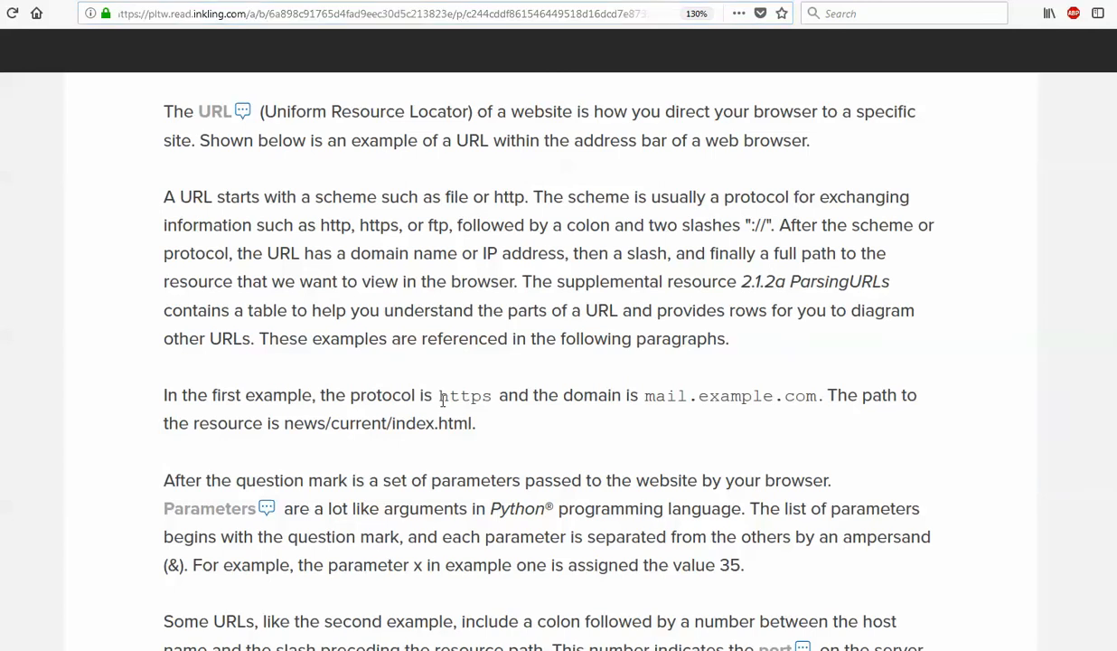
{"action": "mouse_move", "coordinate": [747, 390]}
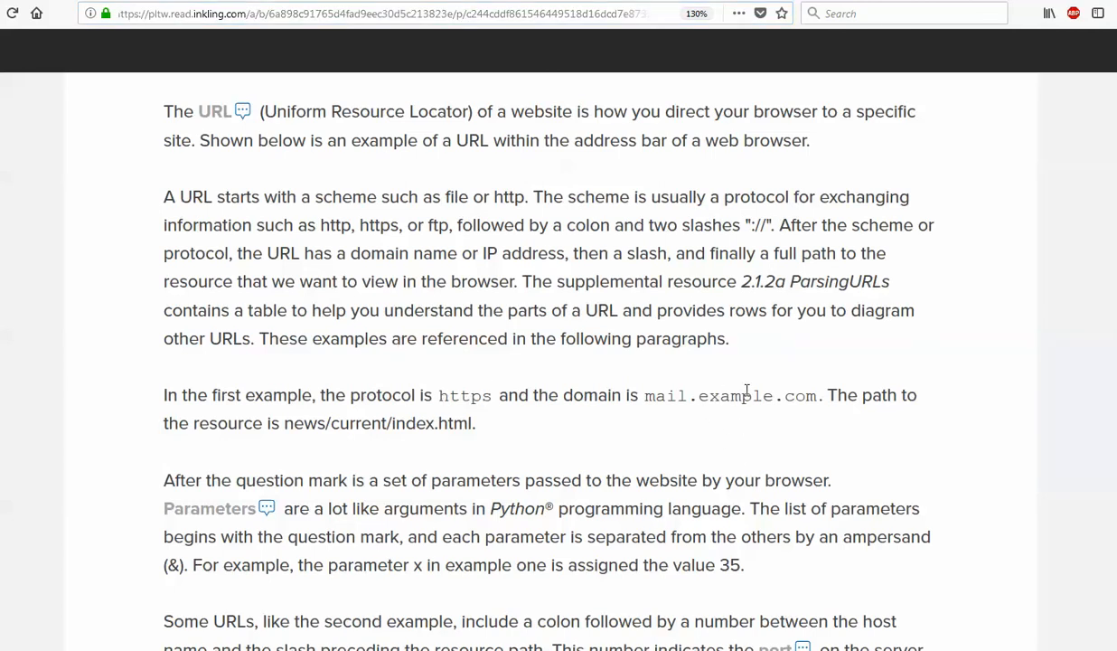
{"action": "mouse_move", "coordinate": [588, 430]}
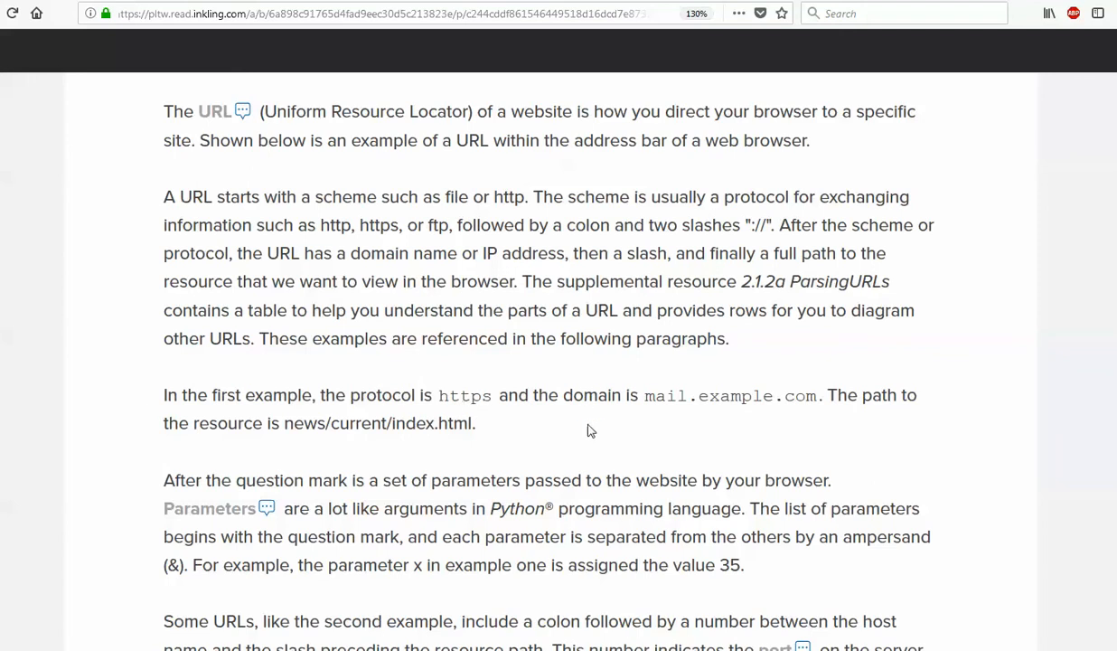
{"action": "mouse_move", "coordinate": [456, 416]}
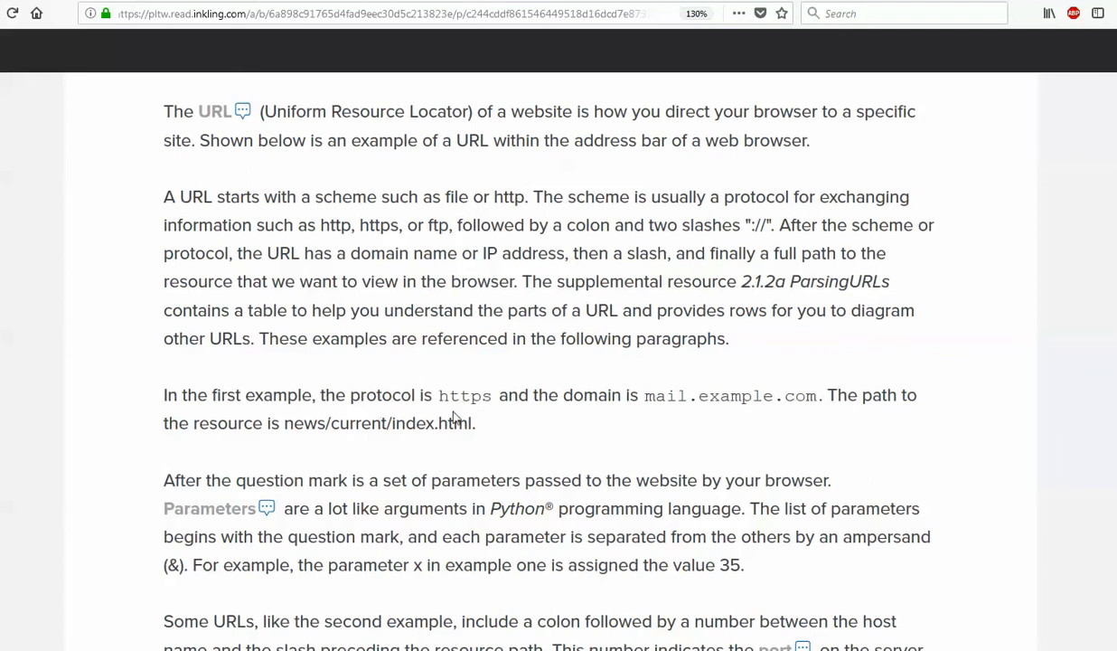
{"action": "mouse_move", "coordinate": [961, 428]}
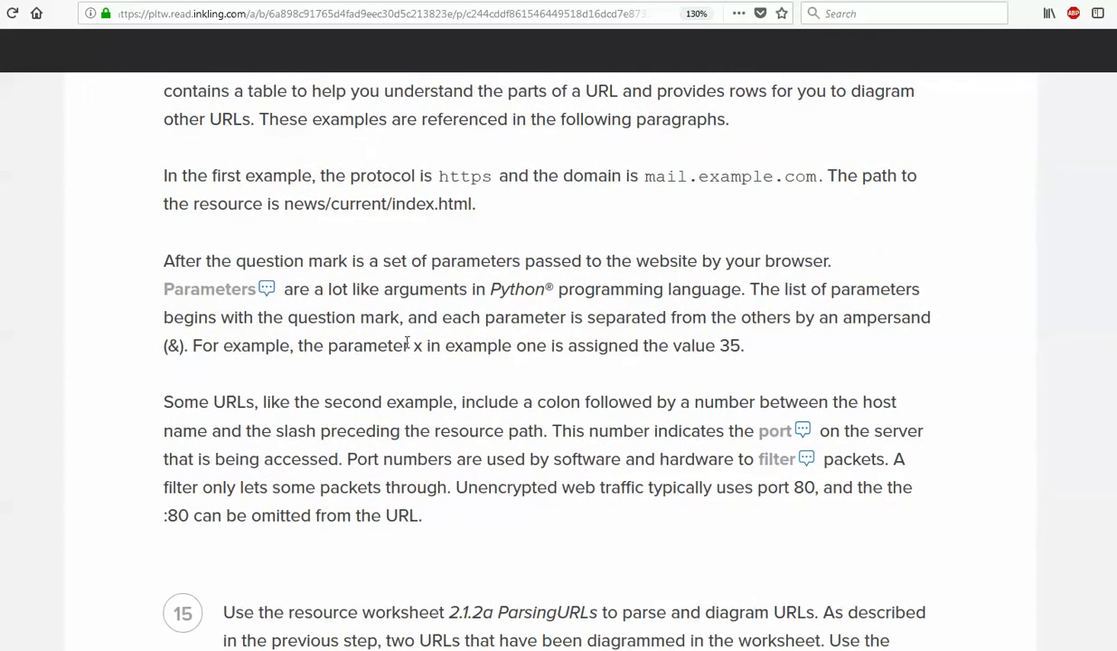
{"action": "mouse_move", "coordinate": [795, 253]}
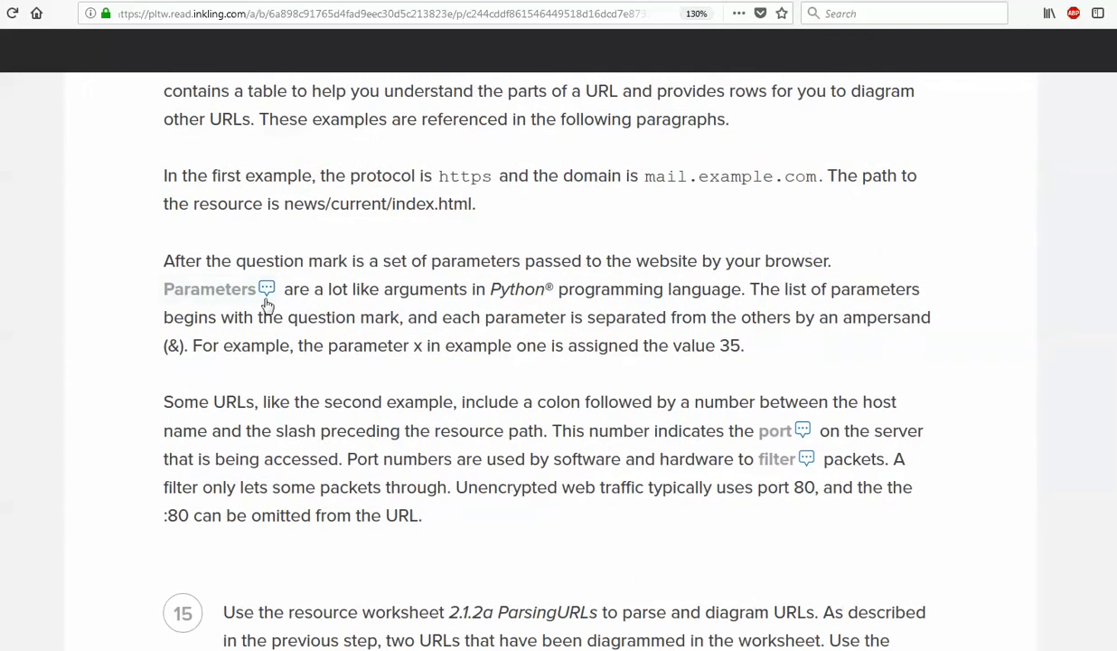
{"action": "mouse_move", "coordinate": [268, 290]}
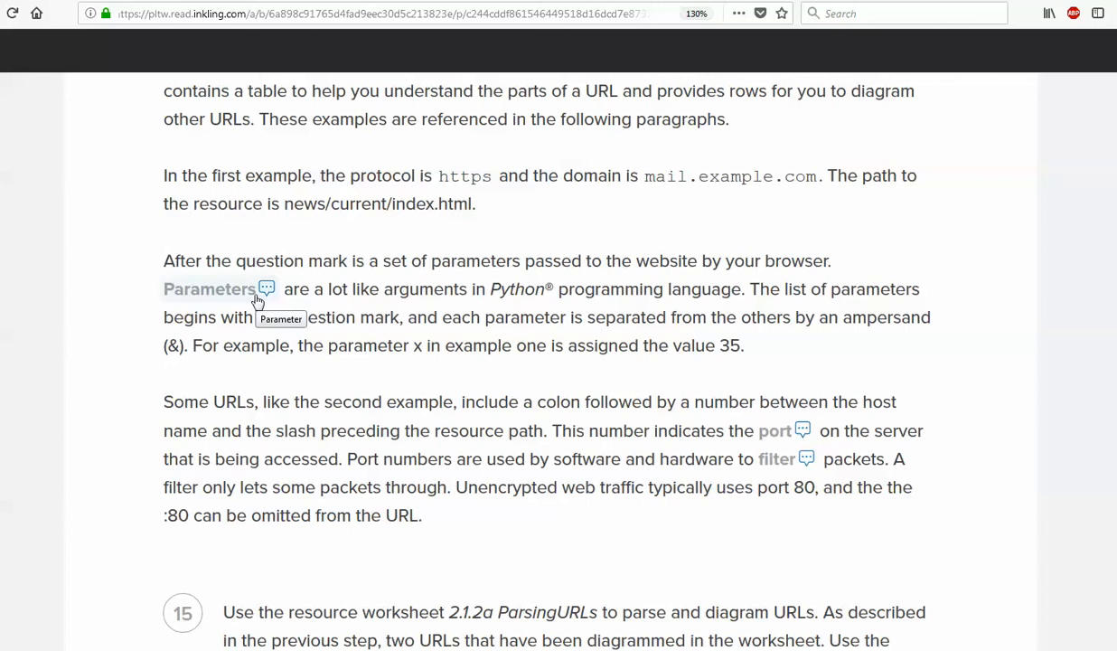
{"action": "mouse_move", "coordinate": [496, 452]}
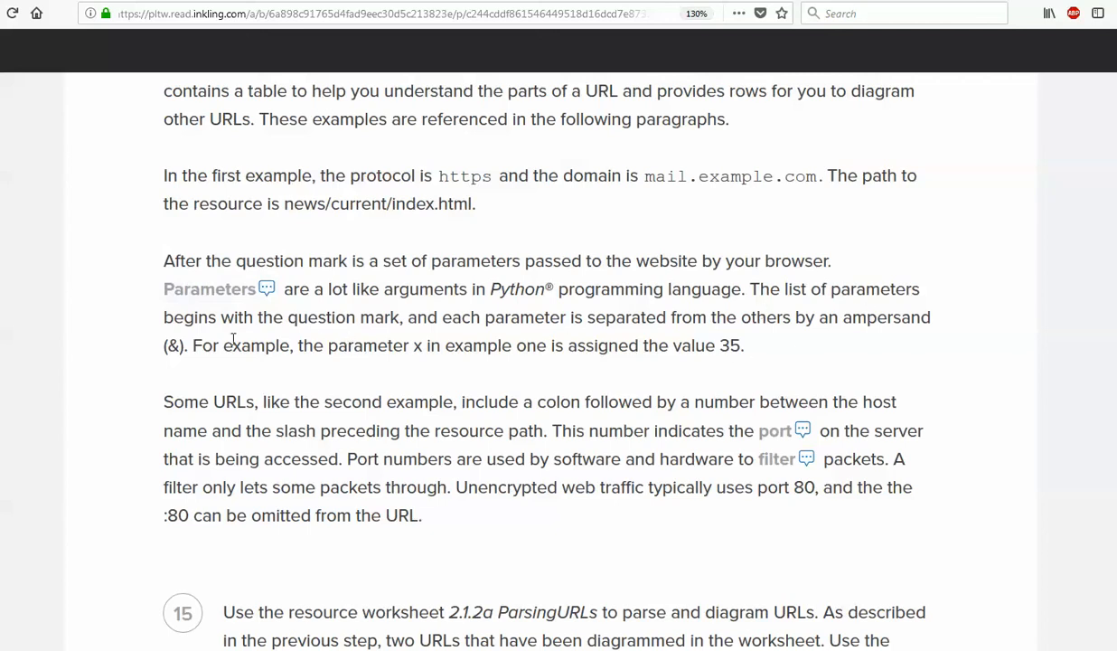
{"action": "mouse_move", "coordinate": [685, 354]}
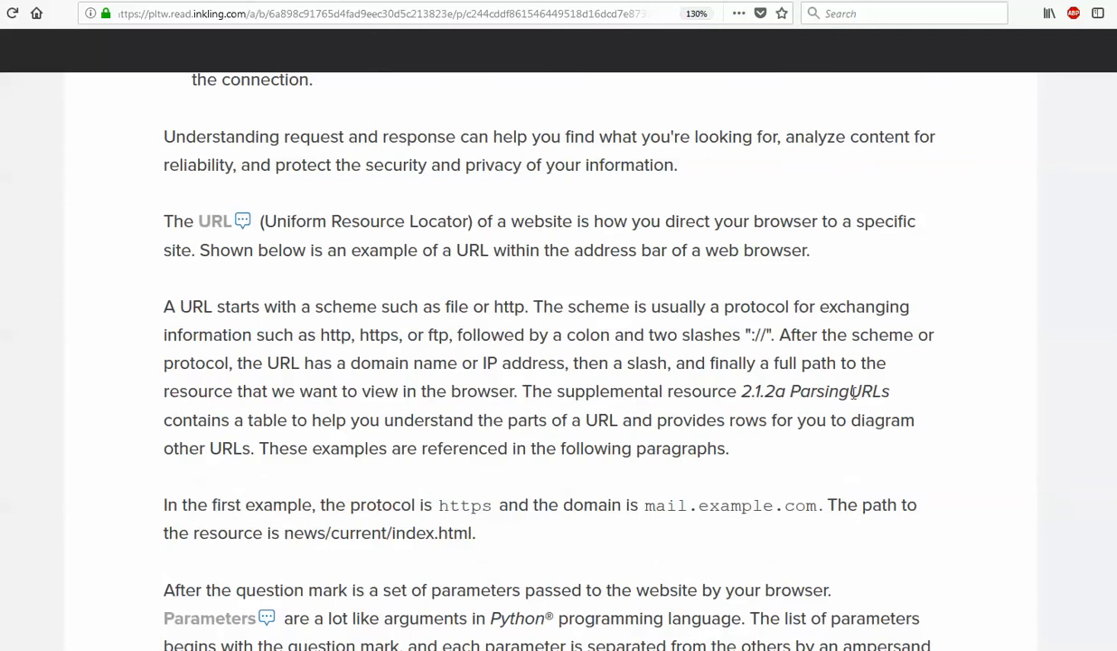
Scroll to step 15's port and filter paragraph with its sample URL to parse
{"action": "scroll", "scroll_direction": "down", "scroll_amount": 3}
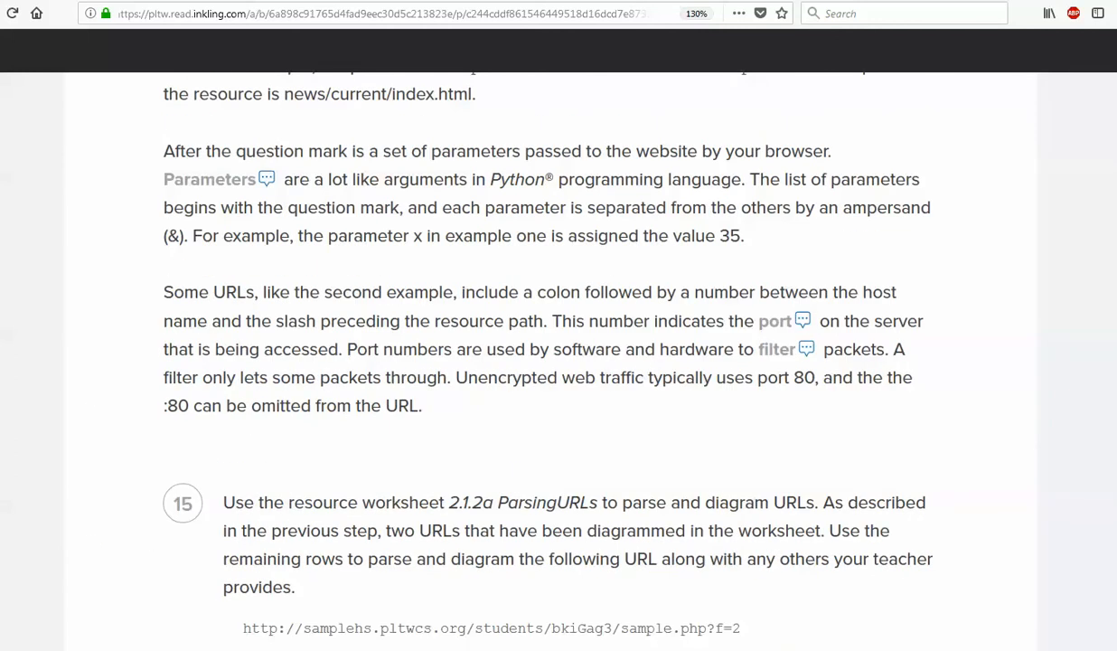
{"action": "mouse_move", "coordinate": [956, 278]}
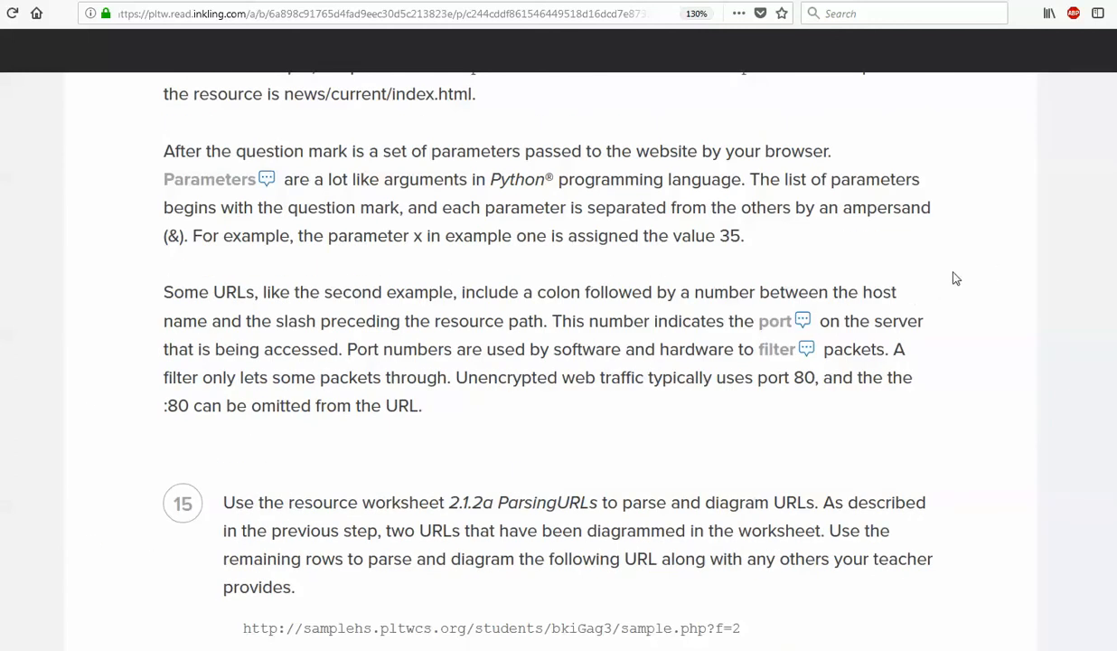
{"action": "mouse_move", "coordinate": [741, 318]}
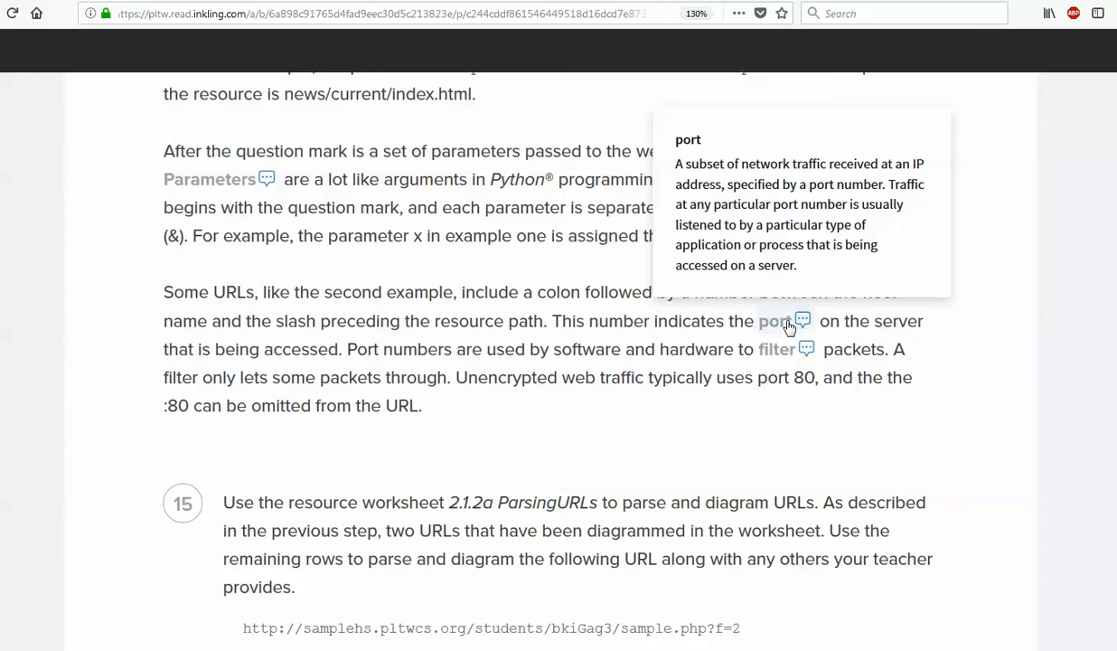
{"action": "mouse_move", "coordinate": [765, 451]}
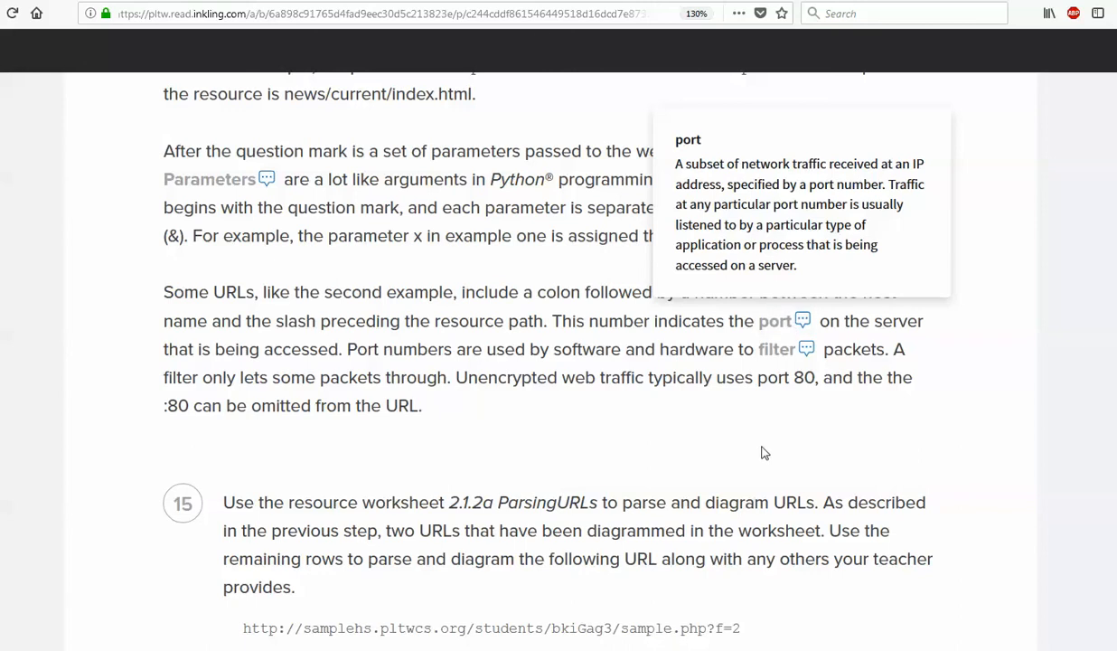
Scroll until step 16 shows the coolsite URL and its components to match against part names
{"action": "scroll", "scroll_direction": "down", "scroll_amount": 3}
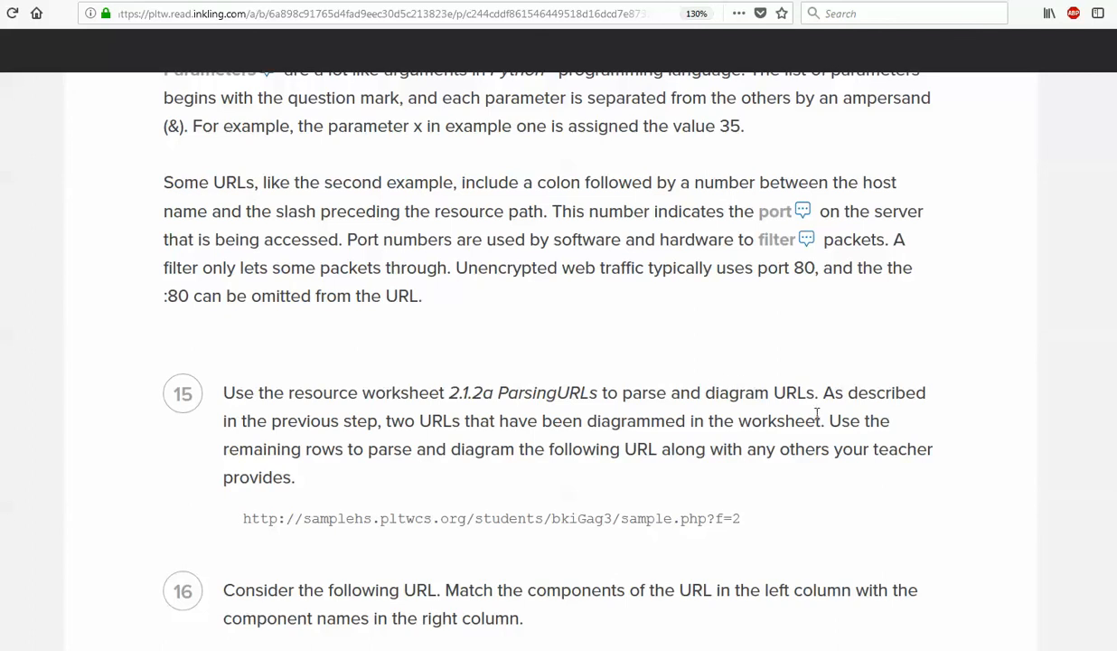
{"action": "mouse_move", "coordinate": [794, 441]}
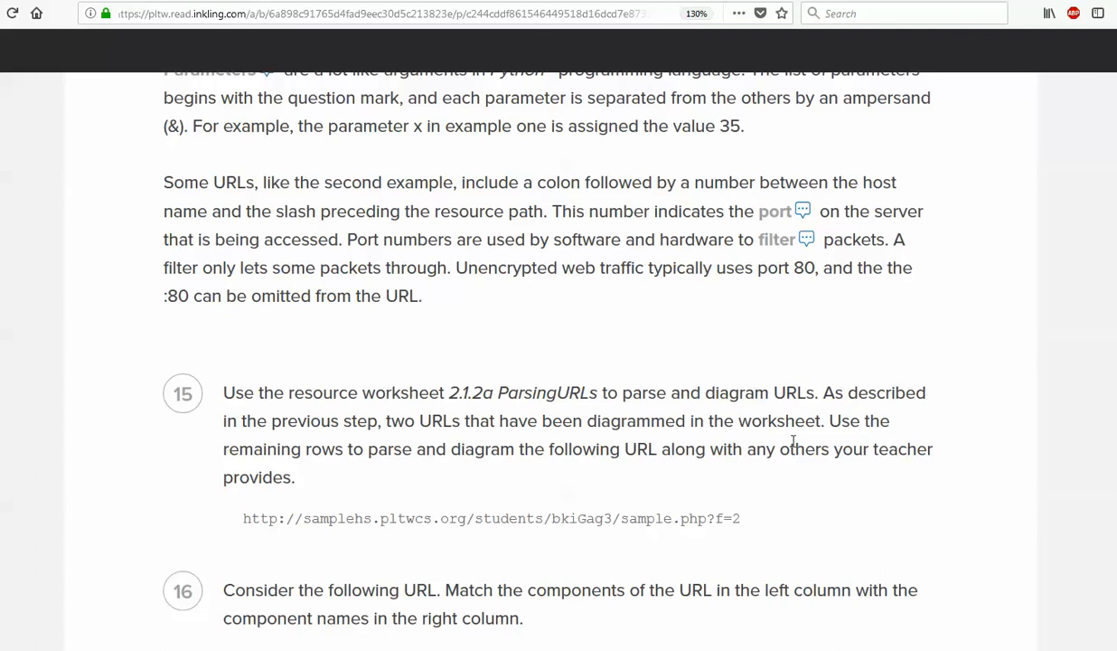
{"action": "mouse_move", "coordinate": [430, 452]}
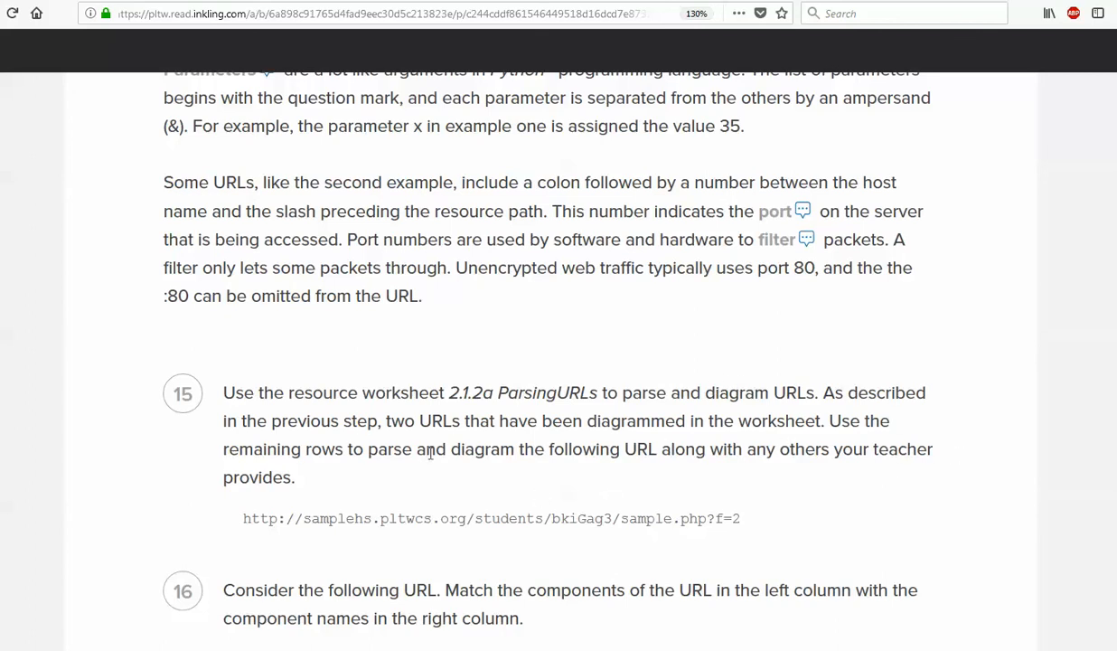
{"action": "scroll", "scroll_direction": "down", "scroll_amount": 3}
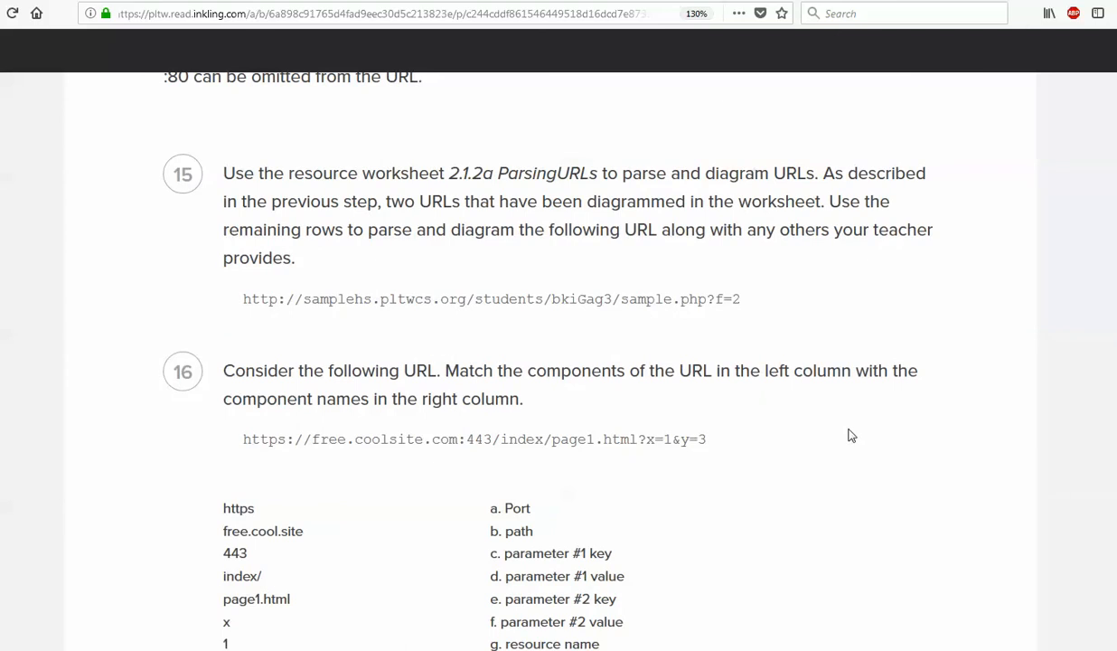
{"action": "mouse_move", "coordinate": [319, 362]}
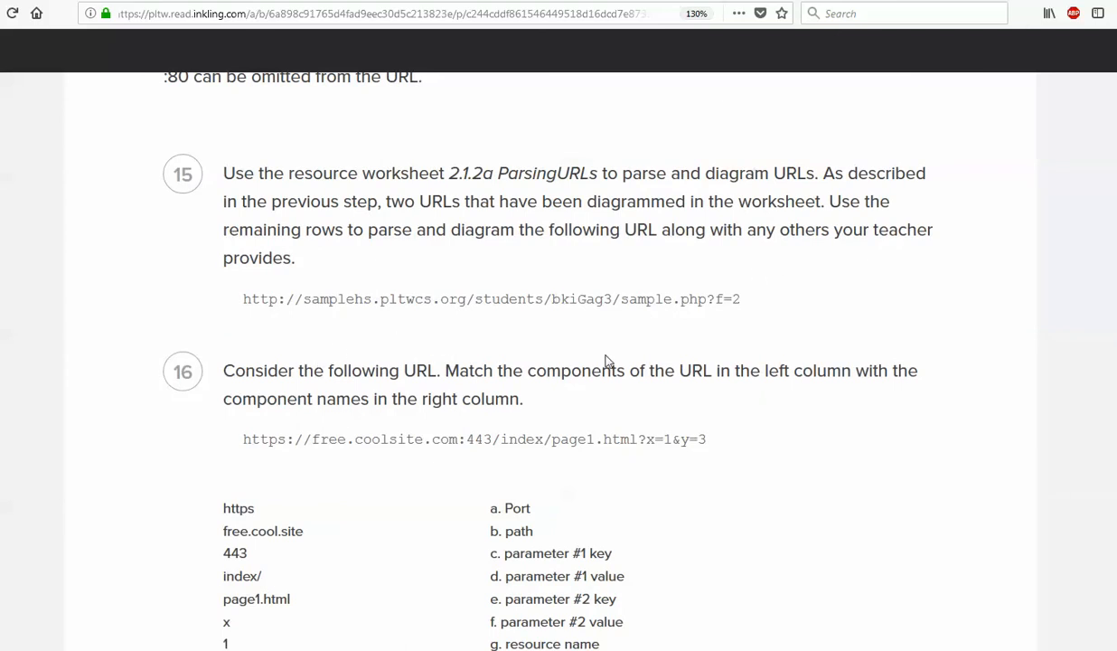
{"action": "mouse_move", "coordinate": [527, 298]}
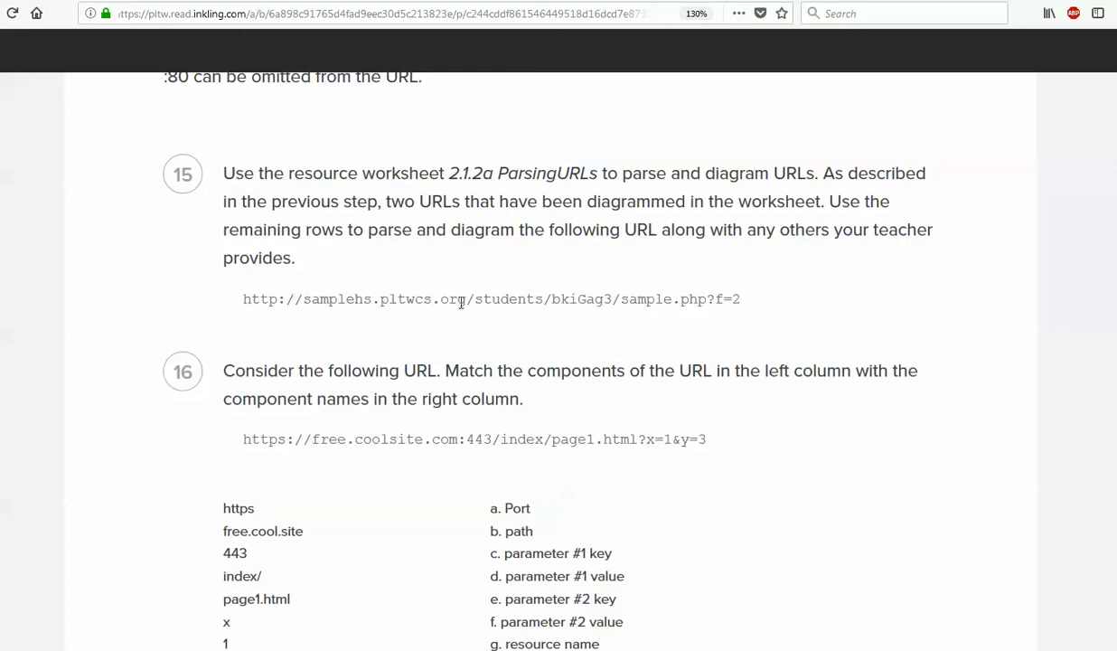
{"action": "mouse_move", "coordinate": [562, 298]}
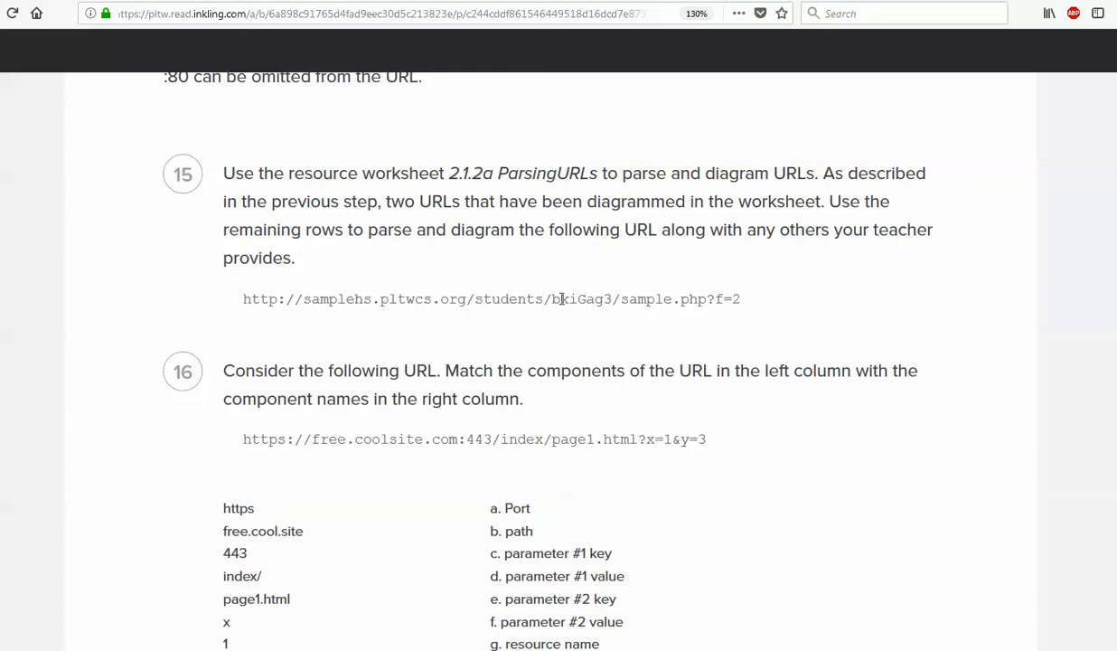
{"action": "mouse_move", "coordinate": [714, 298]}
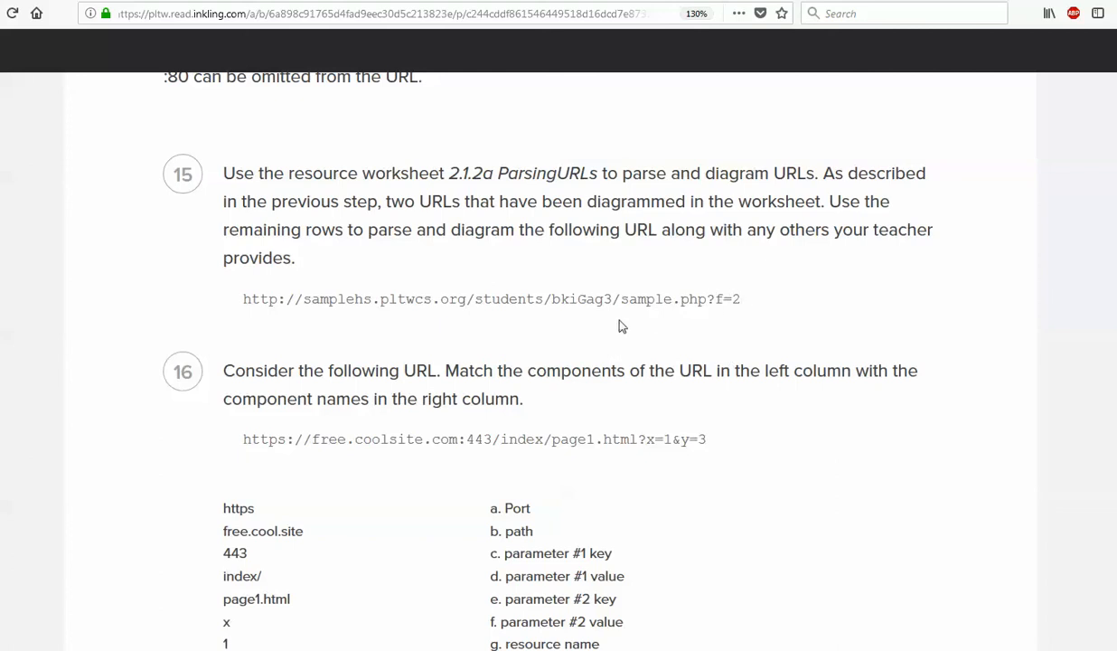
{"action": "mouse_move", "coordinate": [808, 399]}
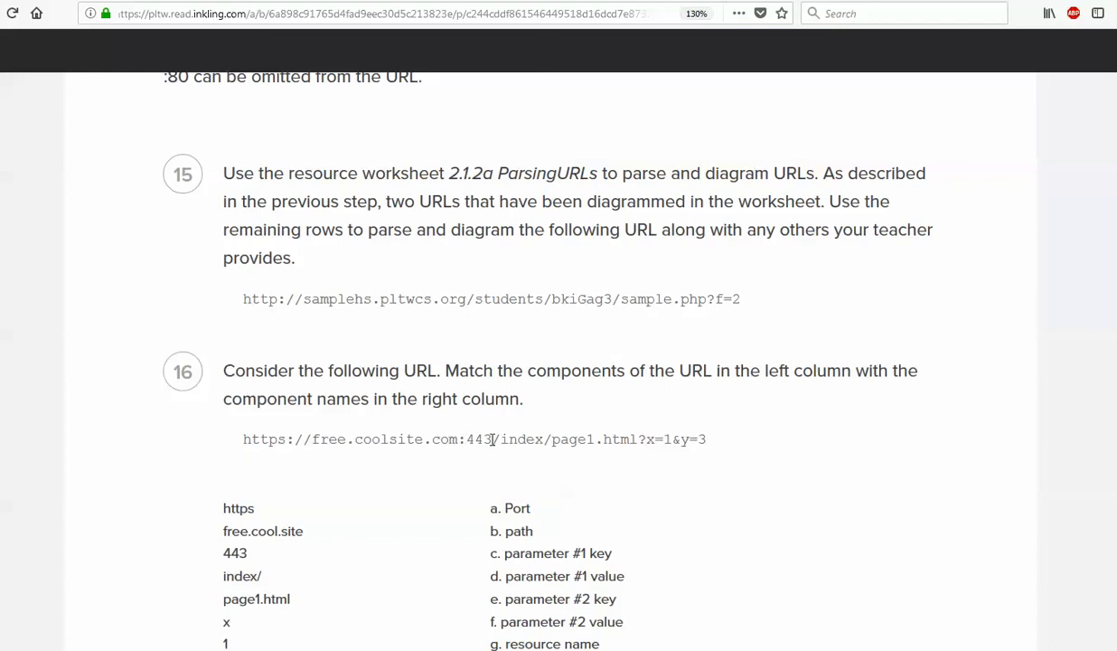
Scroll past the full step 16 matching list to the beginning of step 17 on the HTTP protocol
{"action": "scroll", "scroll_direction": "down", "scroll_amount": 3}
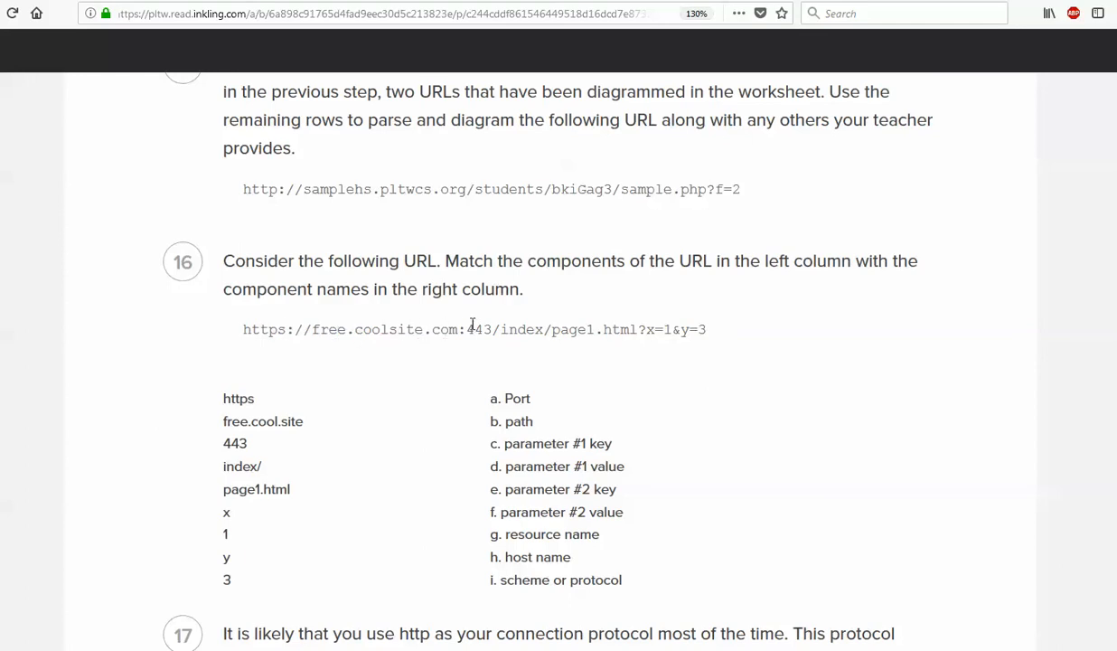
{"action": "mouse_move", "coordinate": [561, 322]}
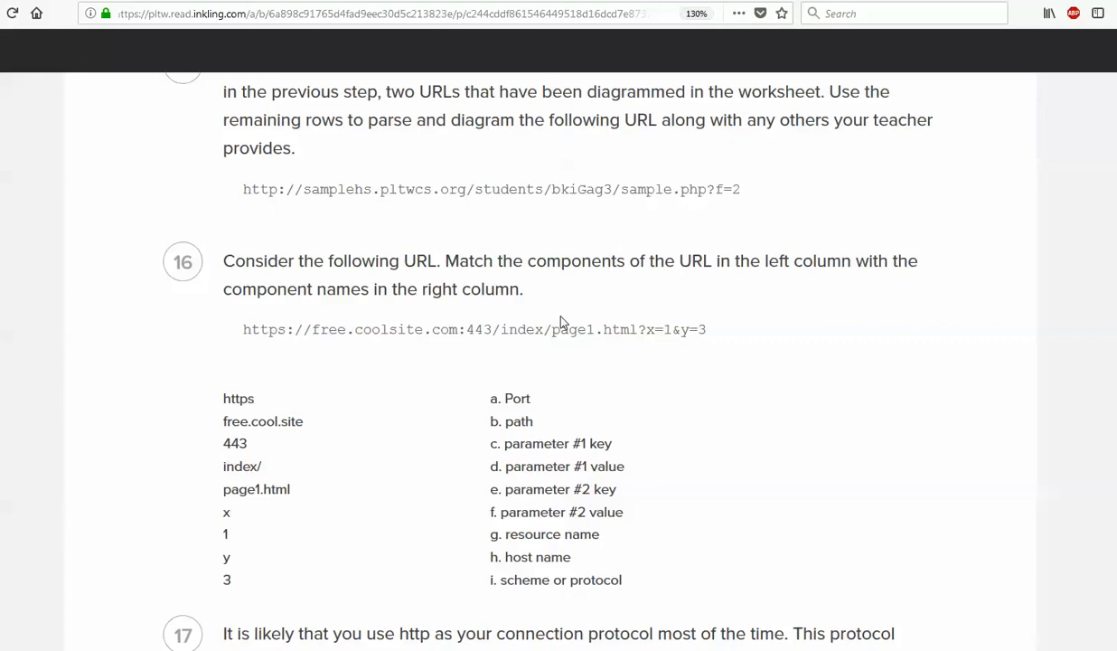
{"action": "scroll", "scroll_direction": "down", "scroll_amount": 3}
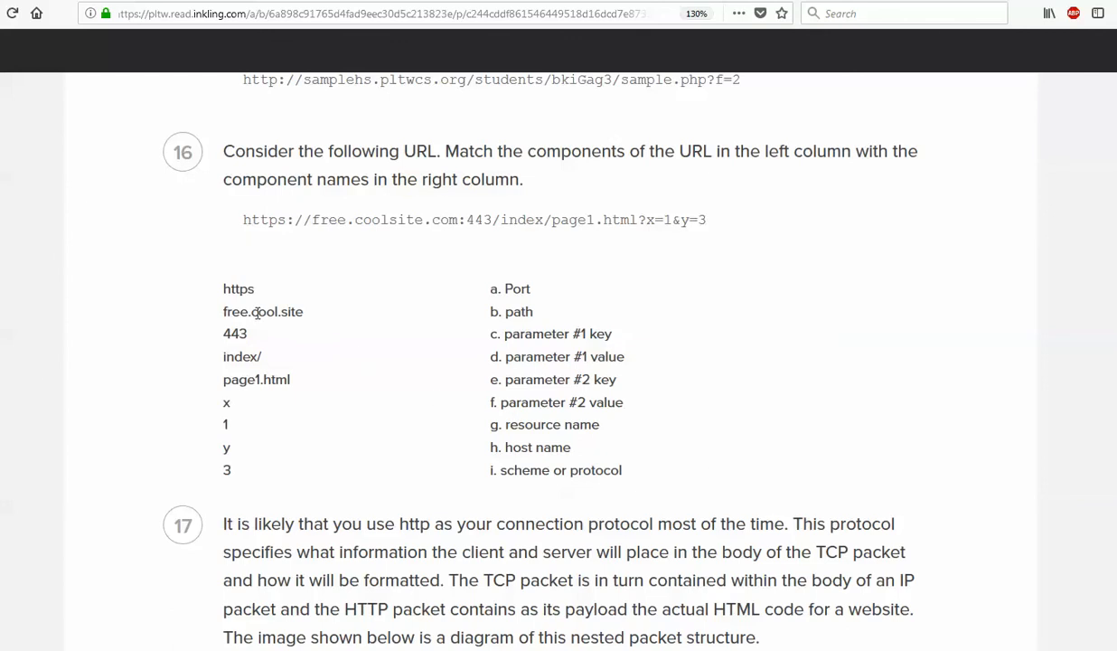
{"action": "mouse_move", "coordinate": [524, 370]}
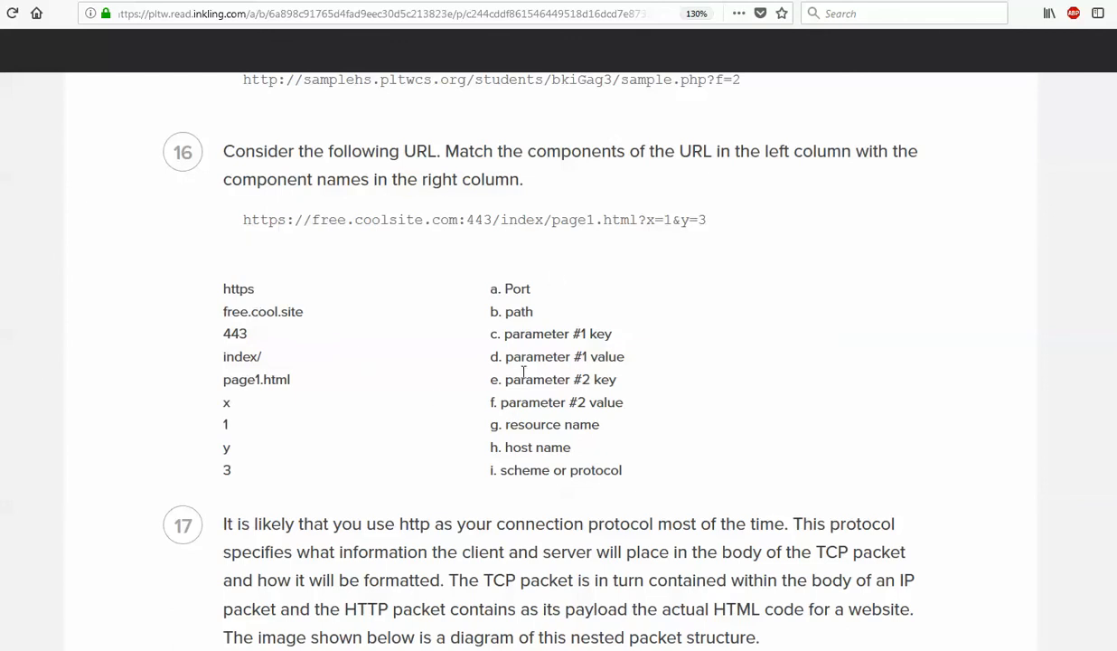
{"action": "mouse_move", "coordinate": [362, 340]}
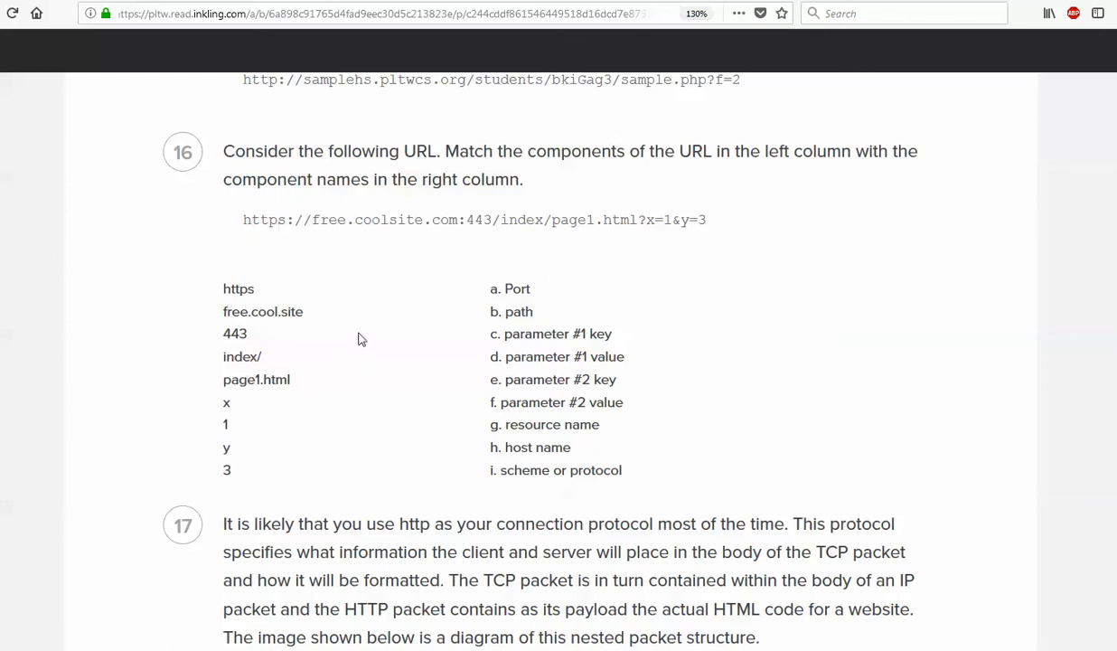
{"action": "mouse_move", "coordinate": [409, 326]}
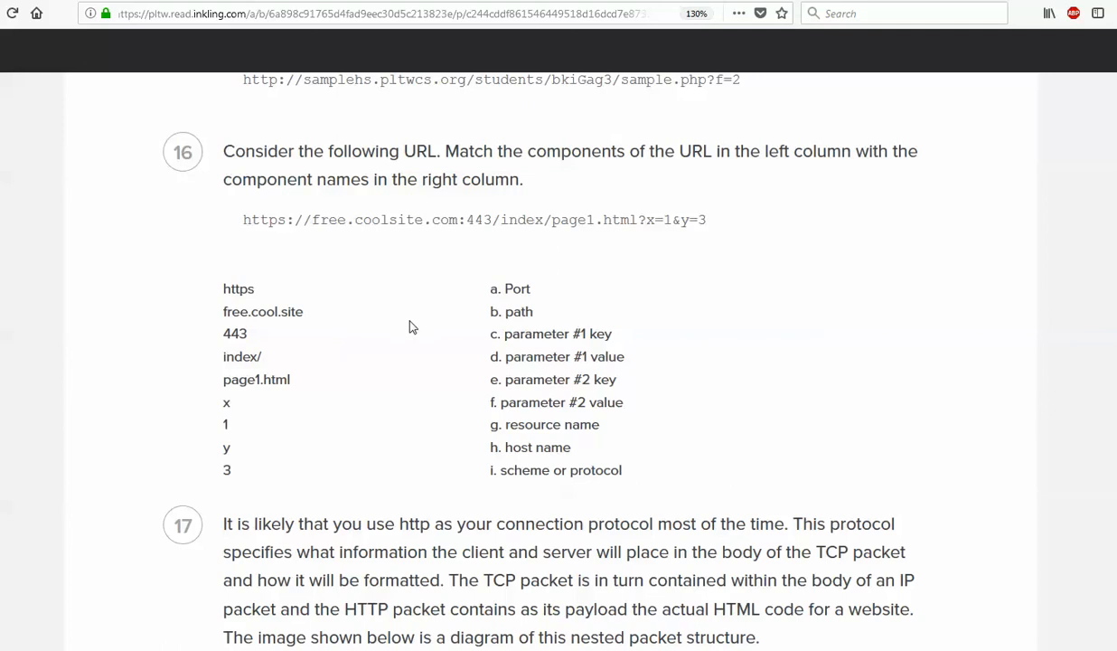
{"action": "mouse_move", "coordinate": [459, 336]}
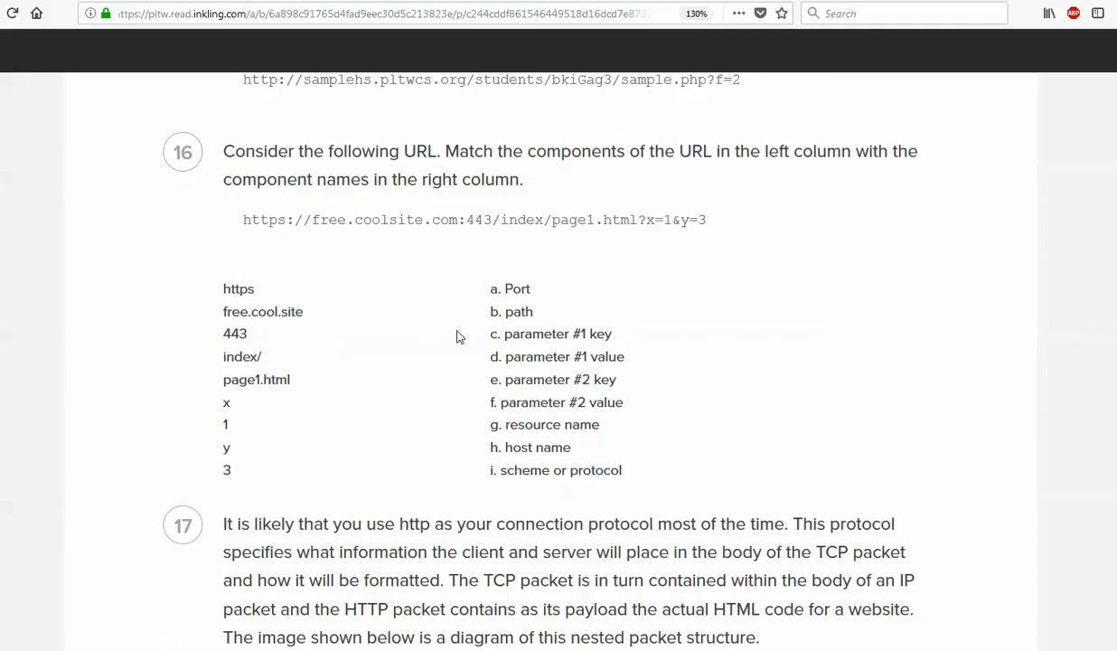
{"action": "mouse_move", "coordinate": [642, 369]}
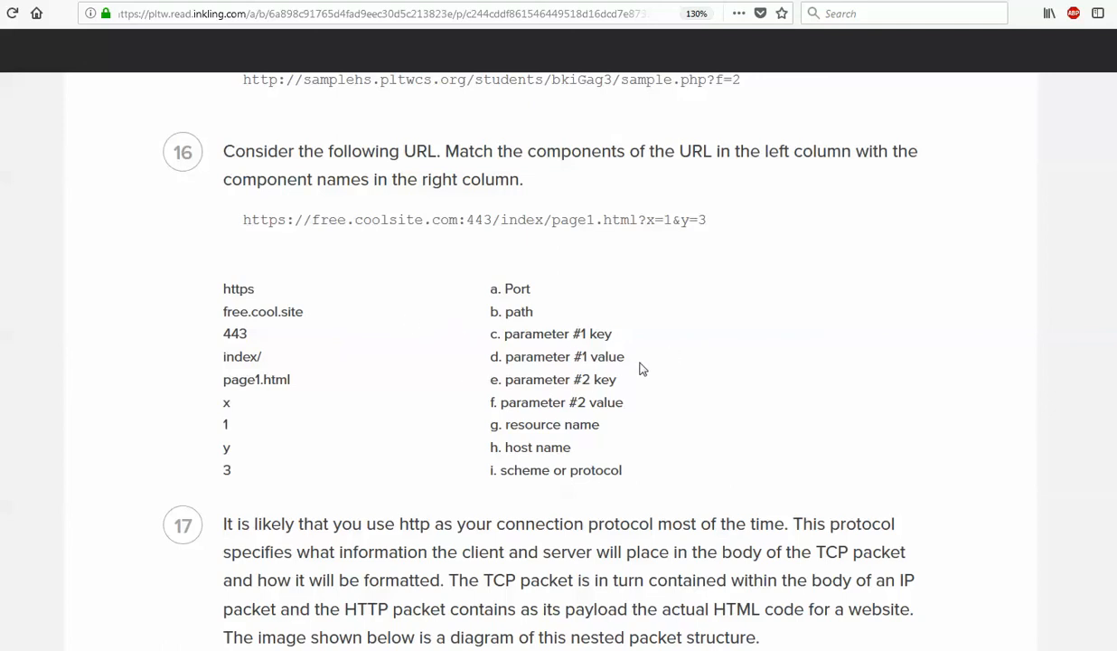
{"action": "mouse_move", "coordinate": [931, 304]}
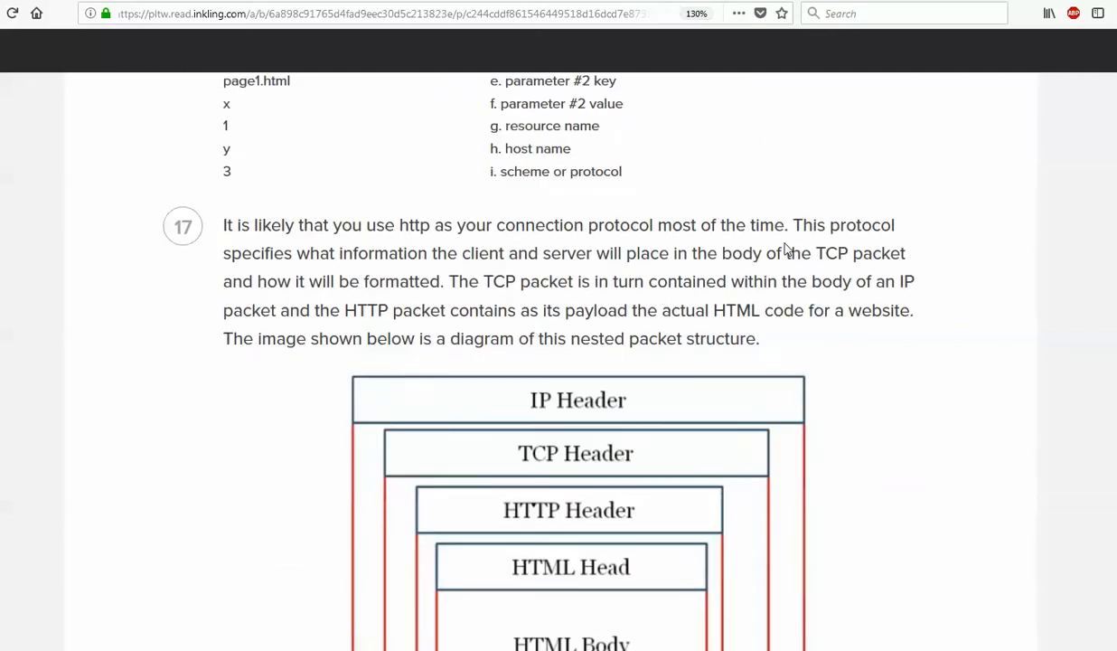
Scroll so the nested packet diagram, IP header down through nested headers and bodies, fills the view
{"action": "scroll", "scroll_direction": "down", "scroll_amount": 3}
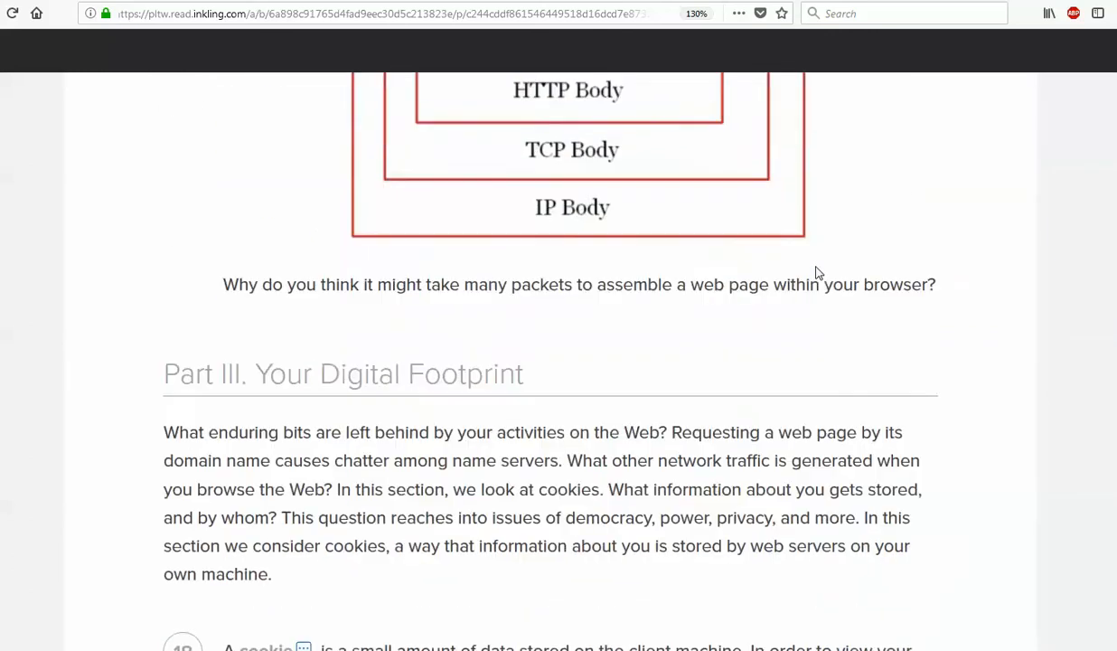
{"action": "scroll", "scroll_direction": "up", "scroll_amount": 3}
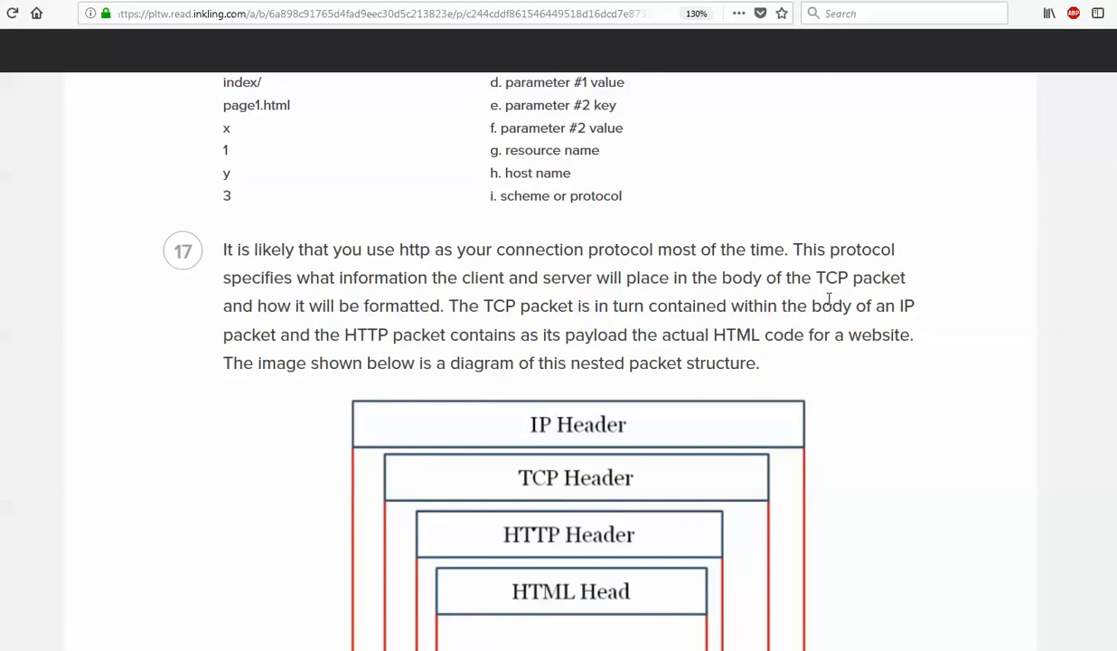
{"action": "mouse_move", "coordinate": [748, 246]}
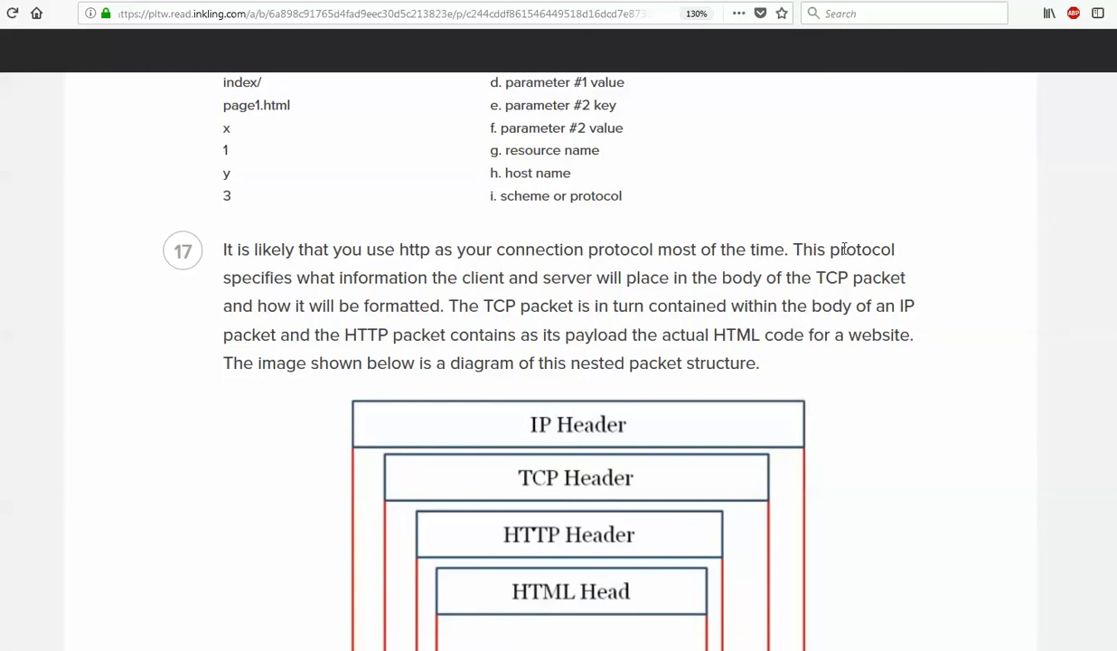
{"action": "mouse_move", "coordinate": [904, 365]}
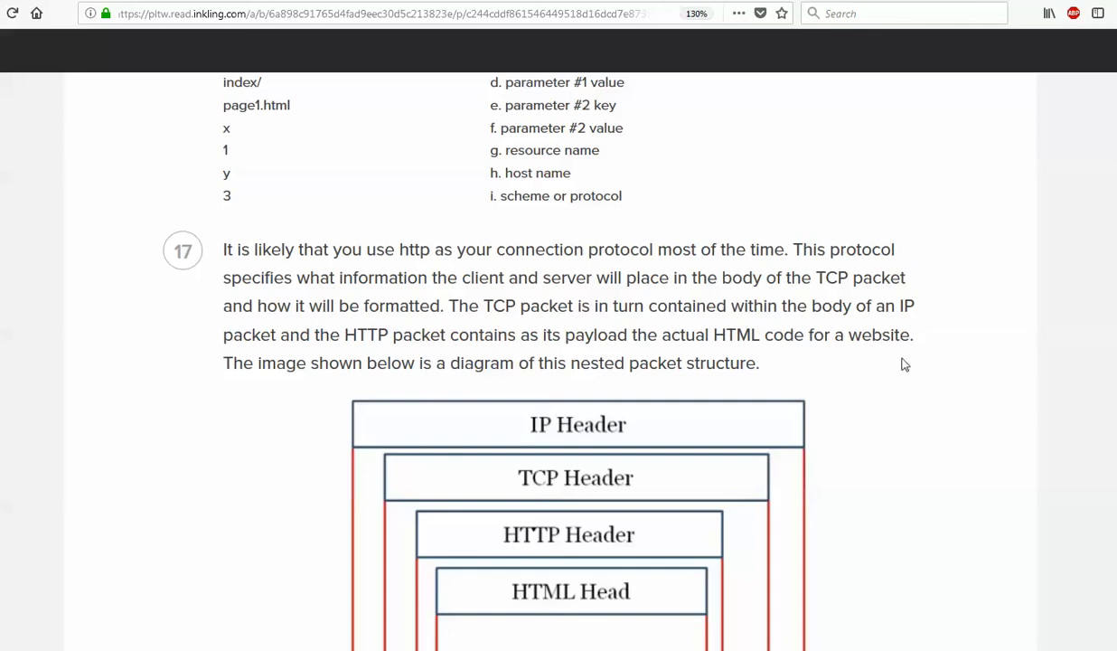
{"action": "mouse_move", "coordinate": [902, 351]}
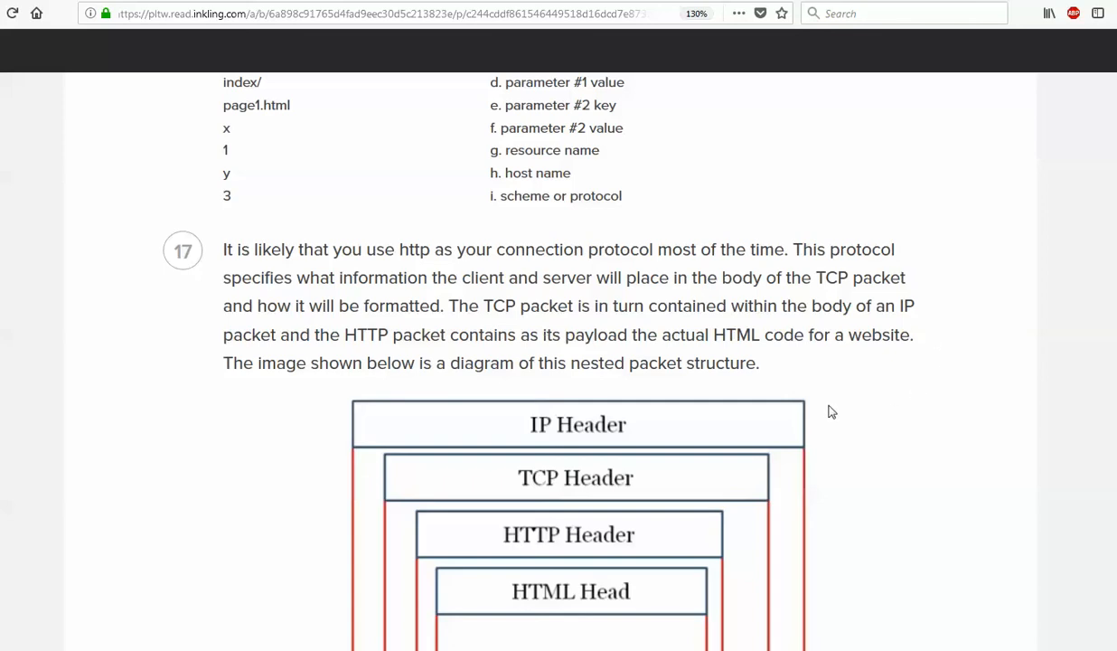
{"action": "scroll", "scroll_direction": "down", "scroll_amount": 3}
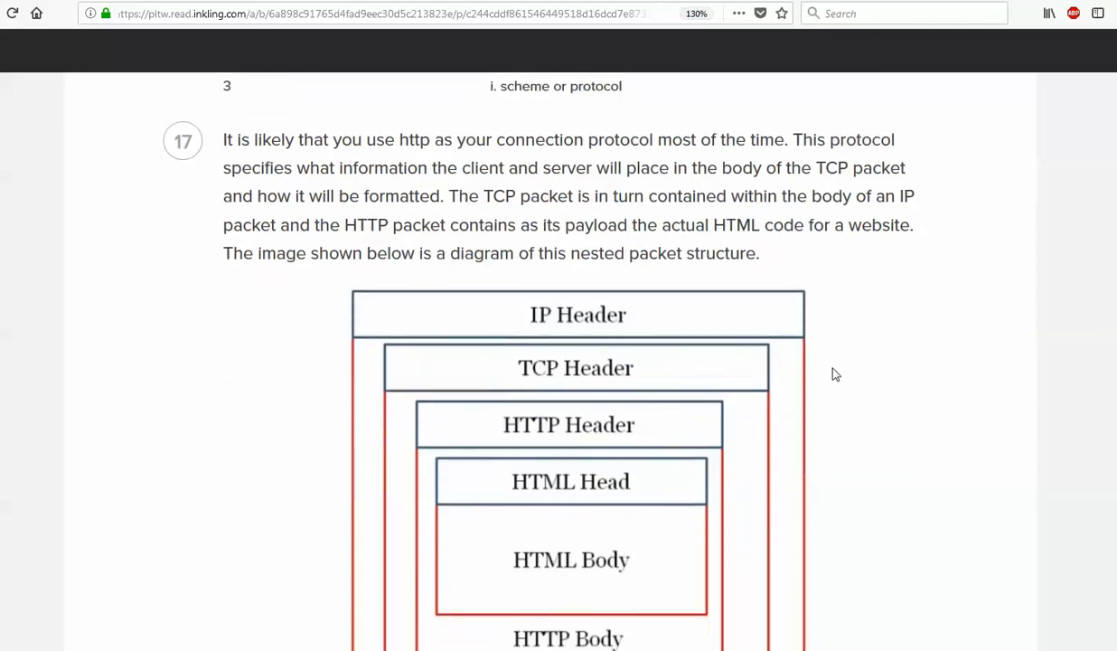
{"action": "scroll", "scroll_direction": "down", "scroll_amount": 3}
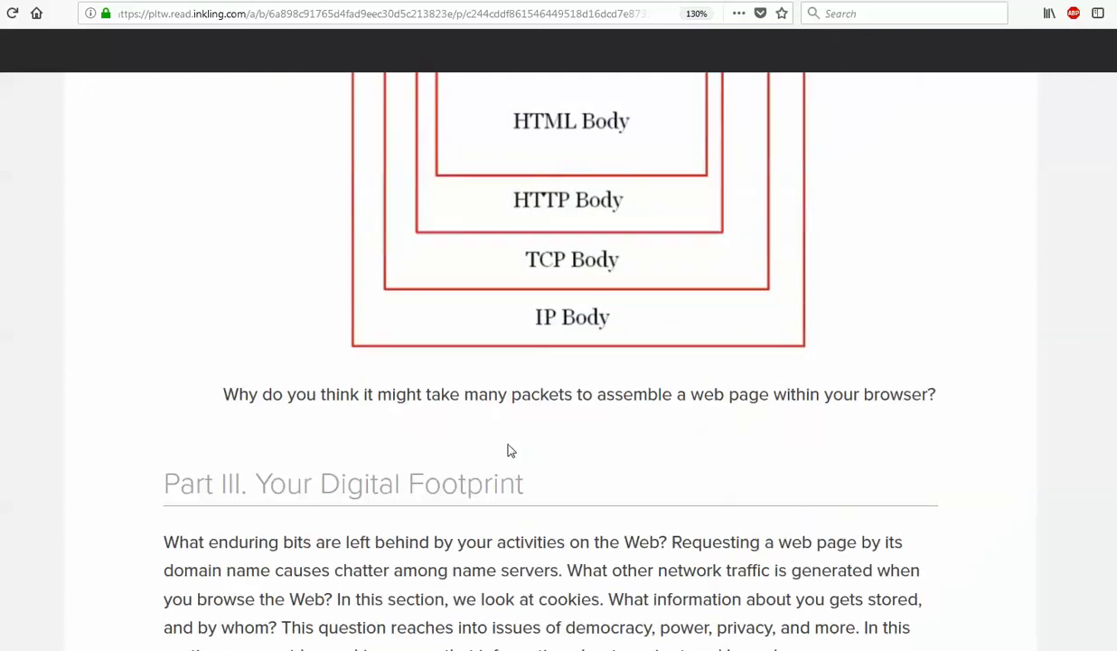
{"action": "scroll", "scroll_direction": "up", "scroll_amount": 3}
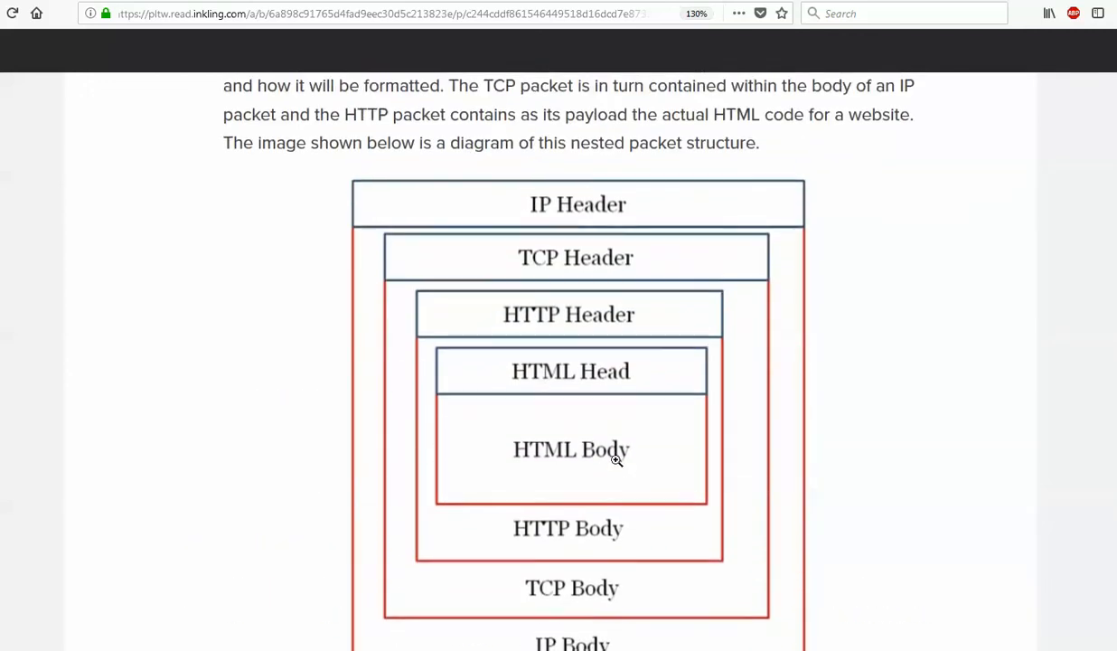
{"action": "scroll", "scroll_direction": "down", "scroll_amount": 3}
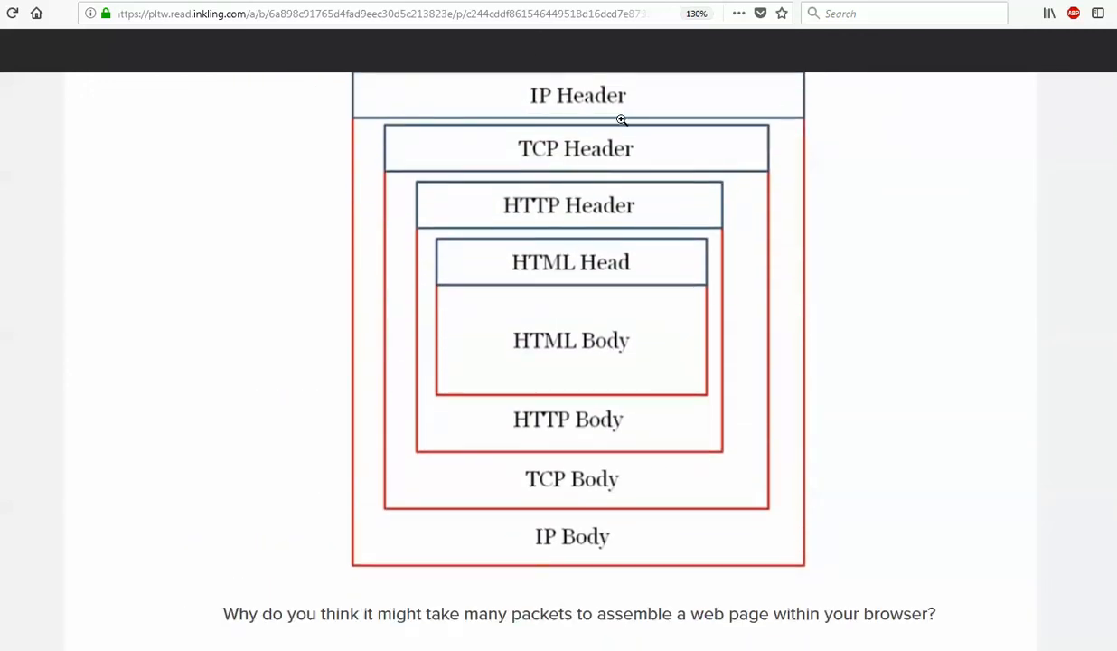
{"action": "mouse_move", "coordinate": [596, 201]}
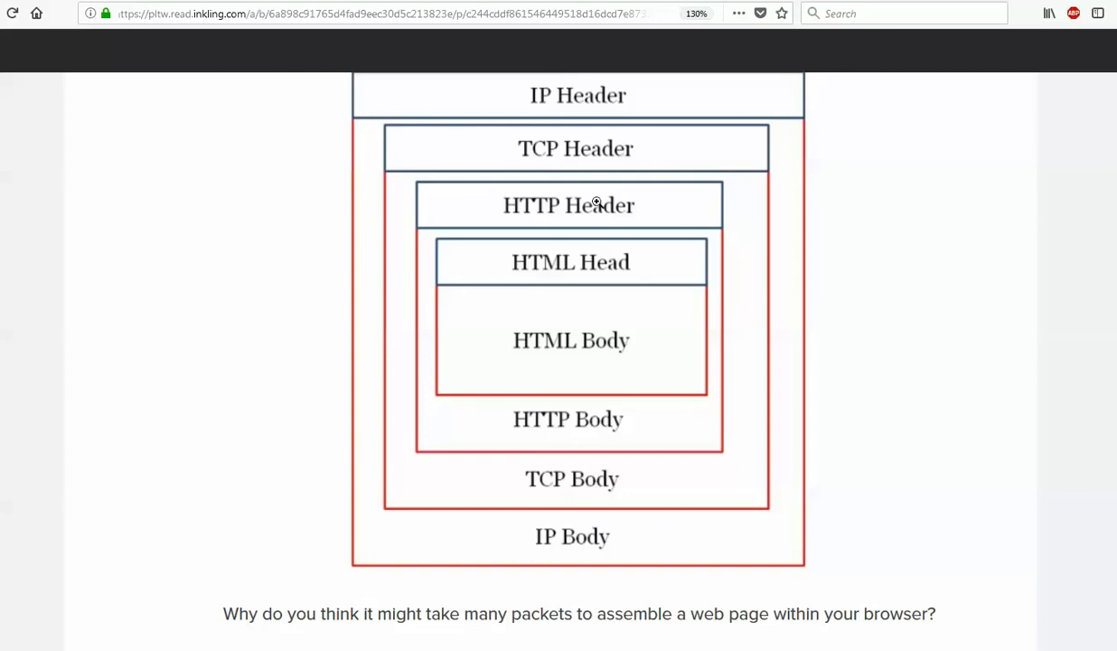
{"action": "mouse_move", "coordinate": [651, 197]}
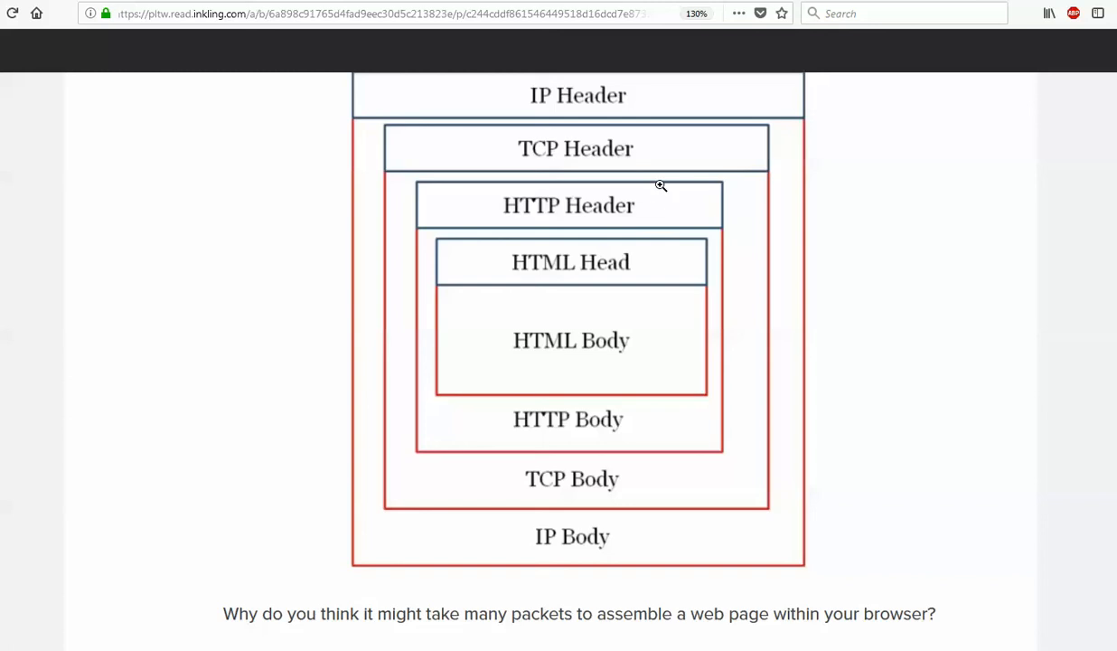
{"action": "mouse_move", "coordinate": [600, 197]}
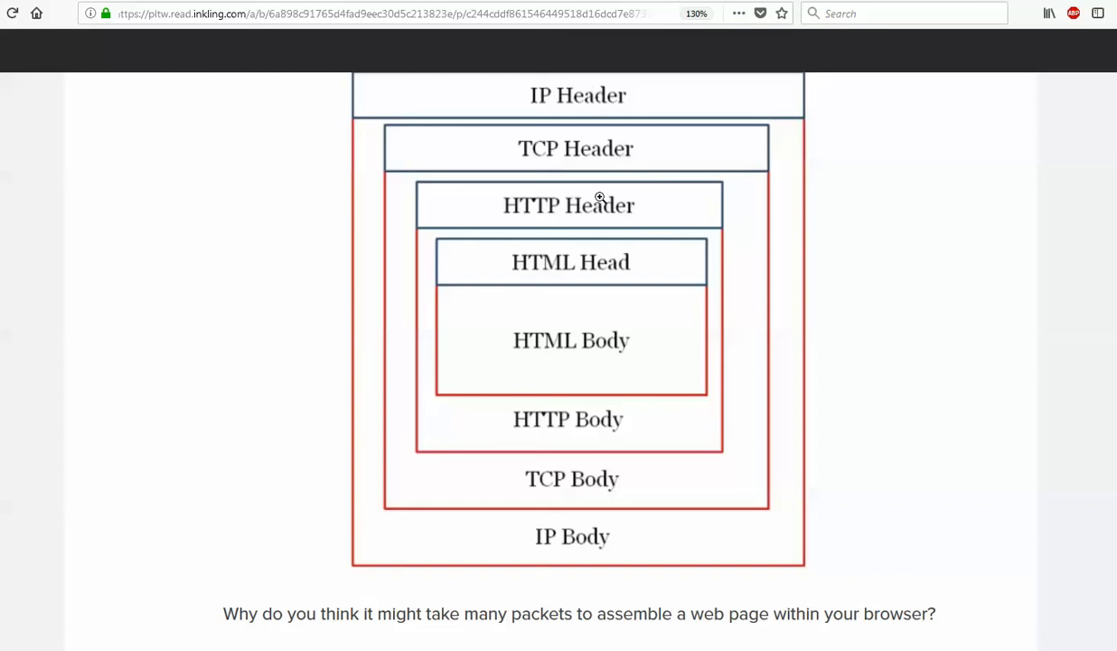
{"action": "mouse_move", "coordinate": [629, 343]}
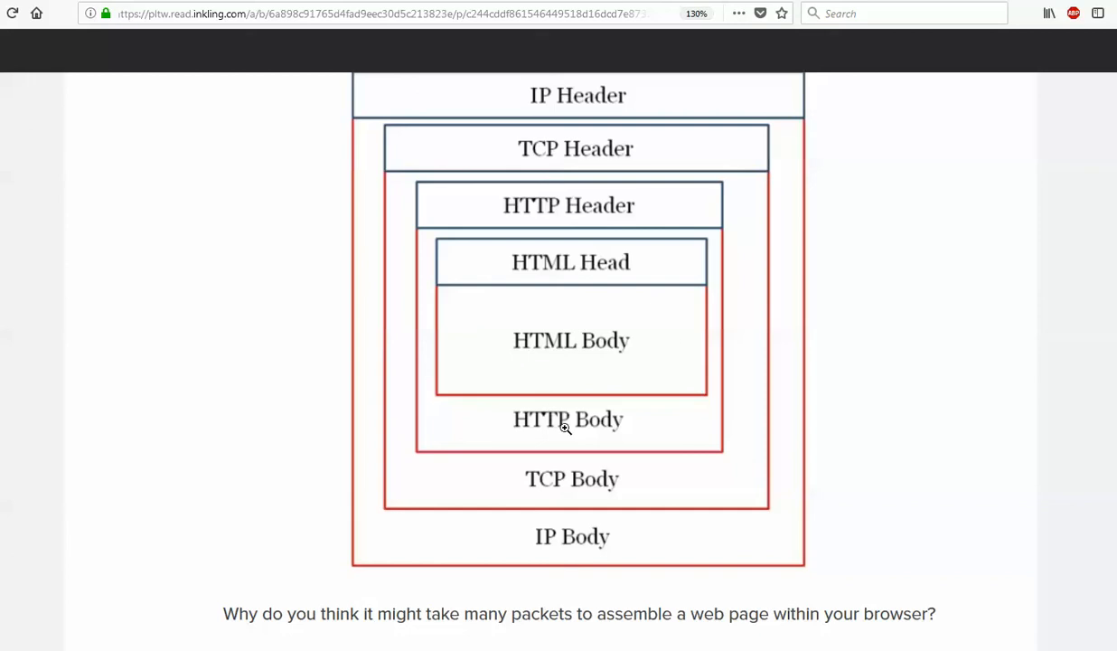
{"action": "mouse_move", "coordinate": [539, 241]}
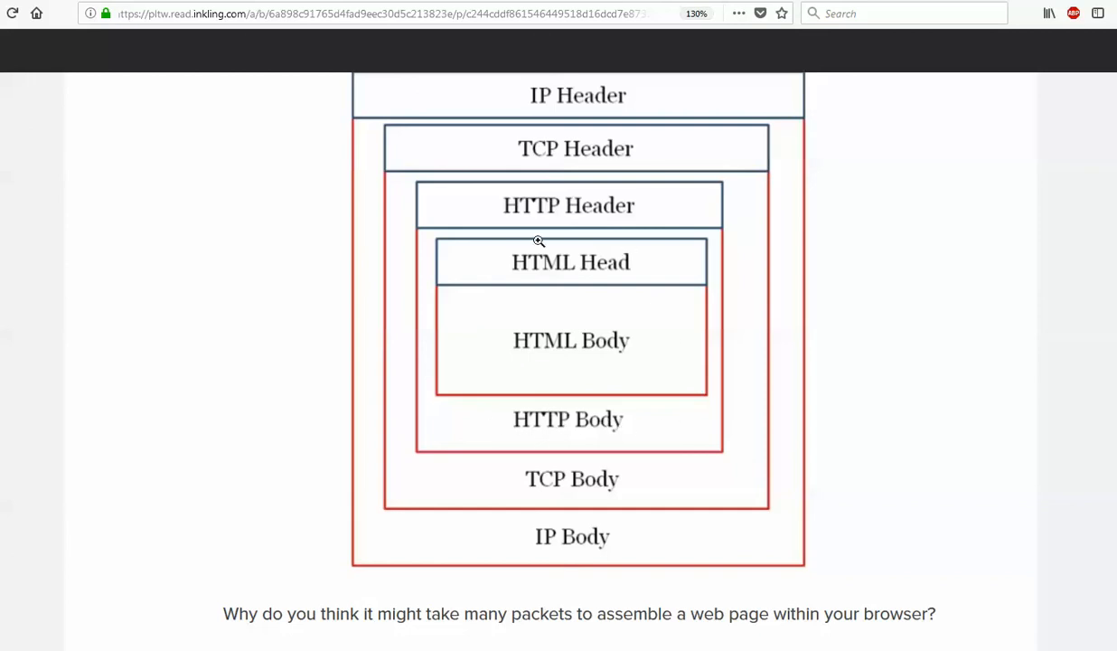
{"action": "mouse_move", "coordinate": [578, 557]}
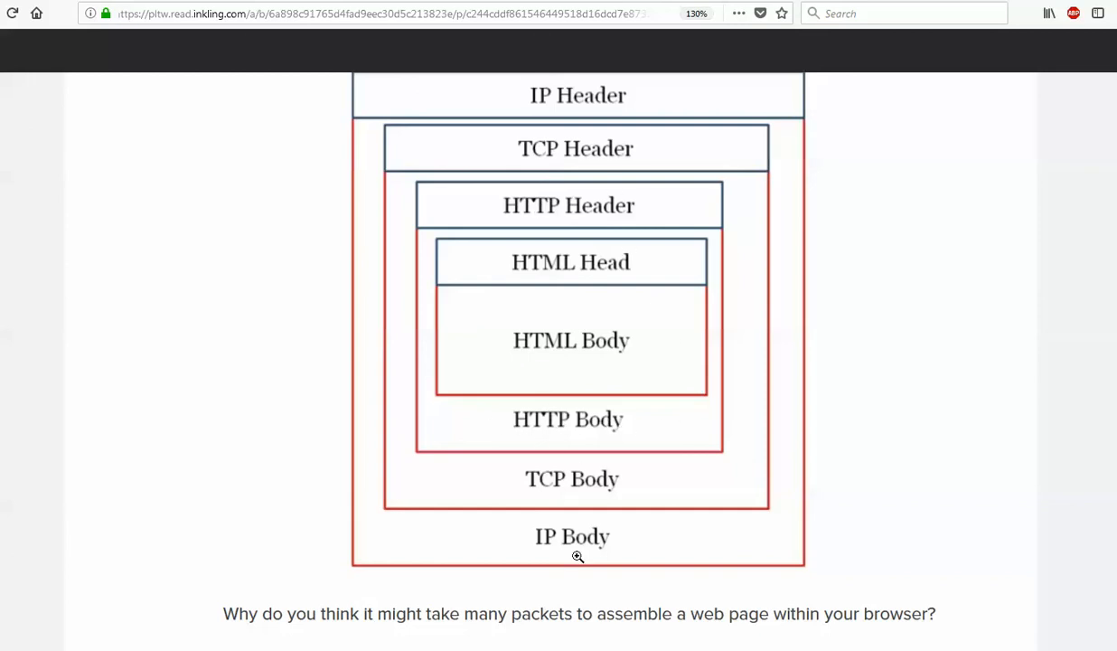
{"action": "mouse_move", "coordinate": [647, 510]}
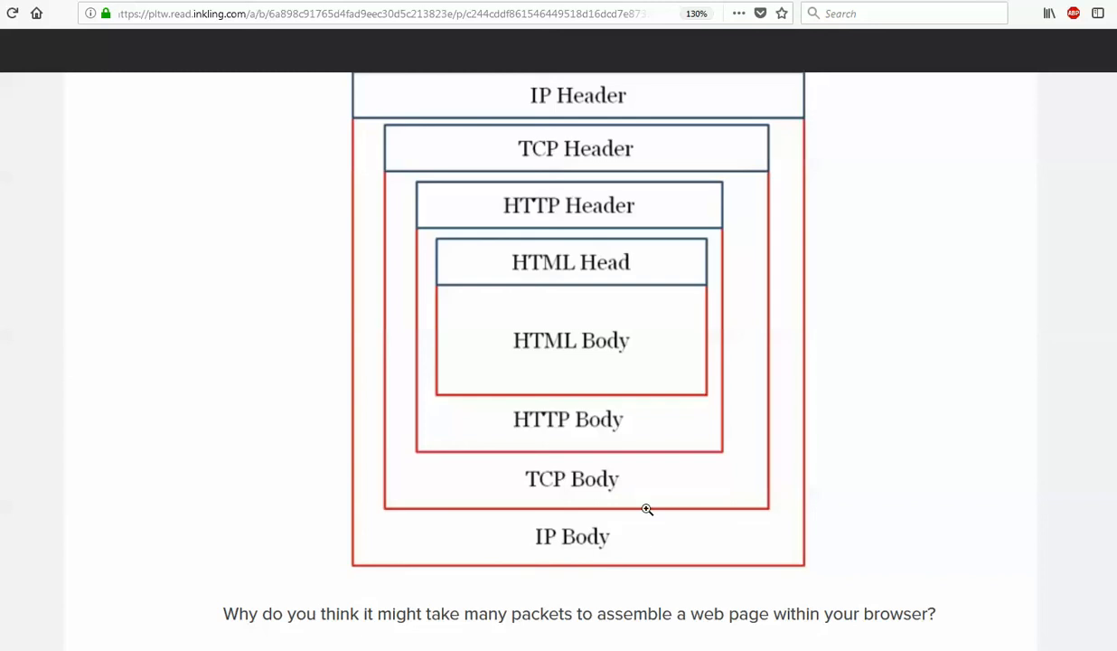
{"action": "mouse_move", "coordinate": [533, 427]}
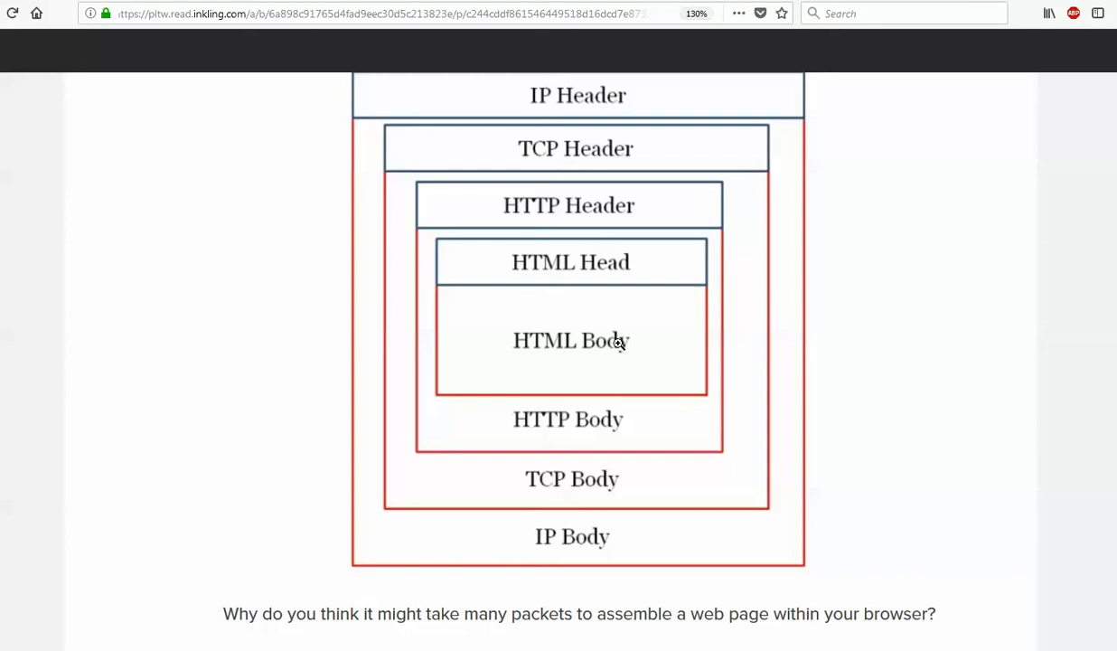
{"action": "mouse_move", "coordinate": [920, 350]}
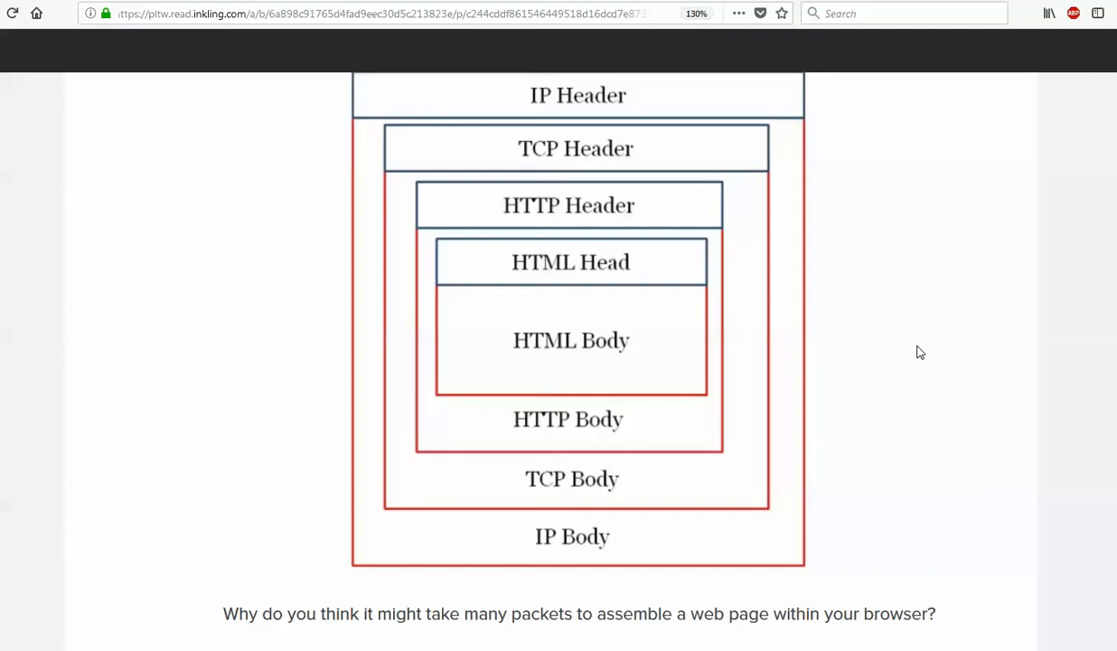
Scroll past the packet diagram to the many-packets question and the Part III: Your Digital Footprint heading
{"action": "scroll", "scroll_direction": "down", "scroll_amount": 3}
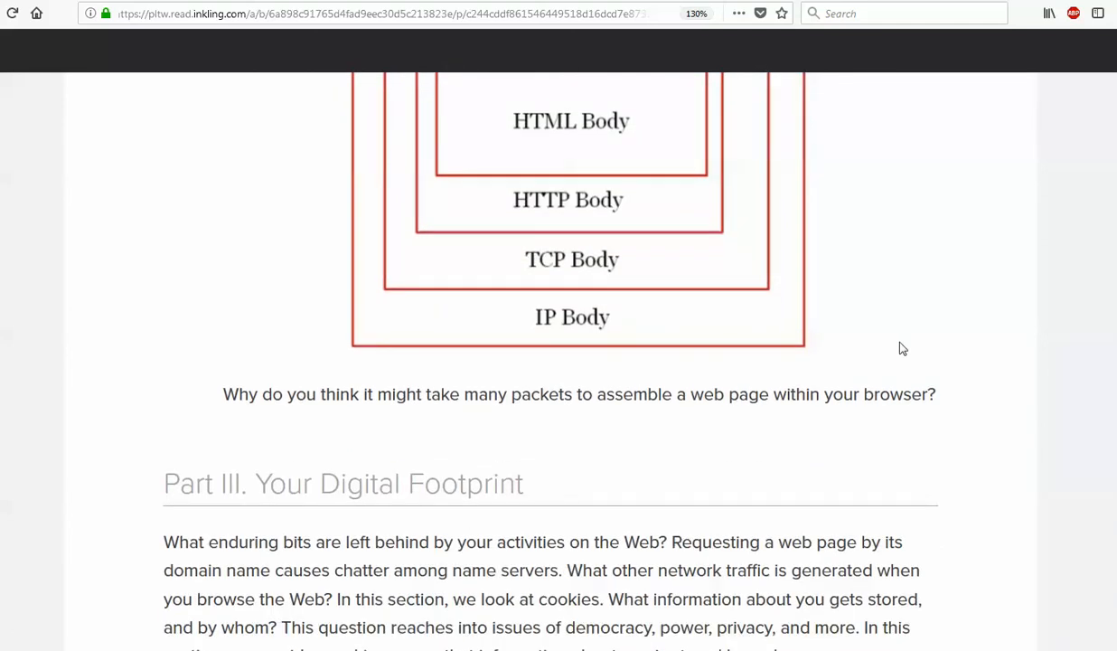
{"action": "mouse_move", "coordinate": [901, 351]}
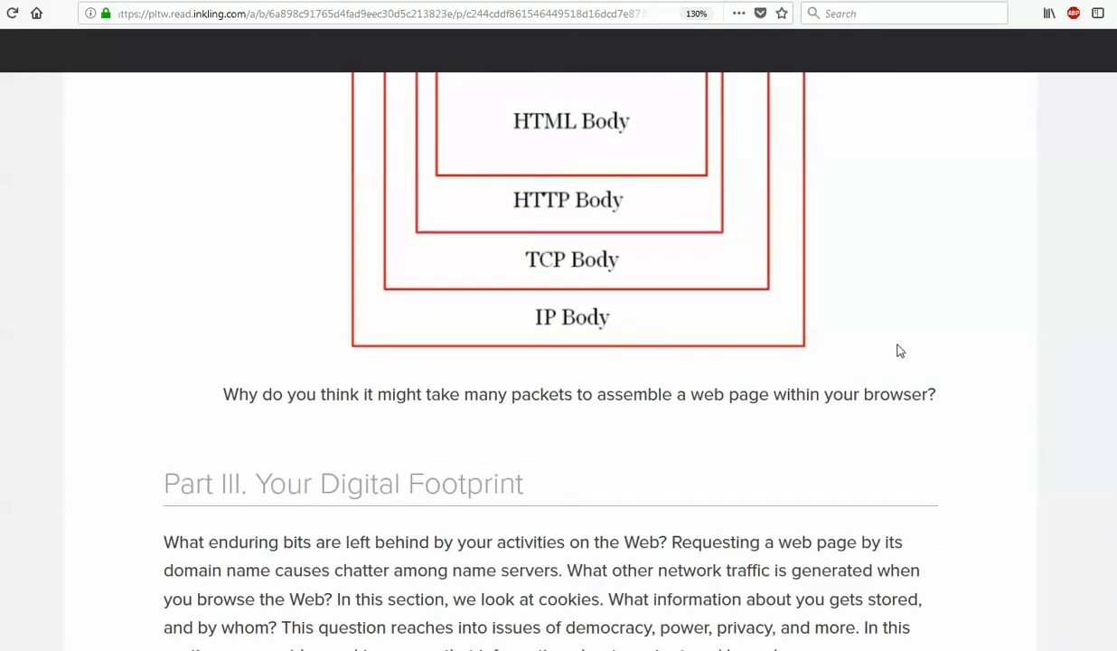